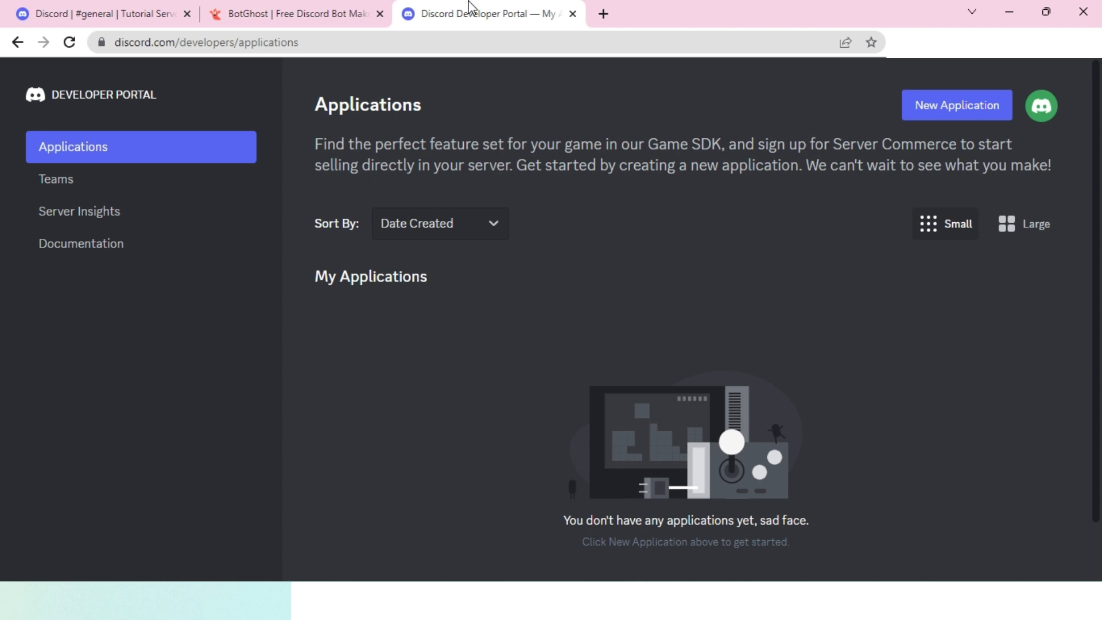
mouse_move(475, 81)
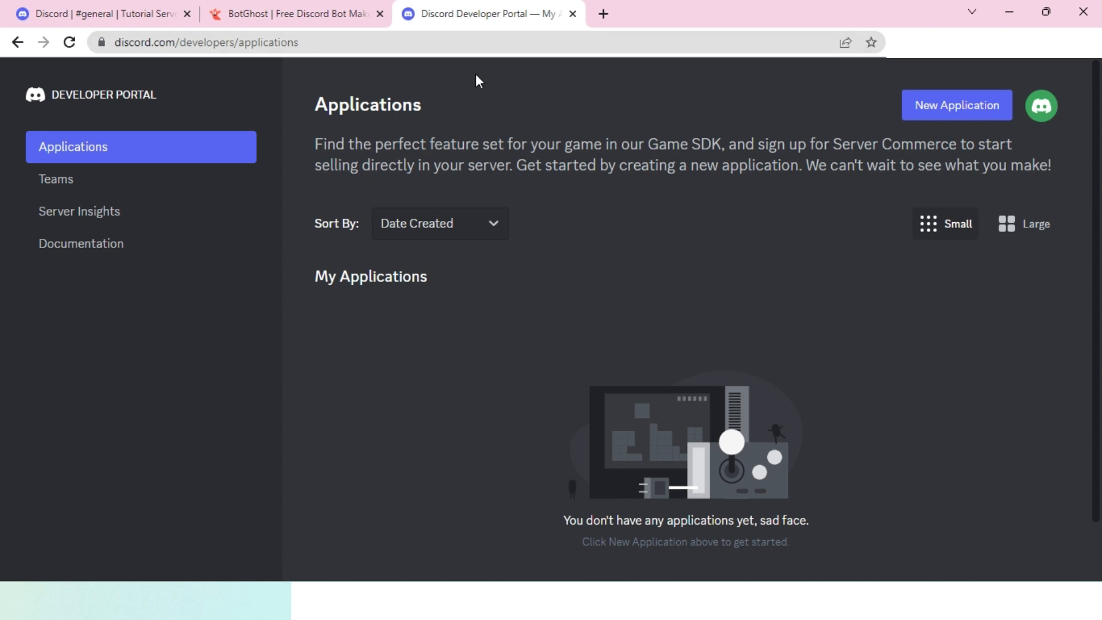
mouse_move(243, 91)
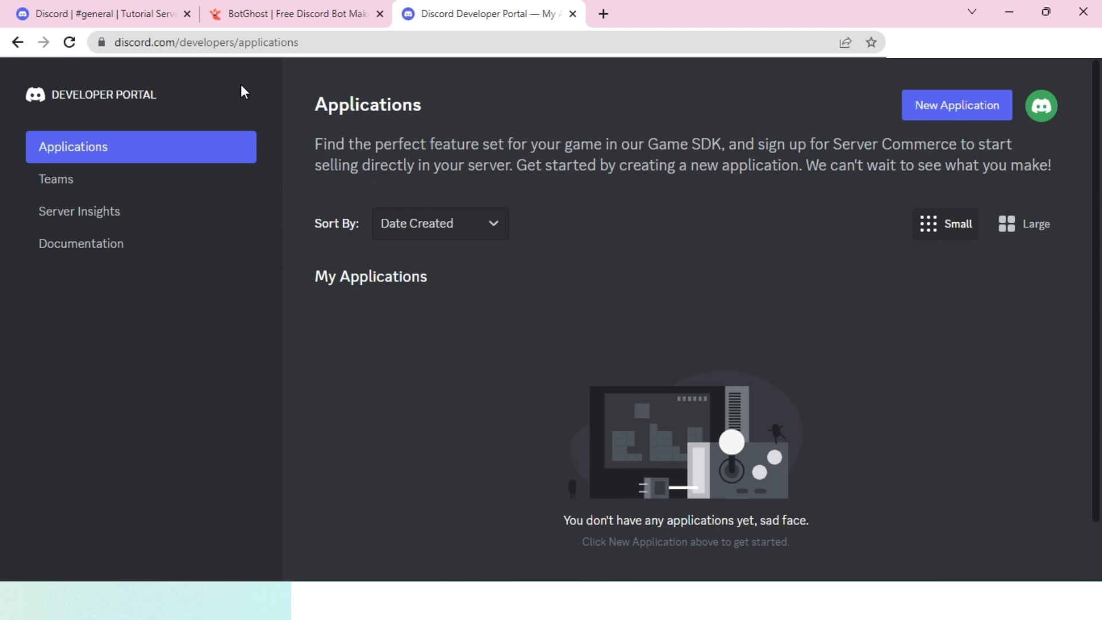
mouse_move(181, 85)
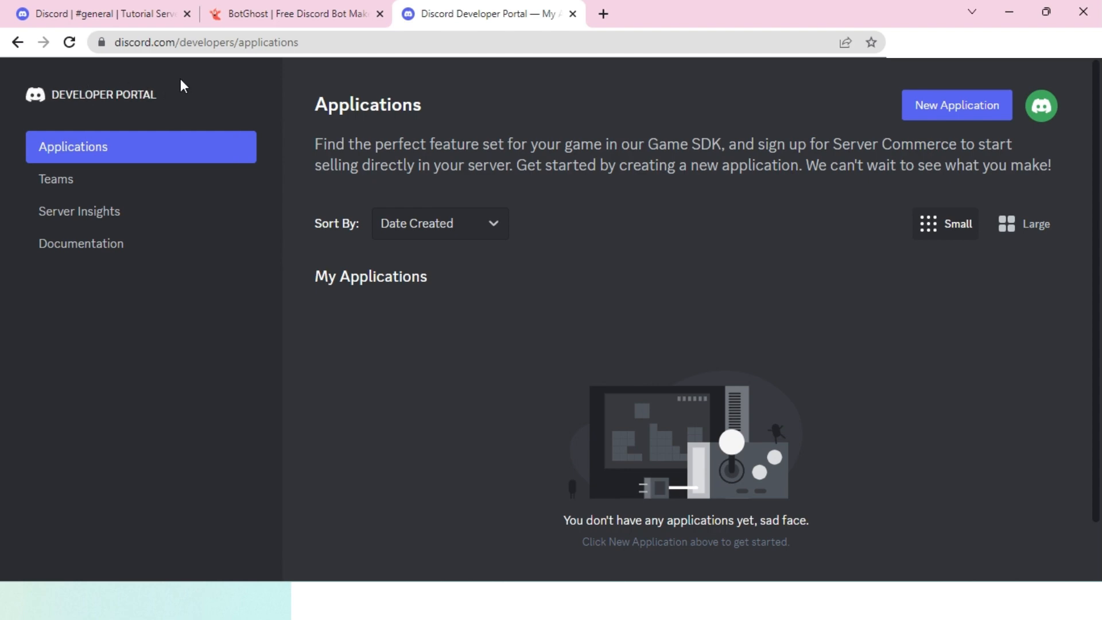
- Glance at the BotGhost site and Tutorial Server chat, returning to the Developer Portal applications page
click(294, 14)
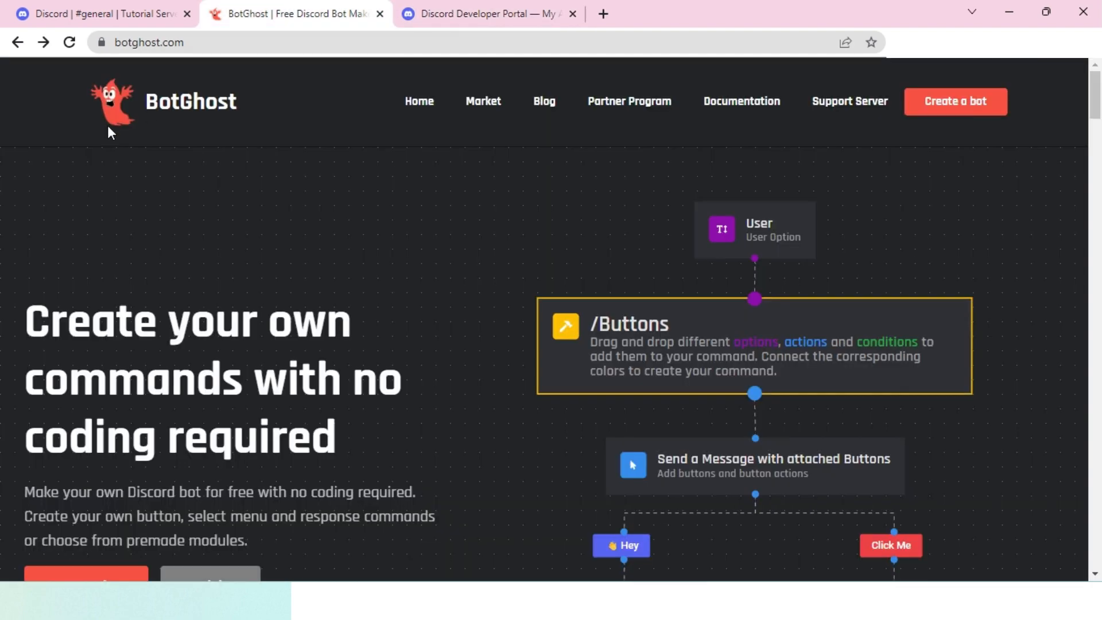
mouse_move(200, 146)
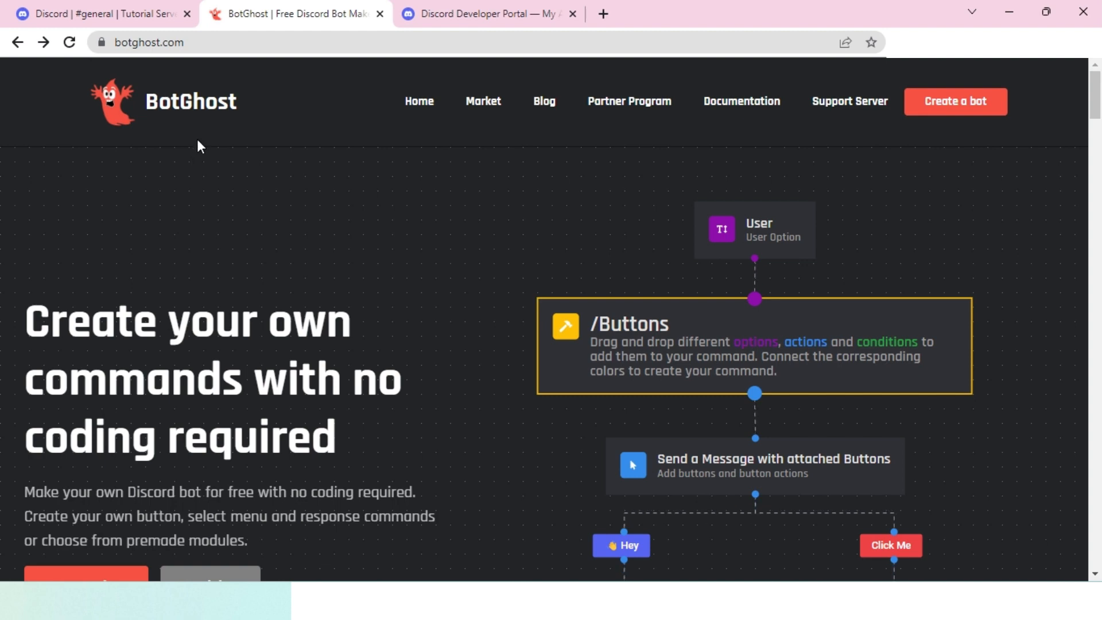
mouse_move(321, 122)
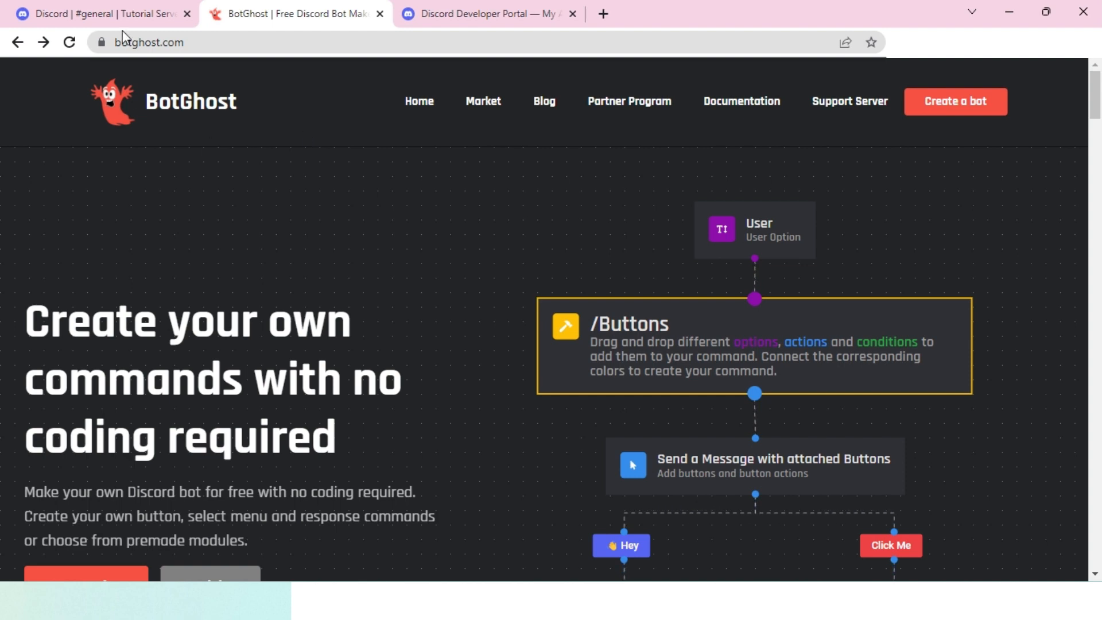
click(104, 14)
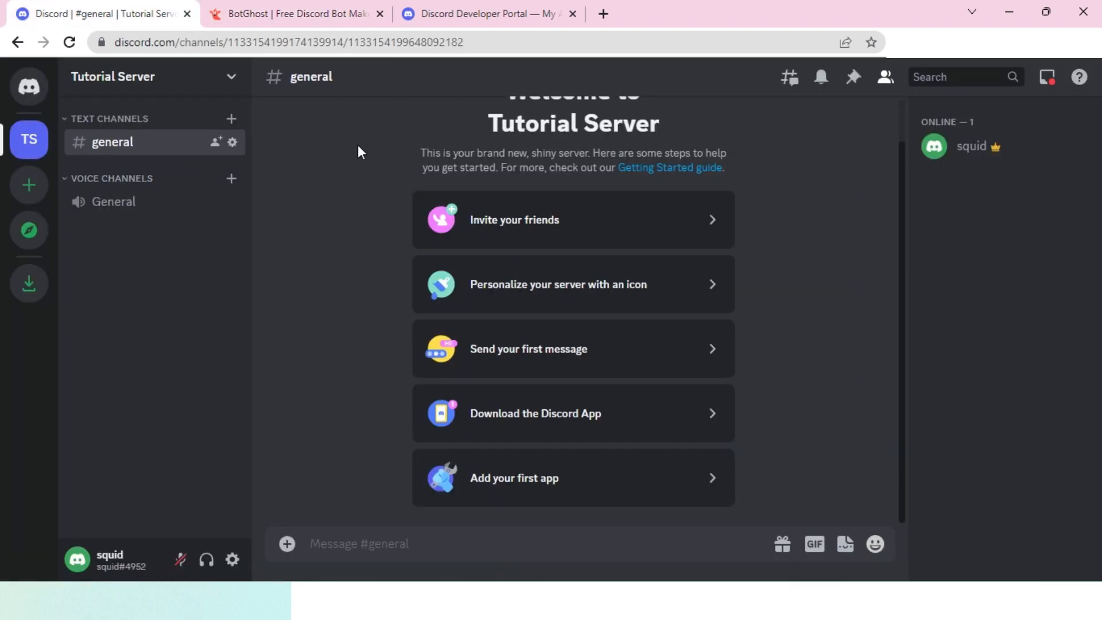
mouse_move(294, 161)
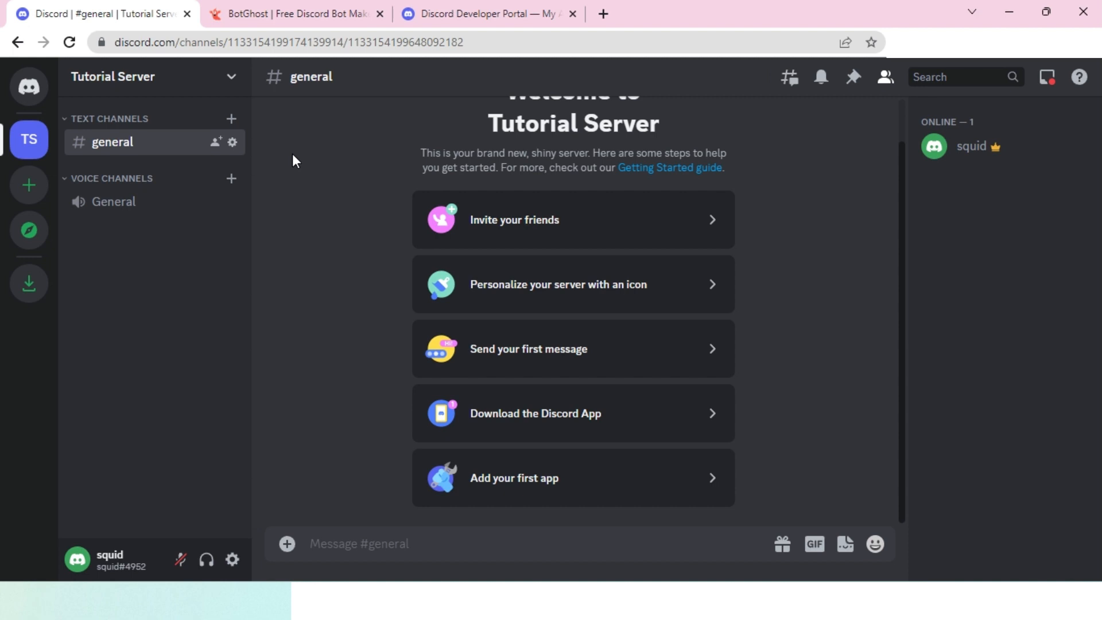
mouse_move(436, 54)
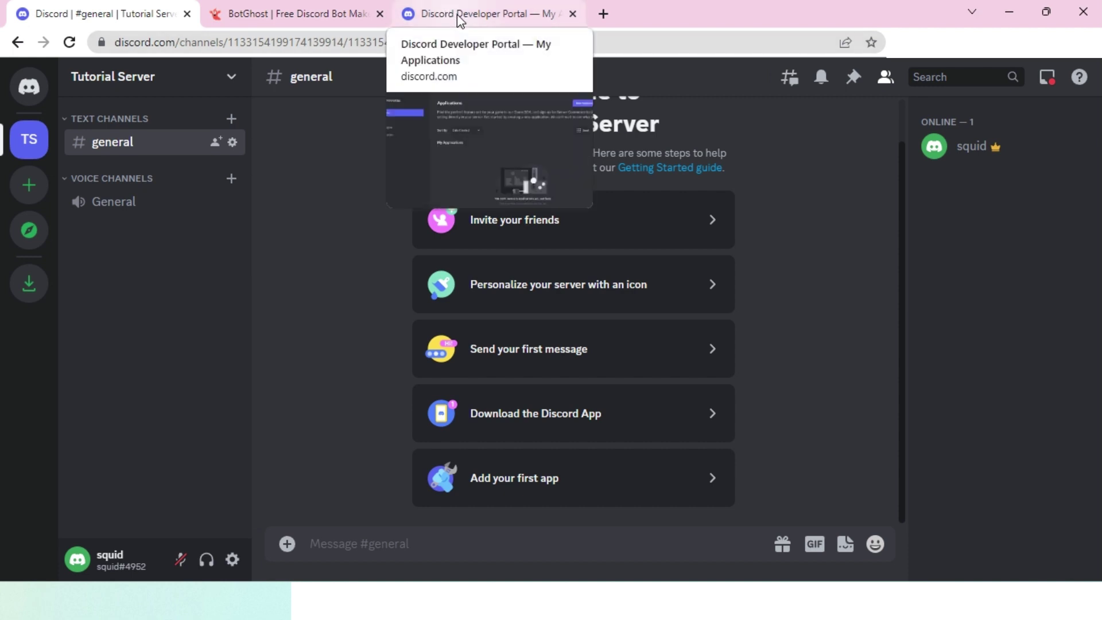
click(479, 14)
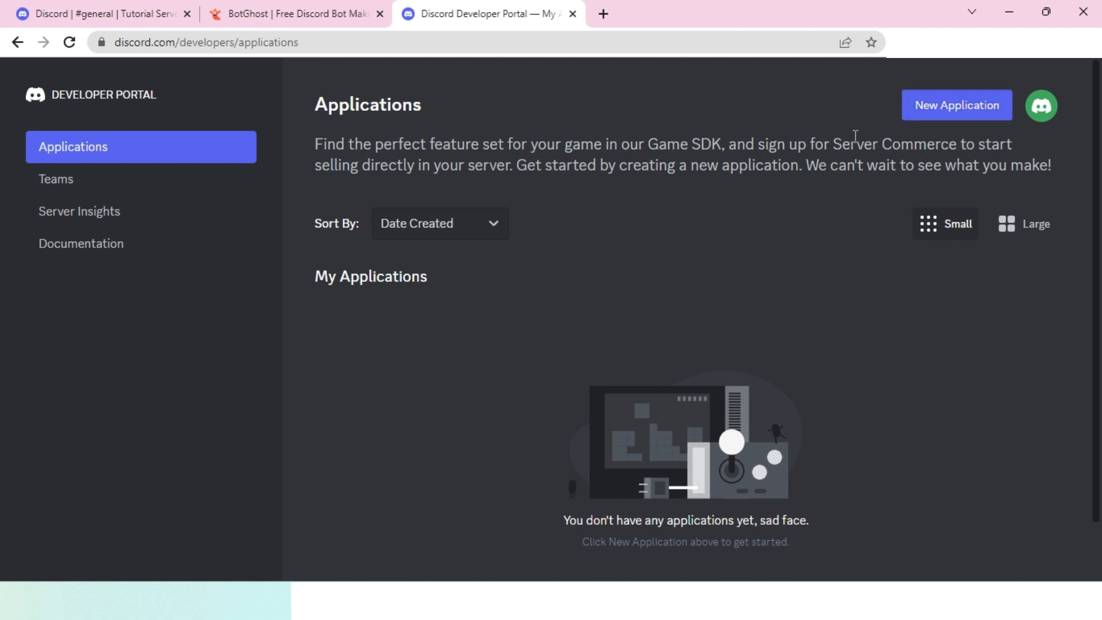
- Create a new Discord application named 'squid bot' with the developer terms accepted
click(956, 105)
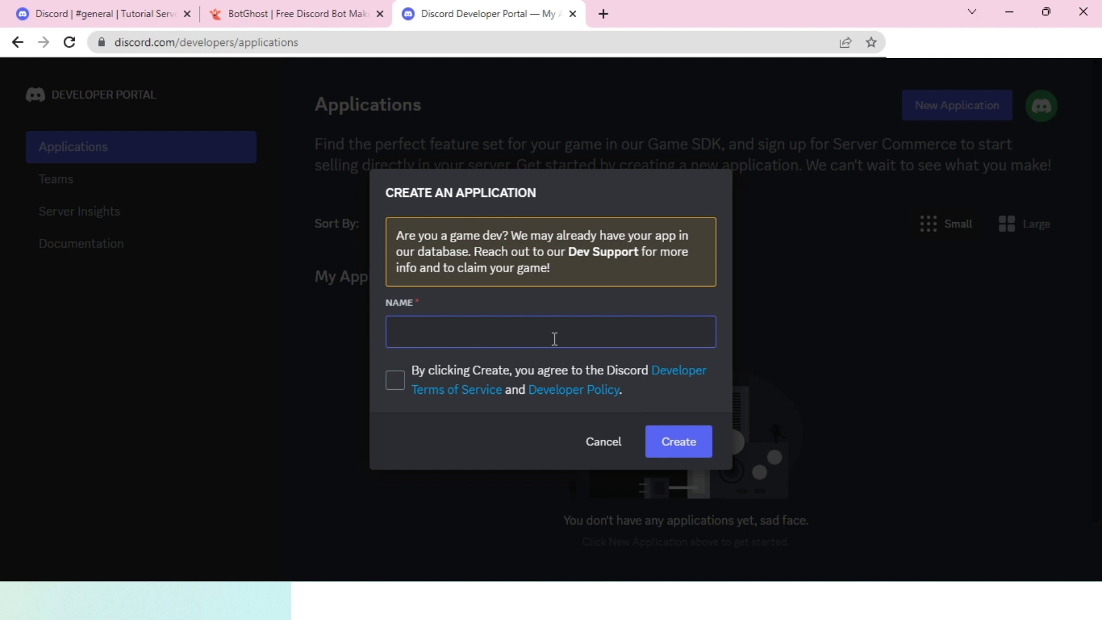
text(squid bot)
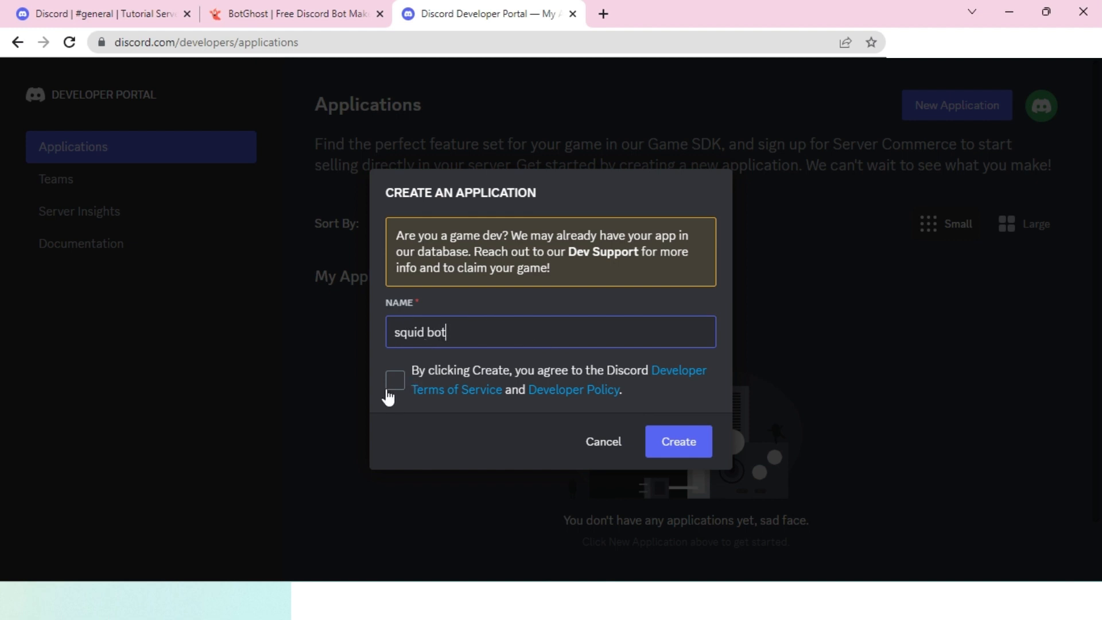
click(395, 380)
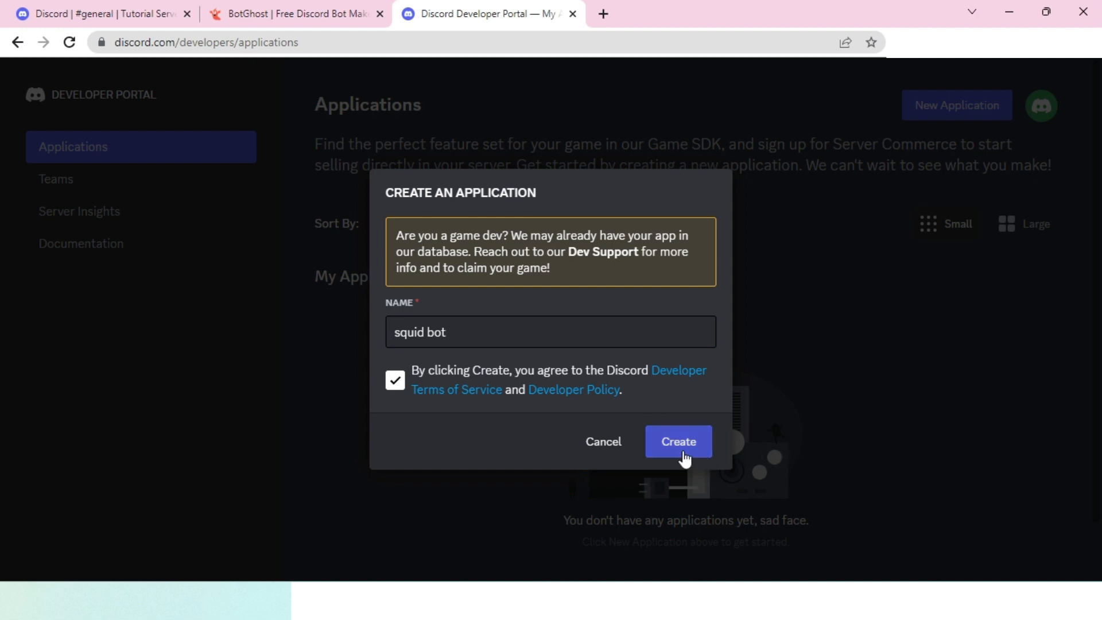
click(678, 441)
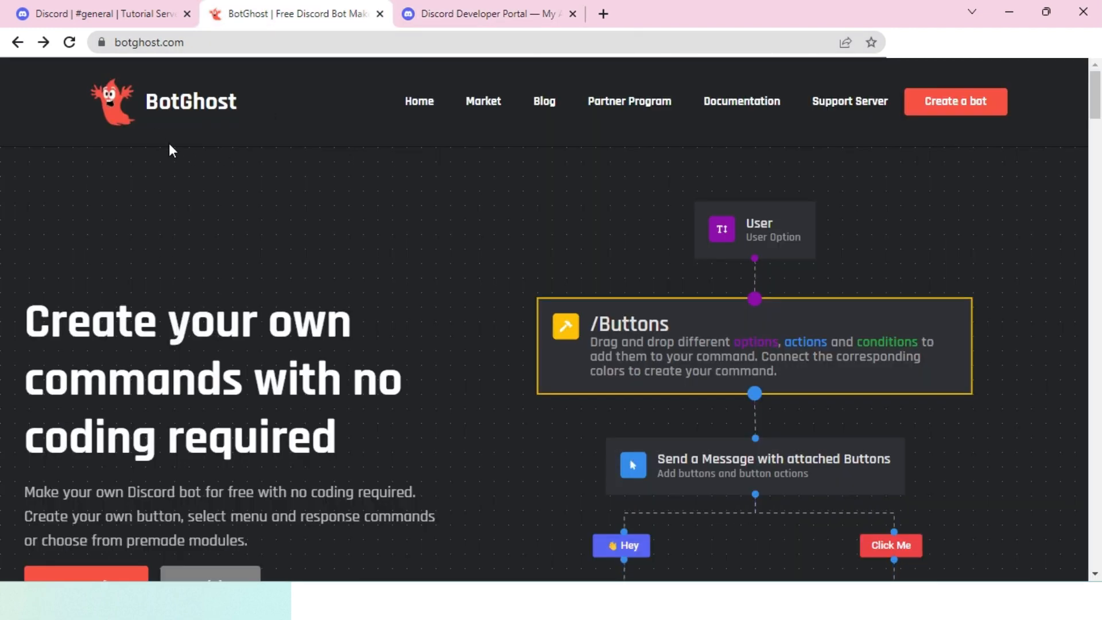
- Start creating a bot on BotGhost and authorize its access to the Discord account
click(955, 101)
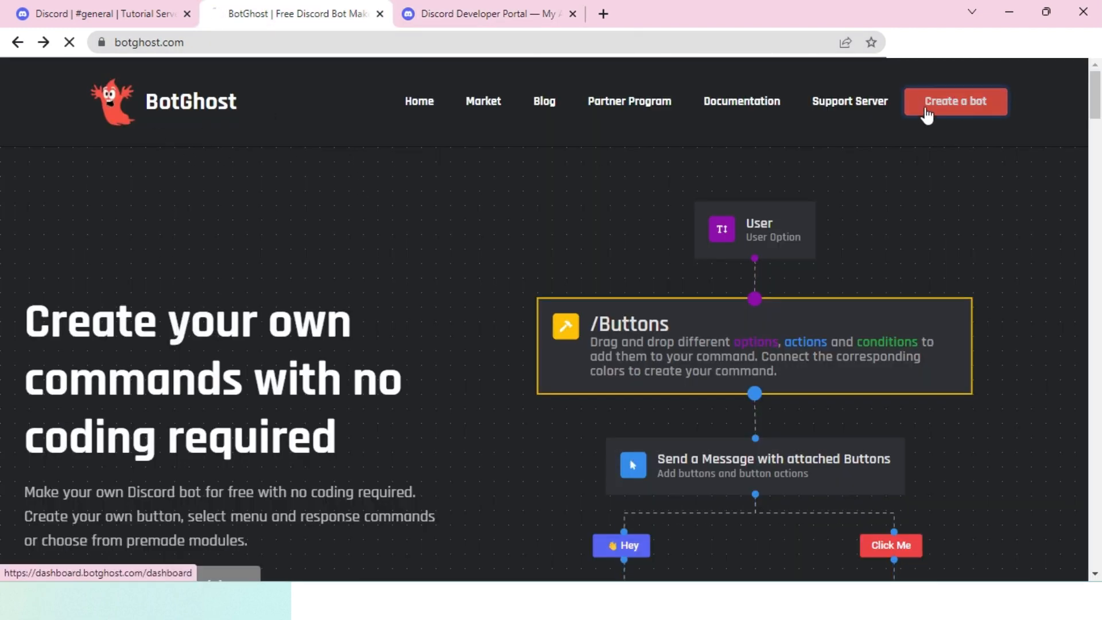
click(955, 101)
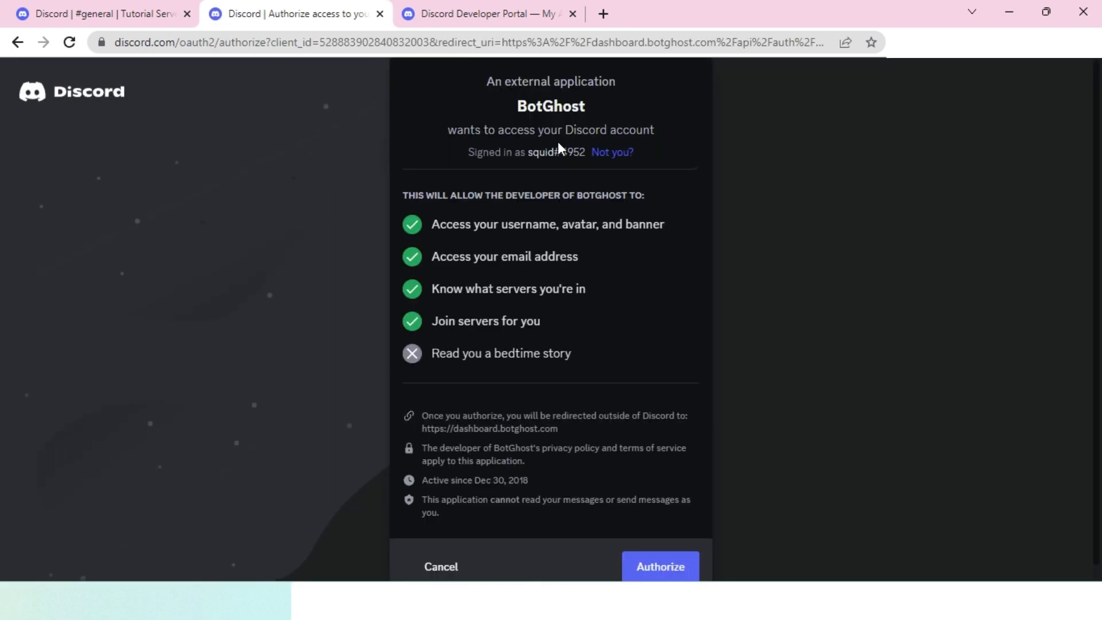
mouse_move(277, 122)
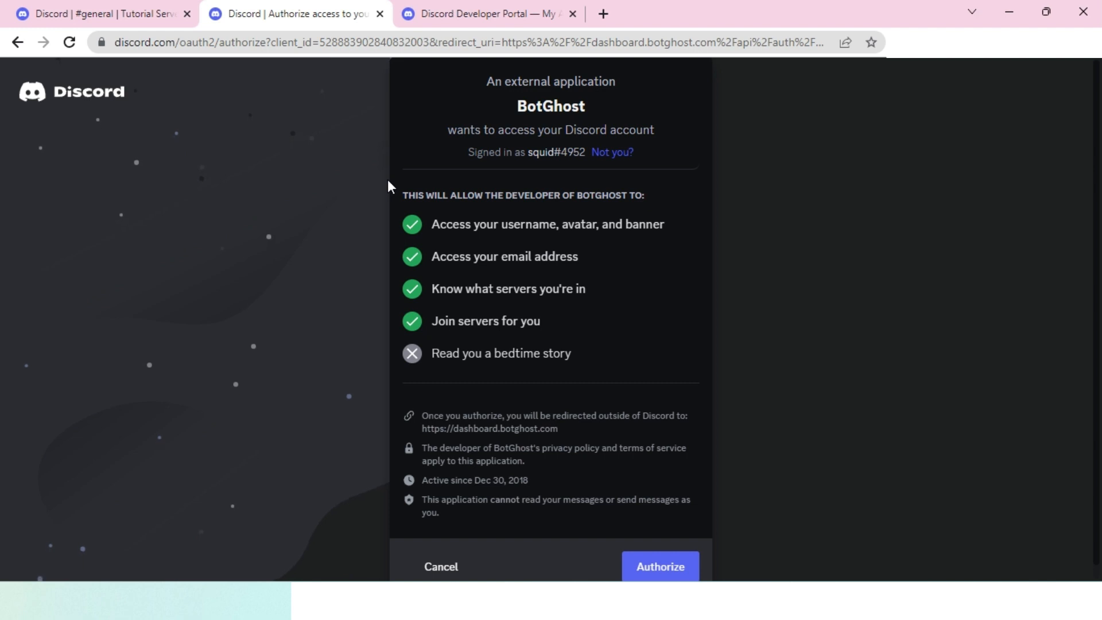
mouse_move(582, 166)
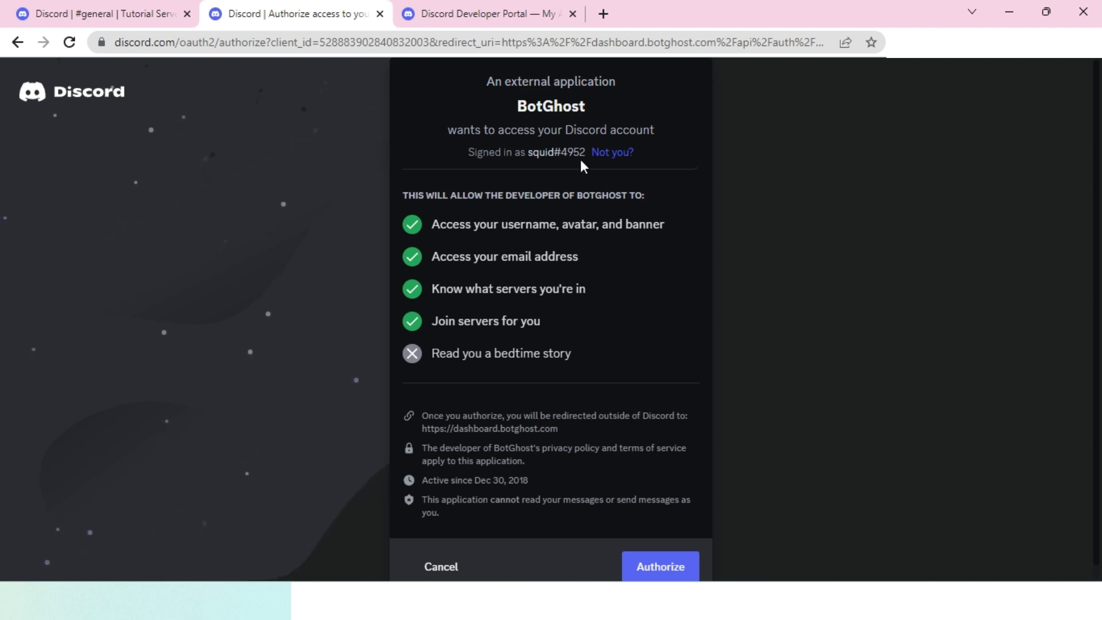
click(659, 566)
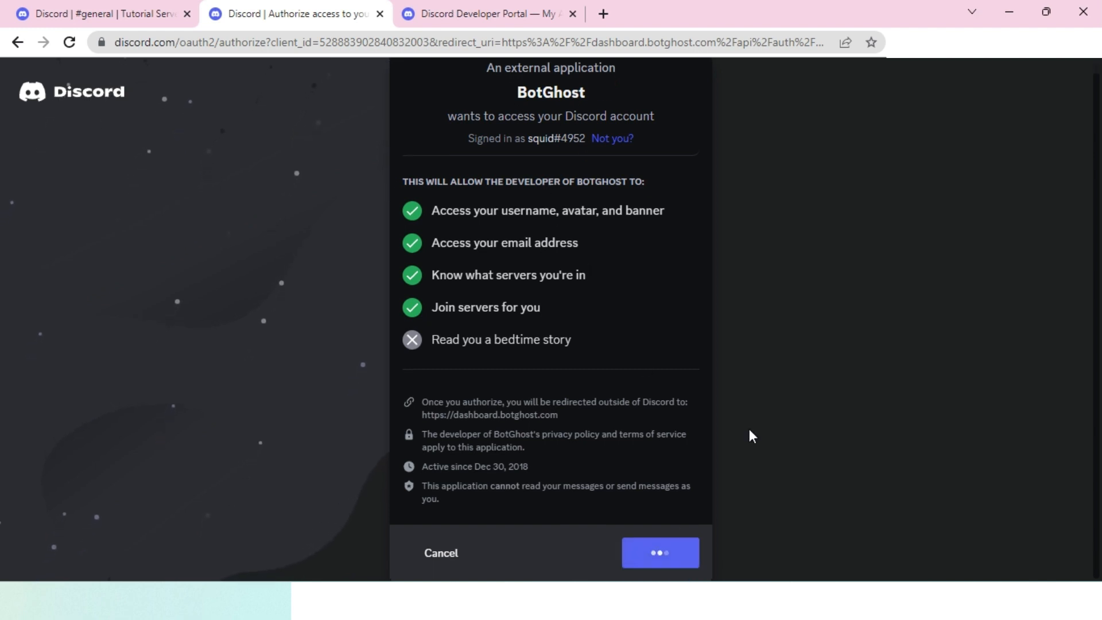
click(660, 552)
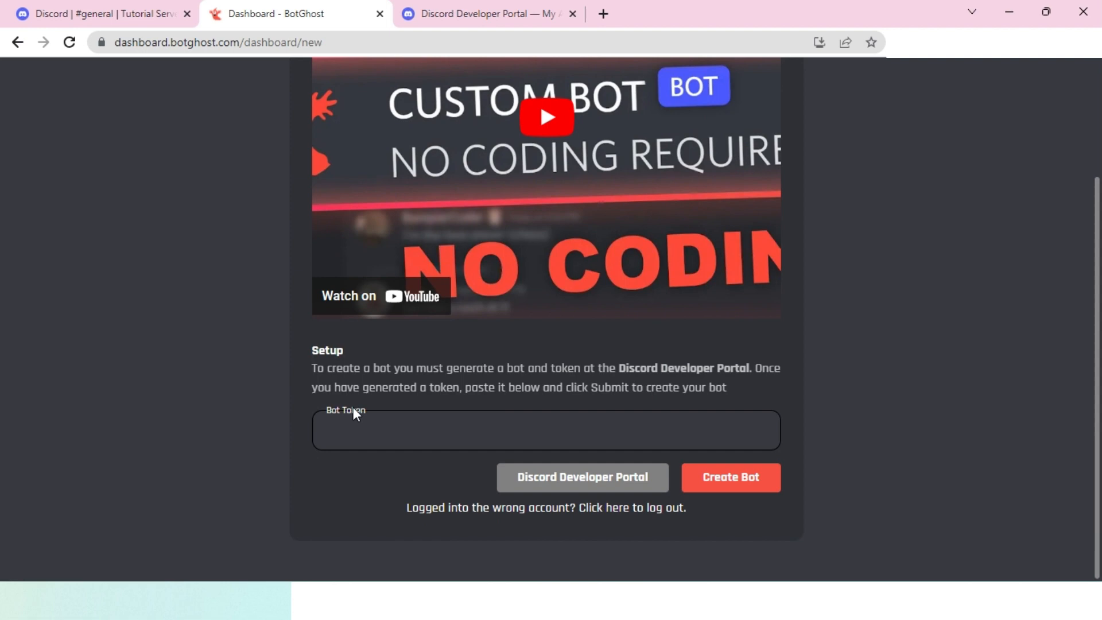
mouse_move(372, 404)
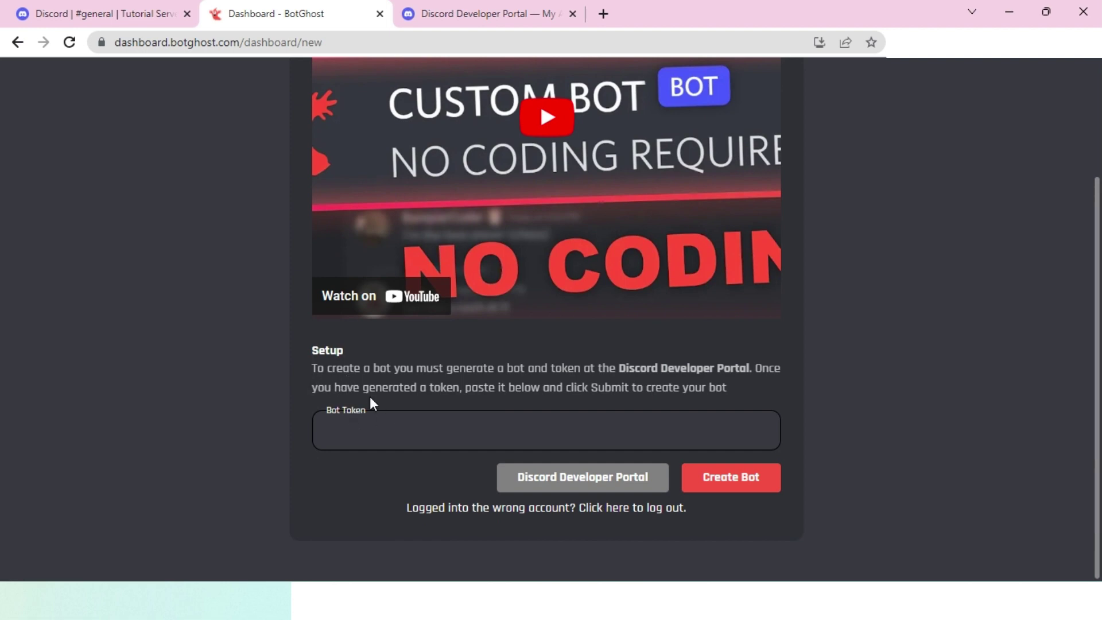
mouse_move(337, 431)
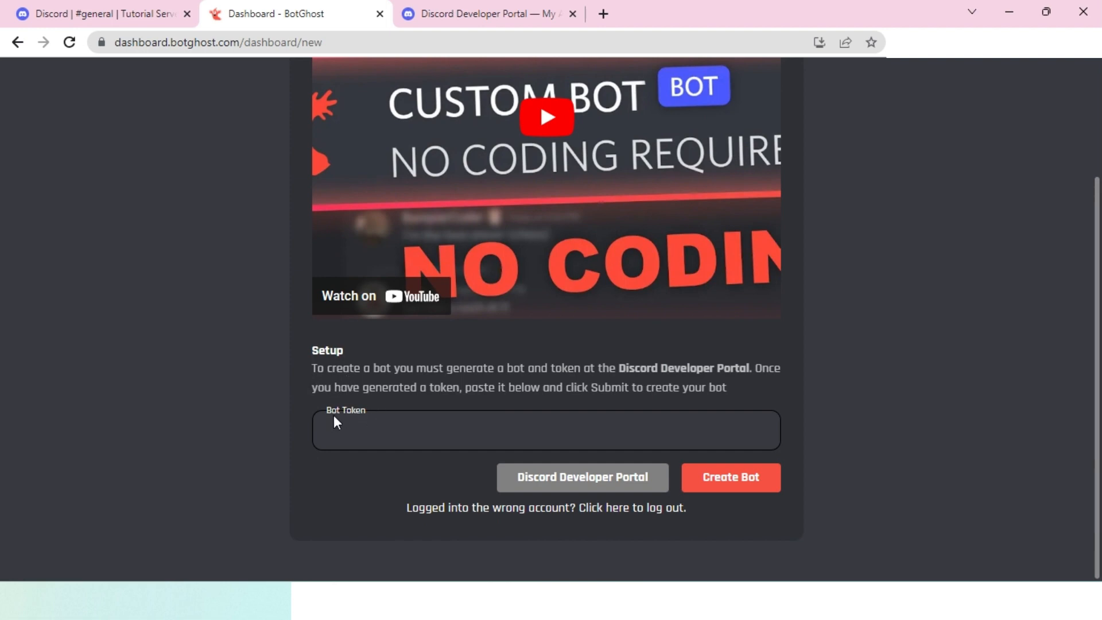
mouse_move(466, 214)
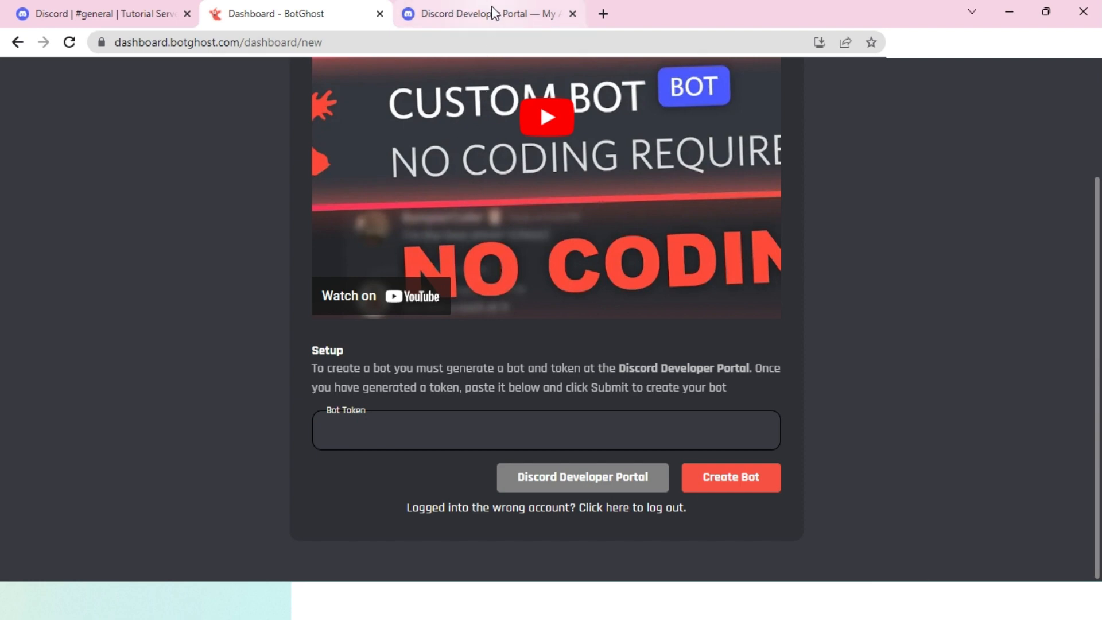
- Reset squid bot's token on the Developer Portal Bot page and copy the new token
click(481, 14)
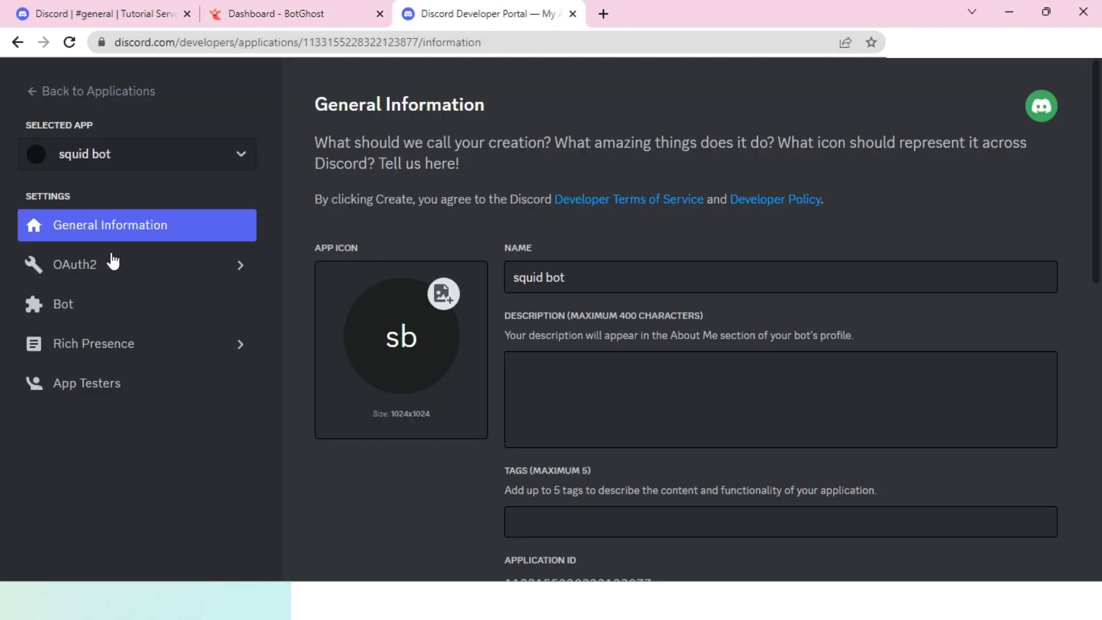
mouse_move(66, 319)
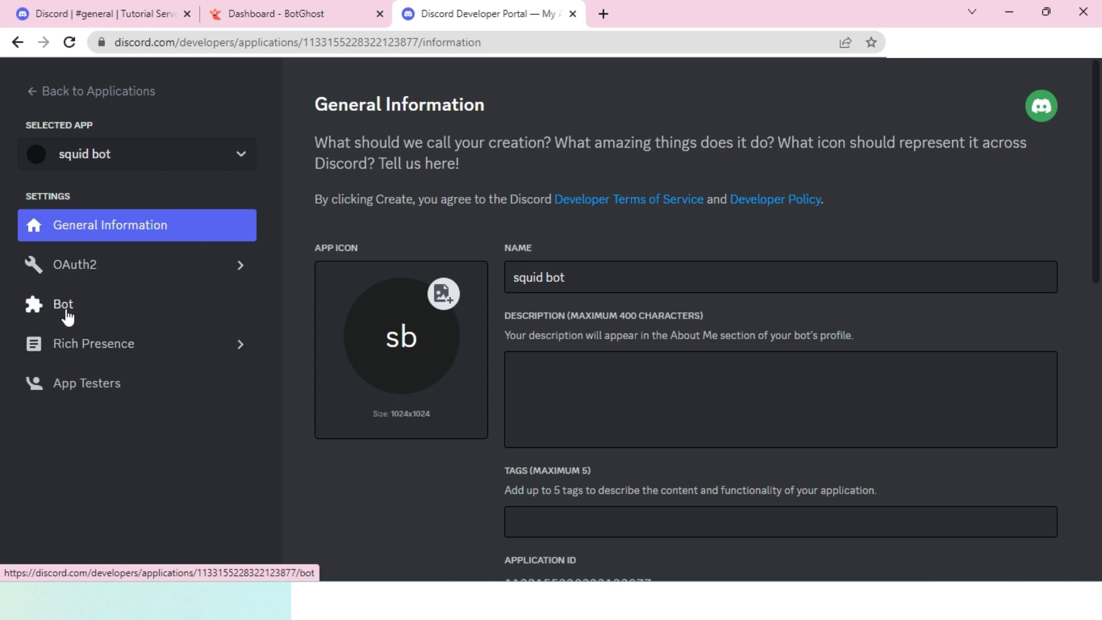
click(62, 304)
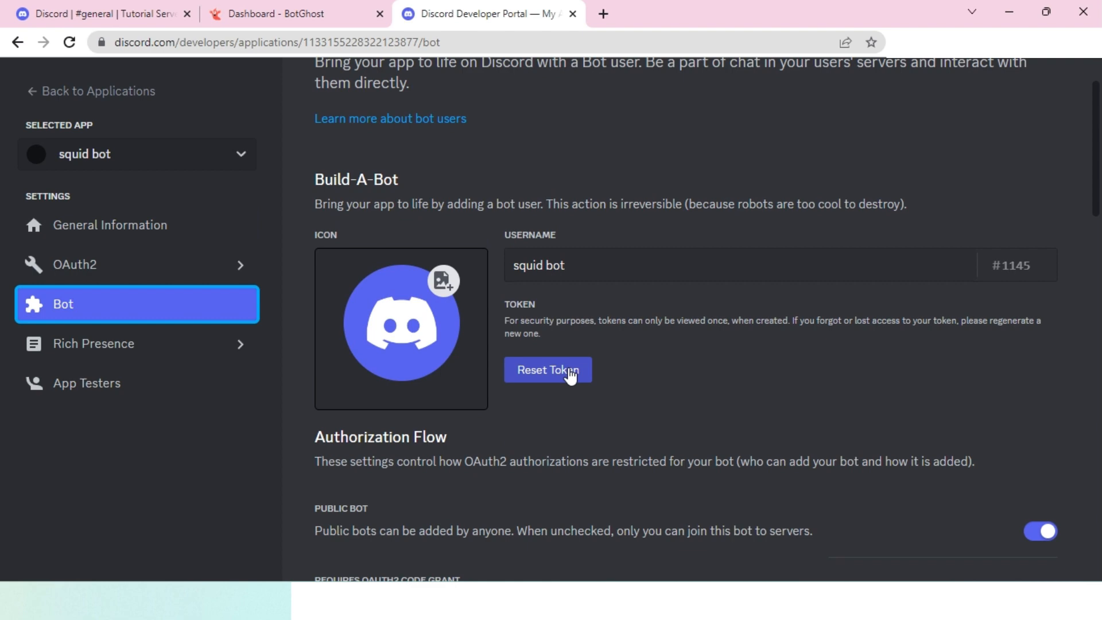
click(548, 370)
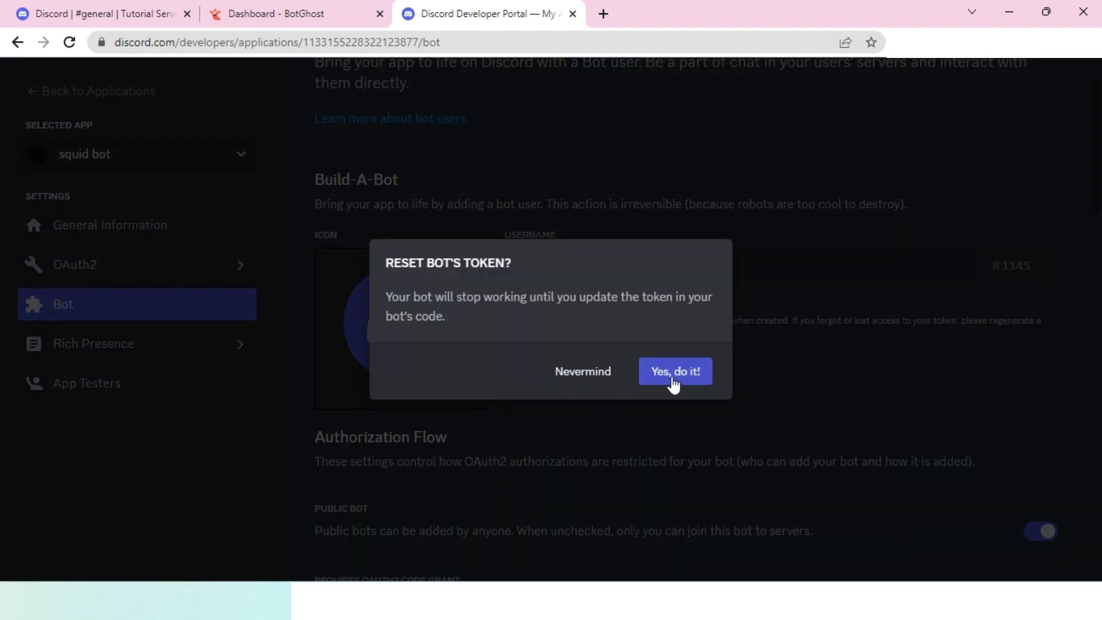
click(675, 372)
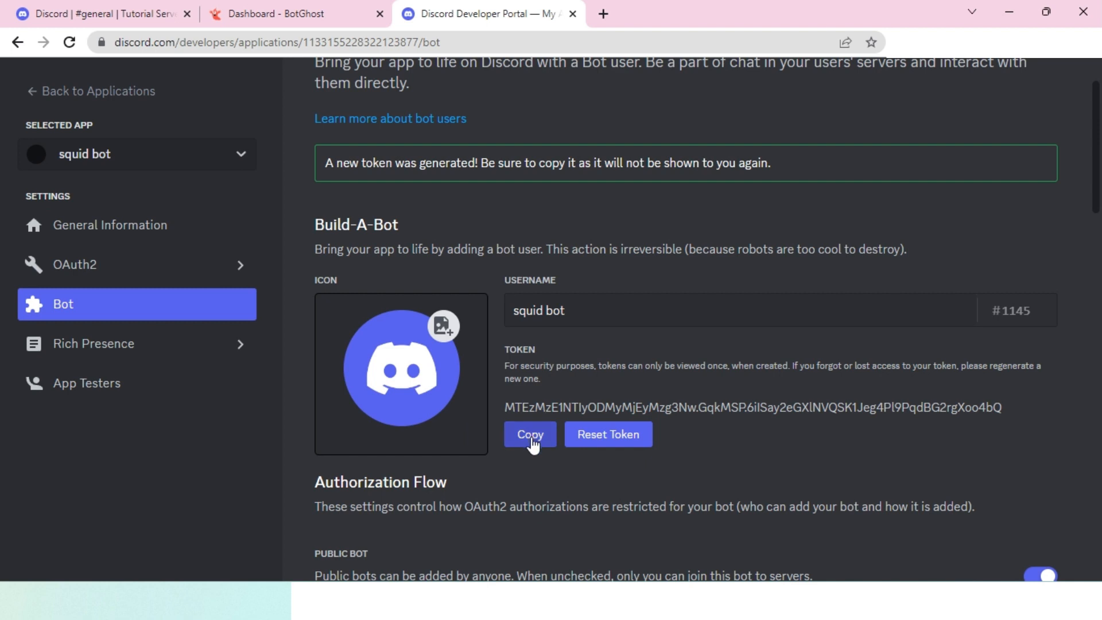
click(289, 14)
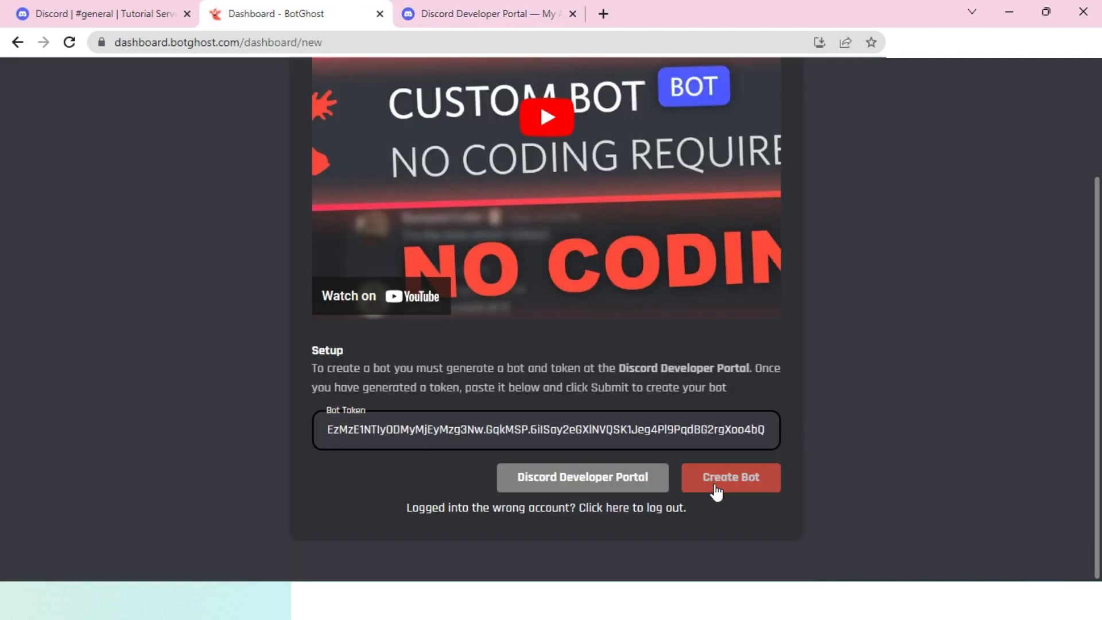
- Create squid bot in BotGhost from the pasted token and return to its modules dashboard
click(730, 478)
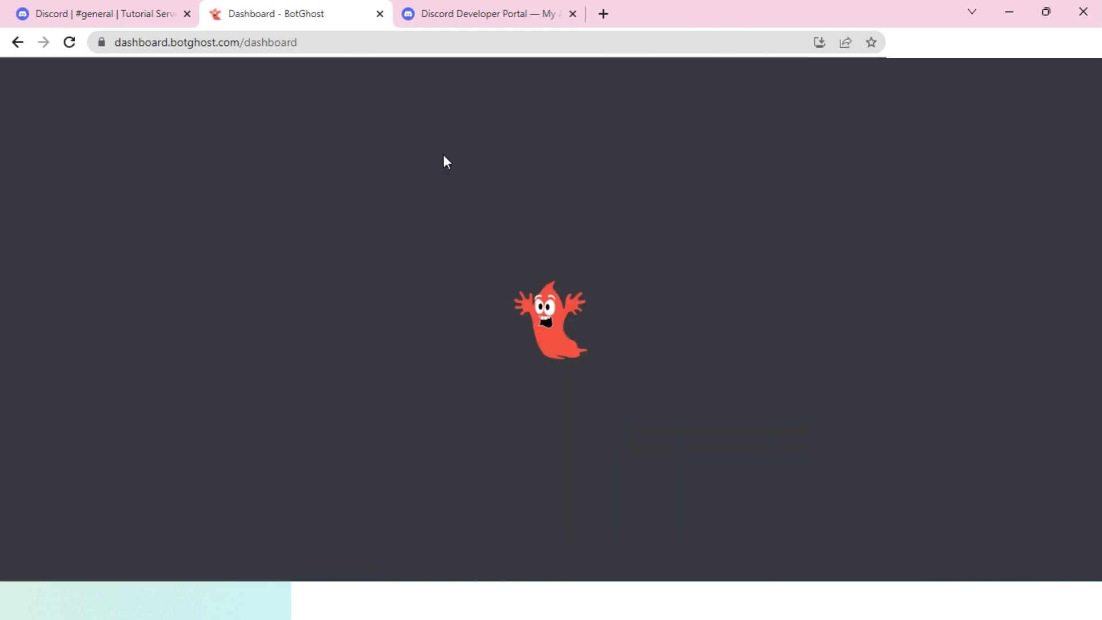
click(486, 15)
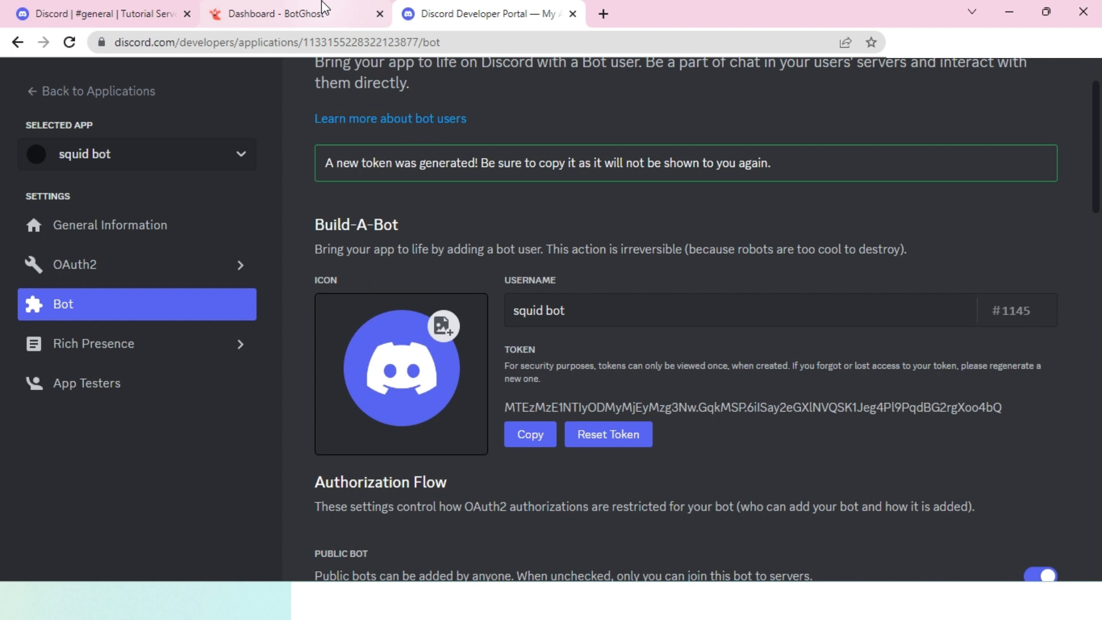
click(282, 13)
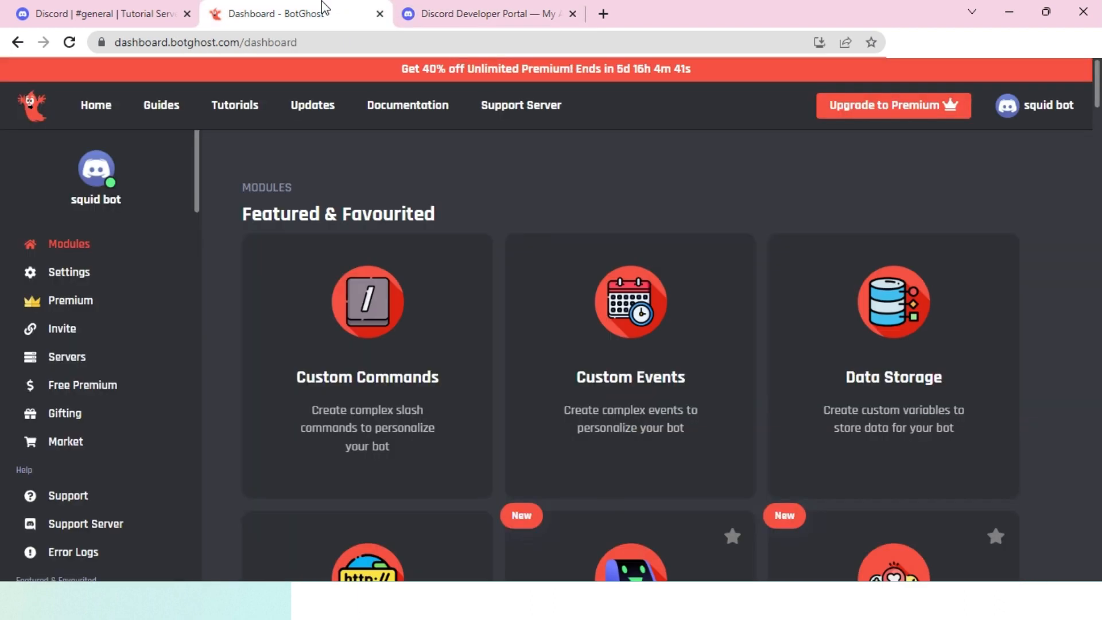
mouse_move(459, 11)
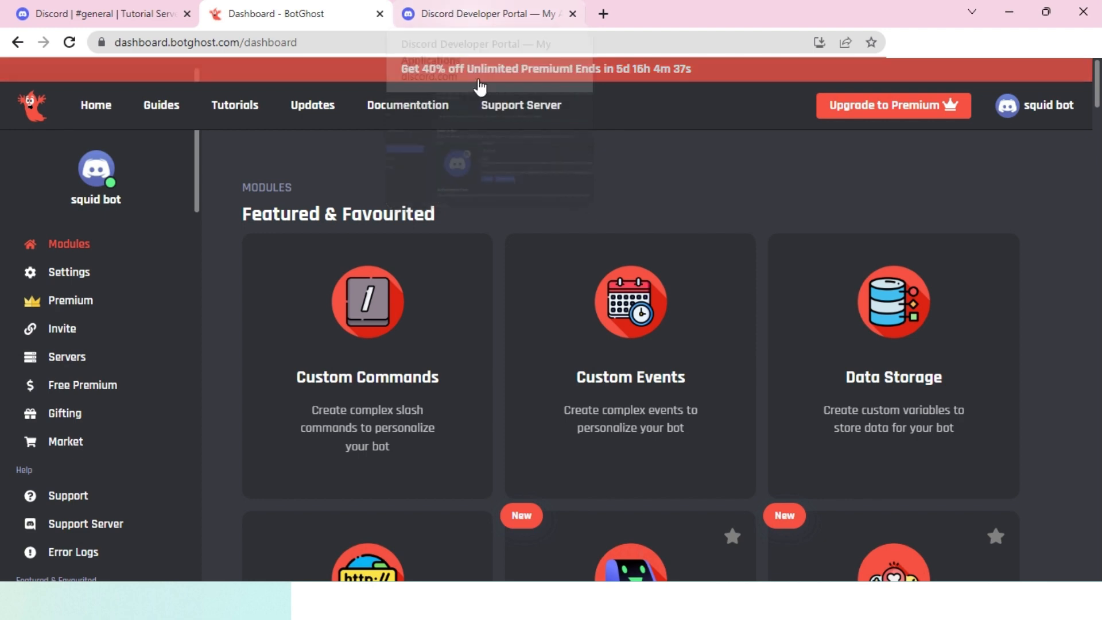
mouse_move(530, 186)
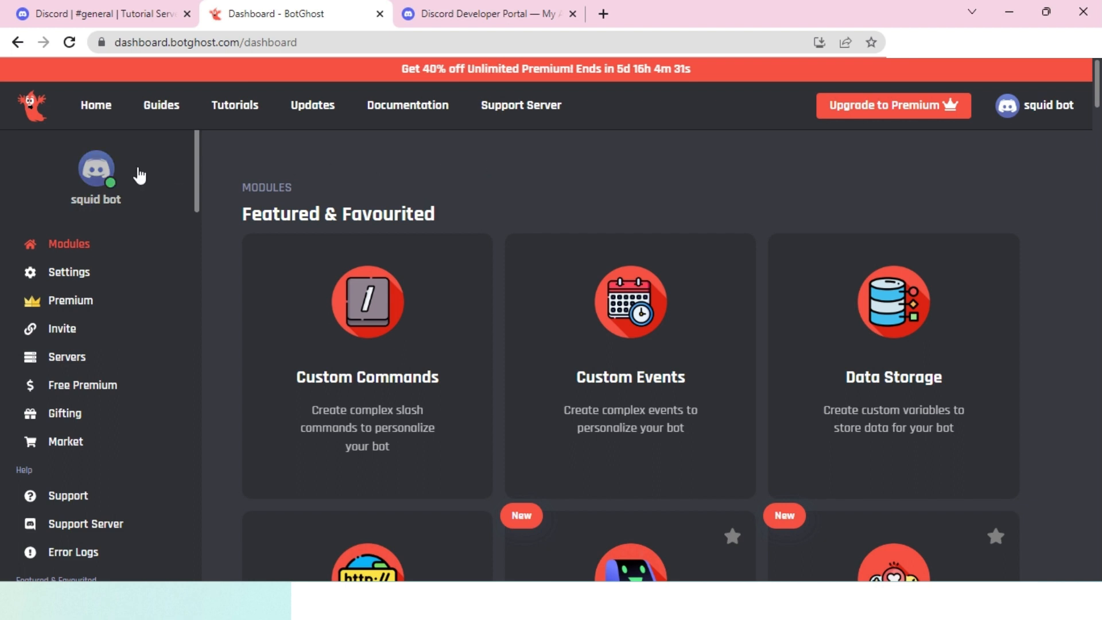
mouse_move(158, 151)
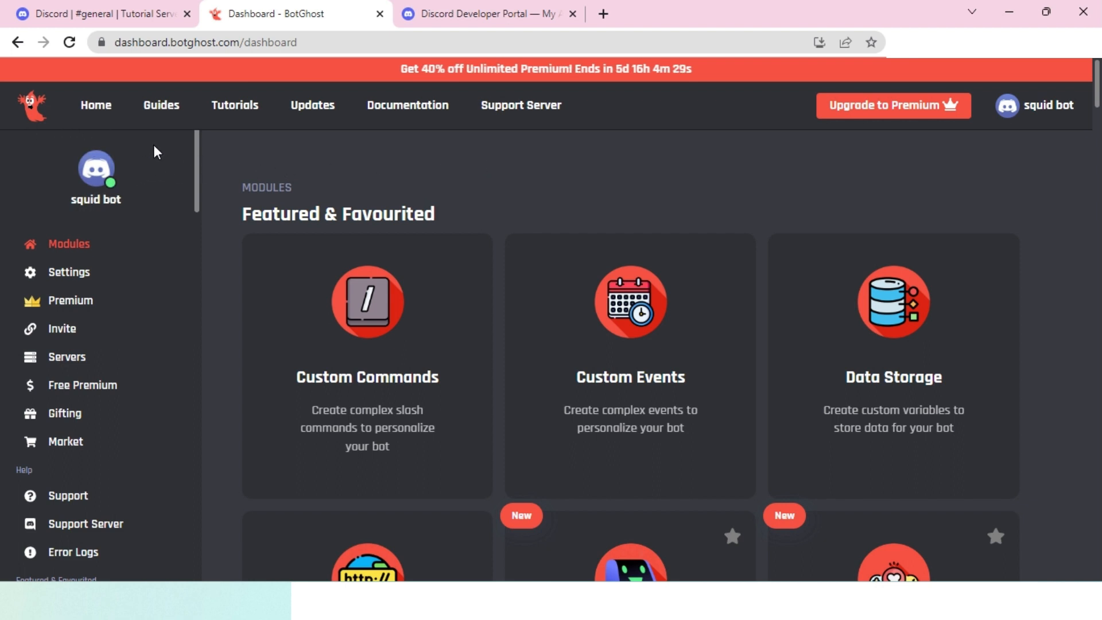
mouse_move(209, 170)
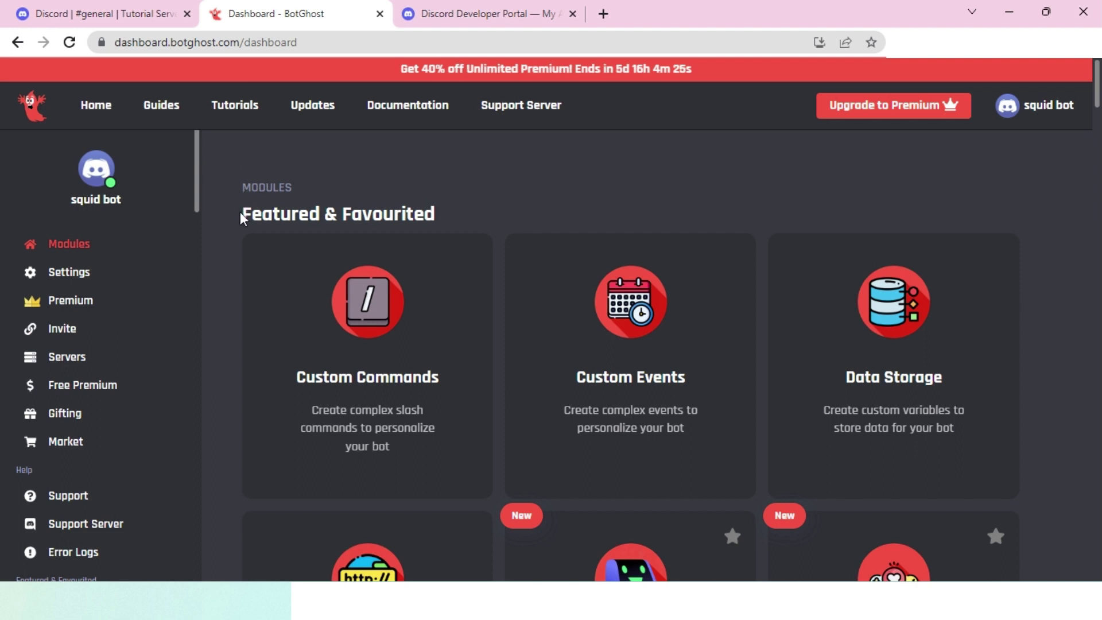
mouse_move(307, 202)
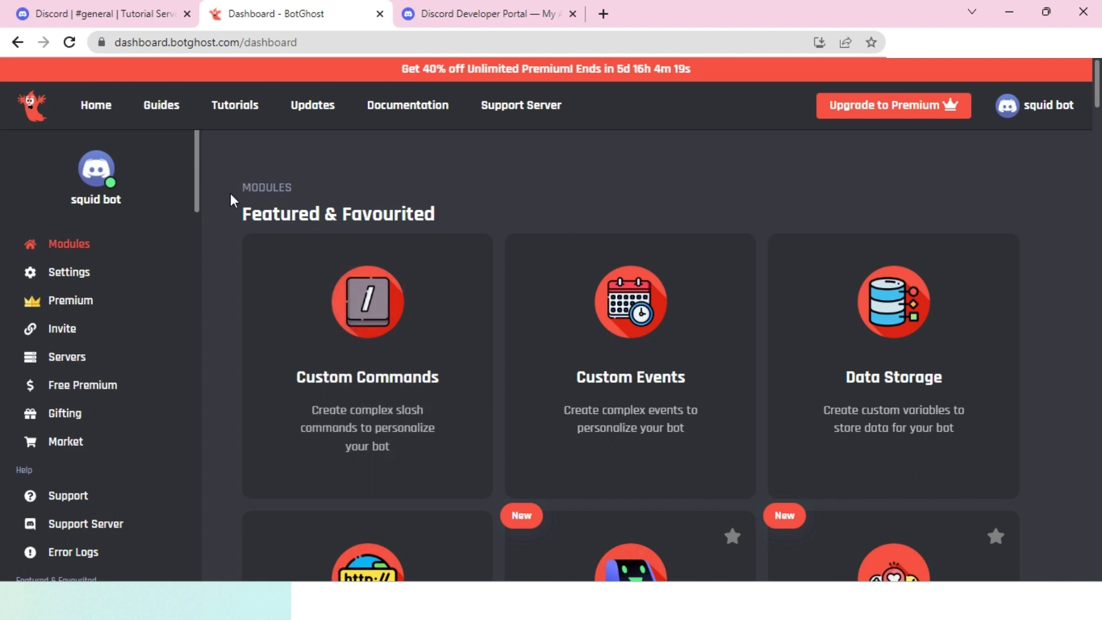
- Start inviting squid bot to a server from the BotGhost sidebar Invite link
scroll(down, 3)
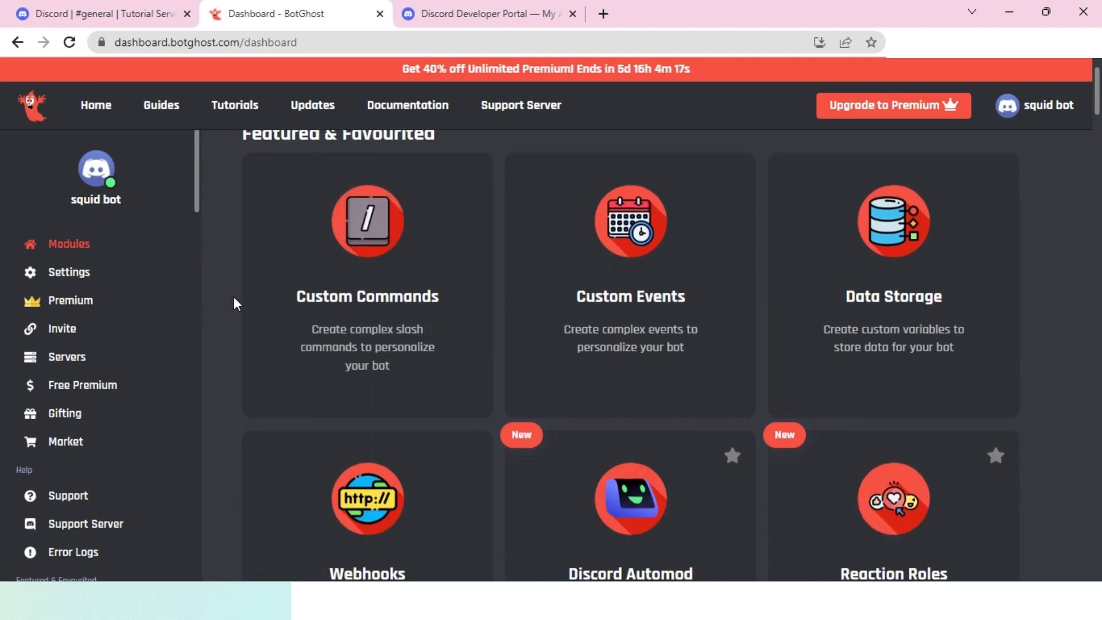
click(104, 15)
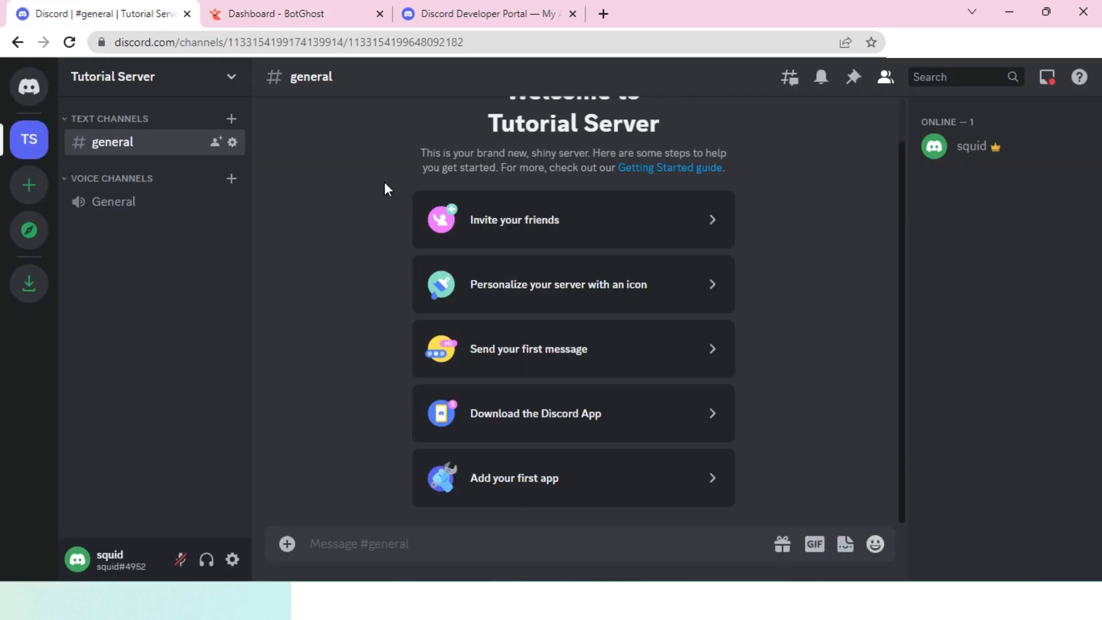
click(295, 14)
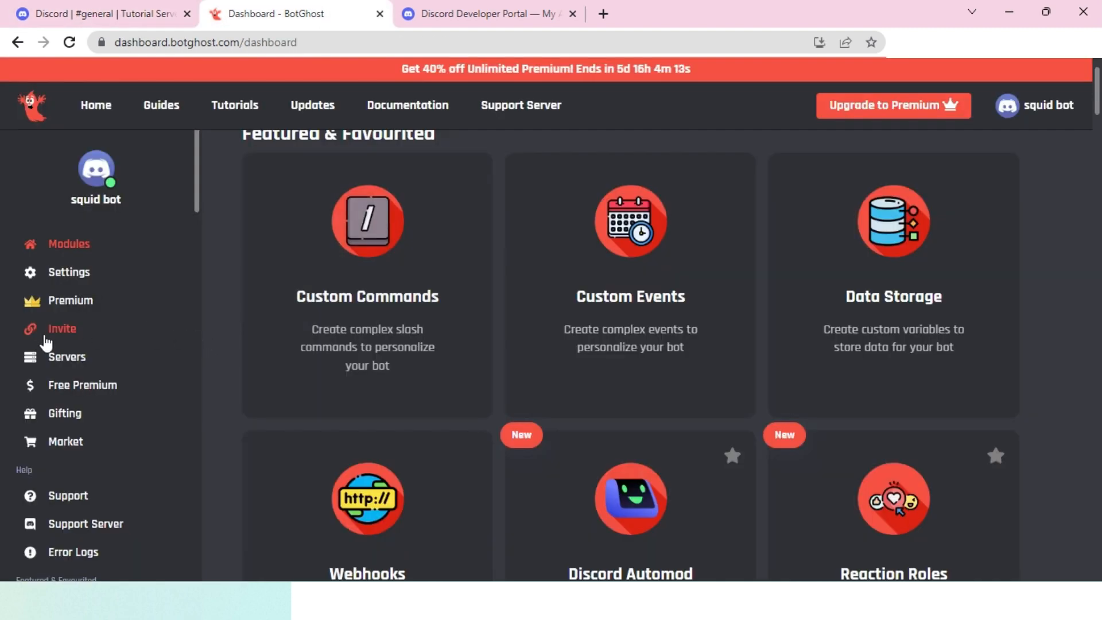
click(62, 328)
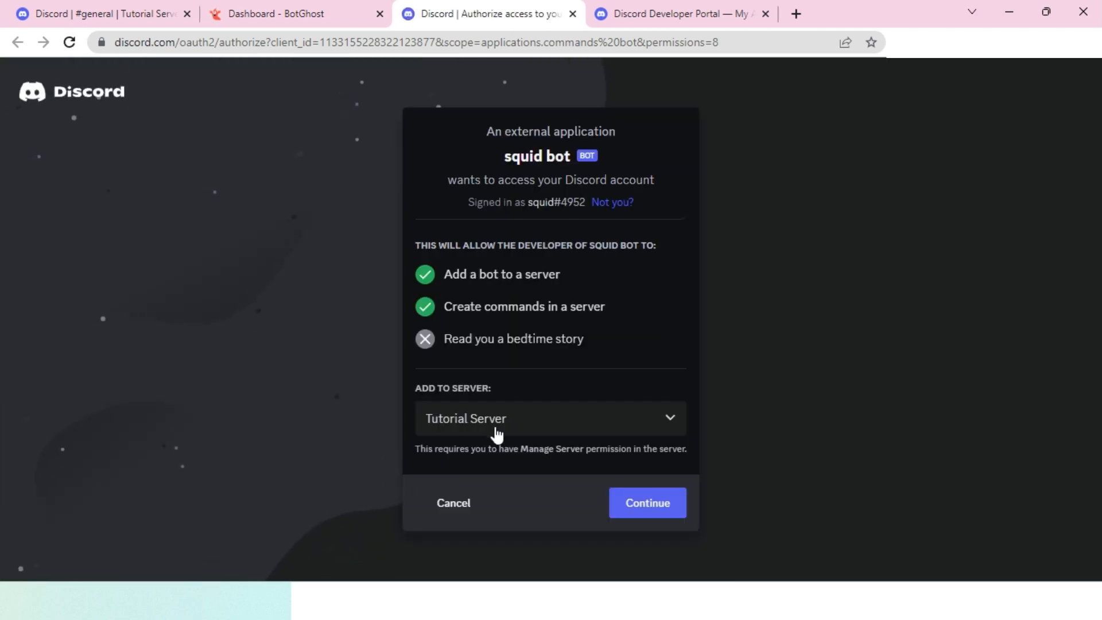
- Add squid bot to Tutorial Server with Administrator permissions, completing the hCaptcha check
click(551, 418)
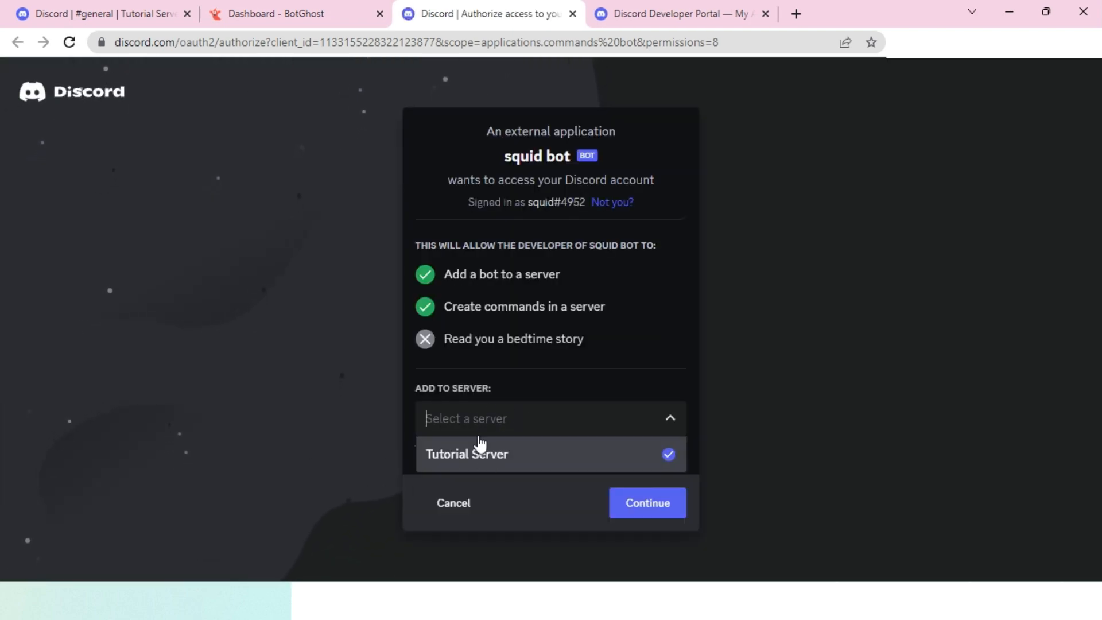
click(647, 503)
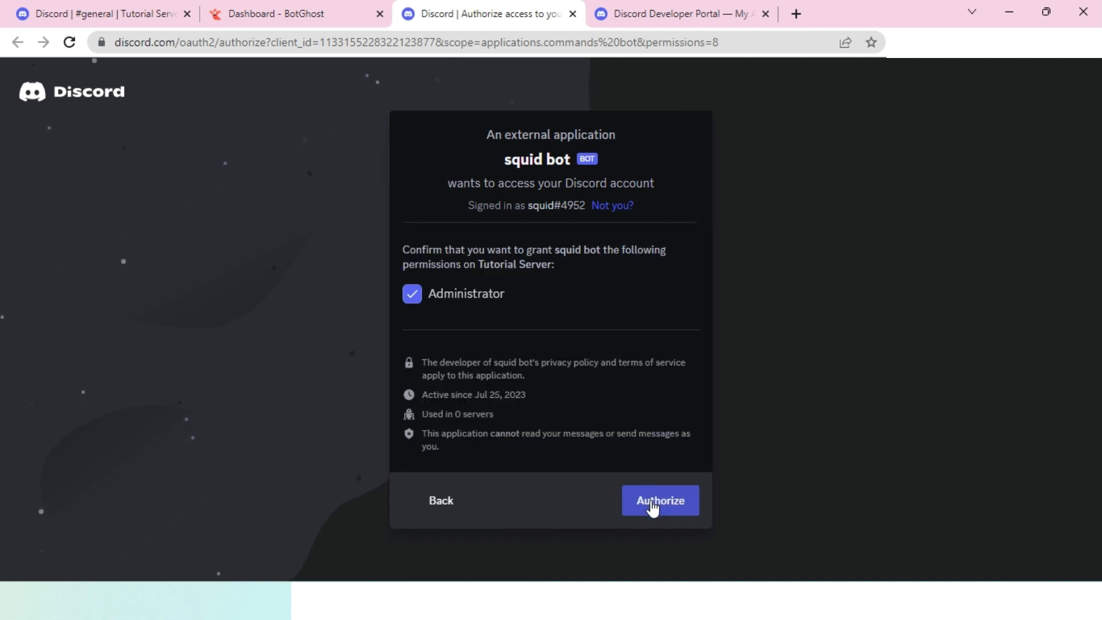
mouse_move(526, 332)
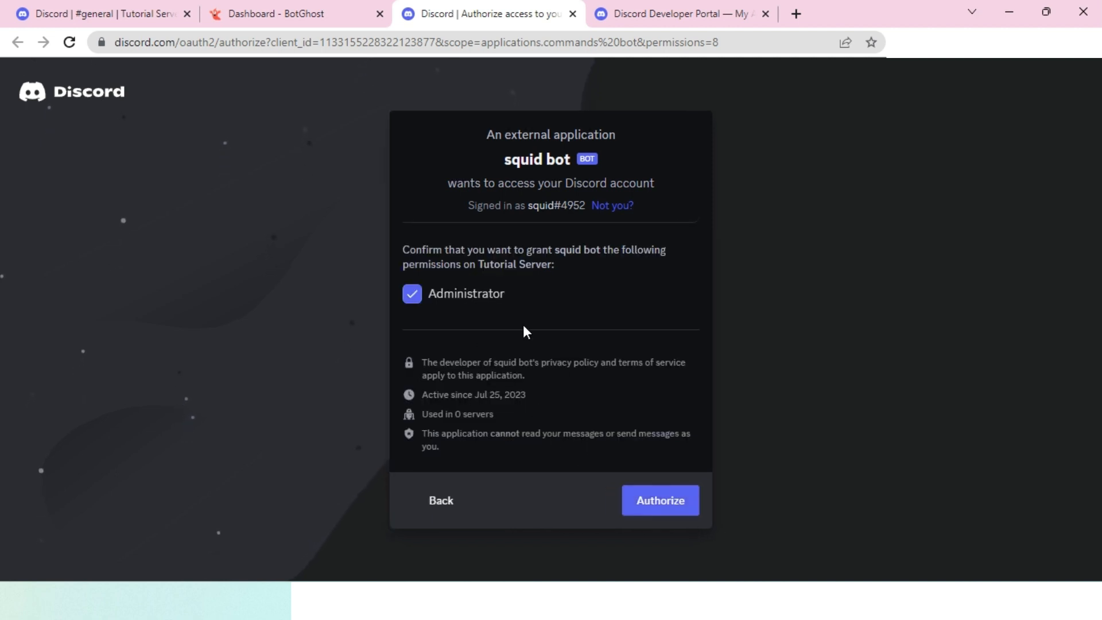
click(660, 500)
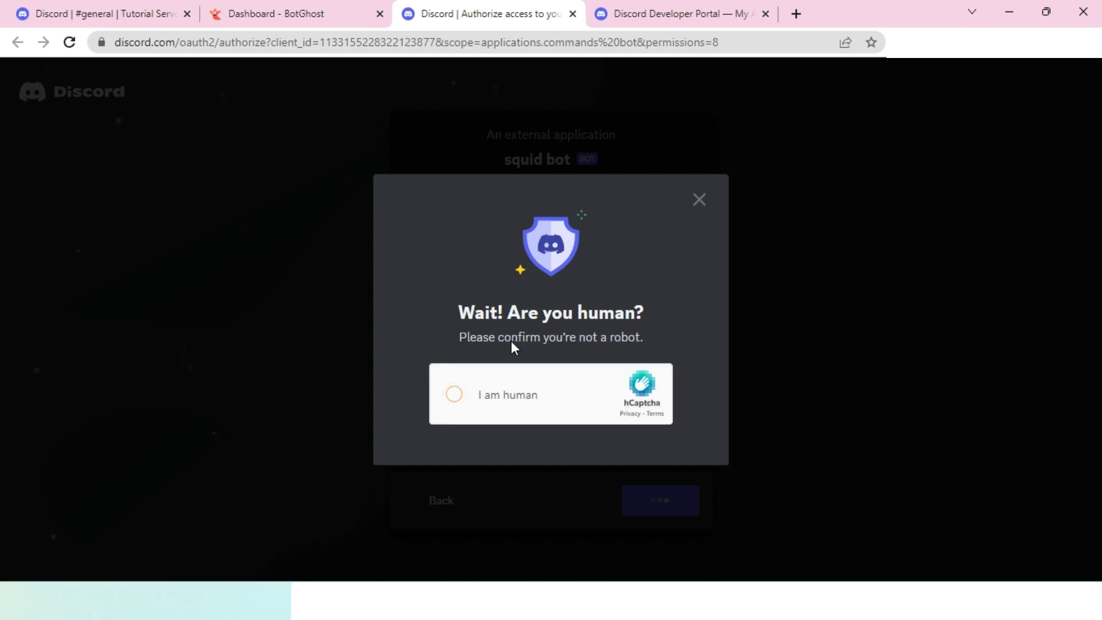
click(455, 395)
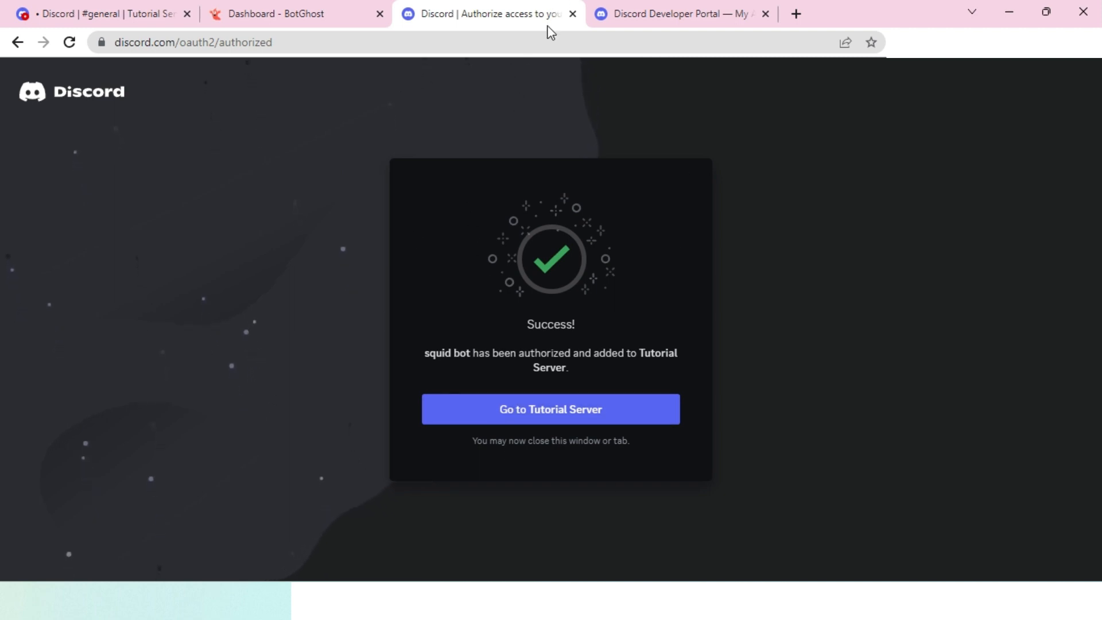
click(289, 14)
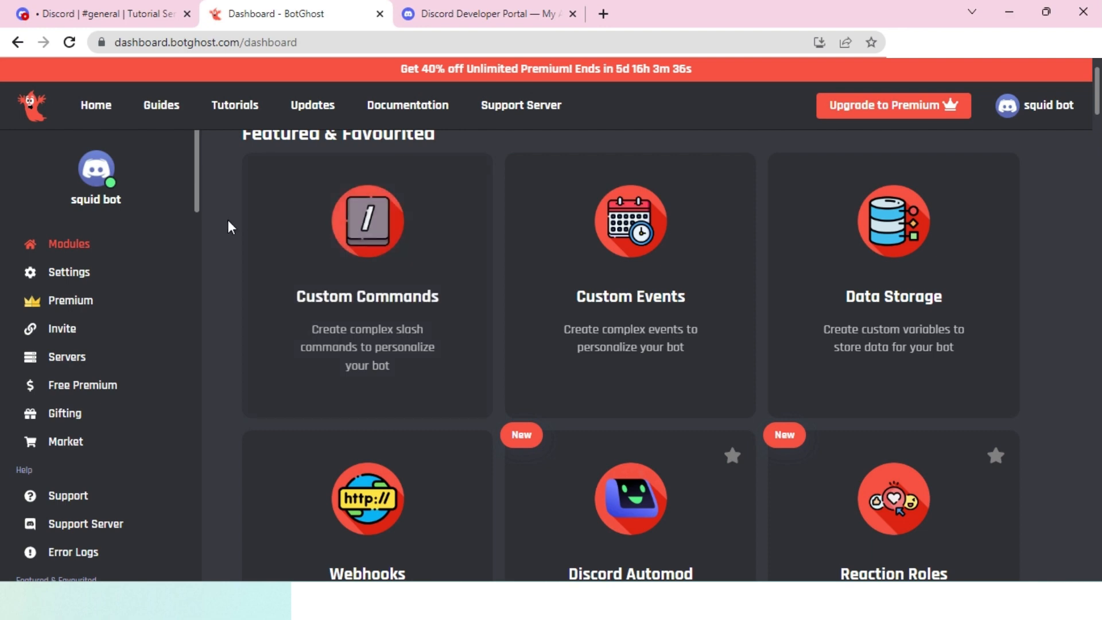
- Delete squid bot's BotGhost welcome message from Tutorial Server's general channel
click(98, 15)
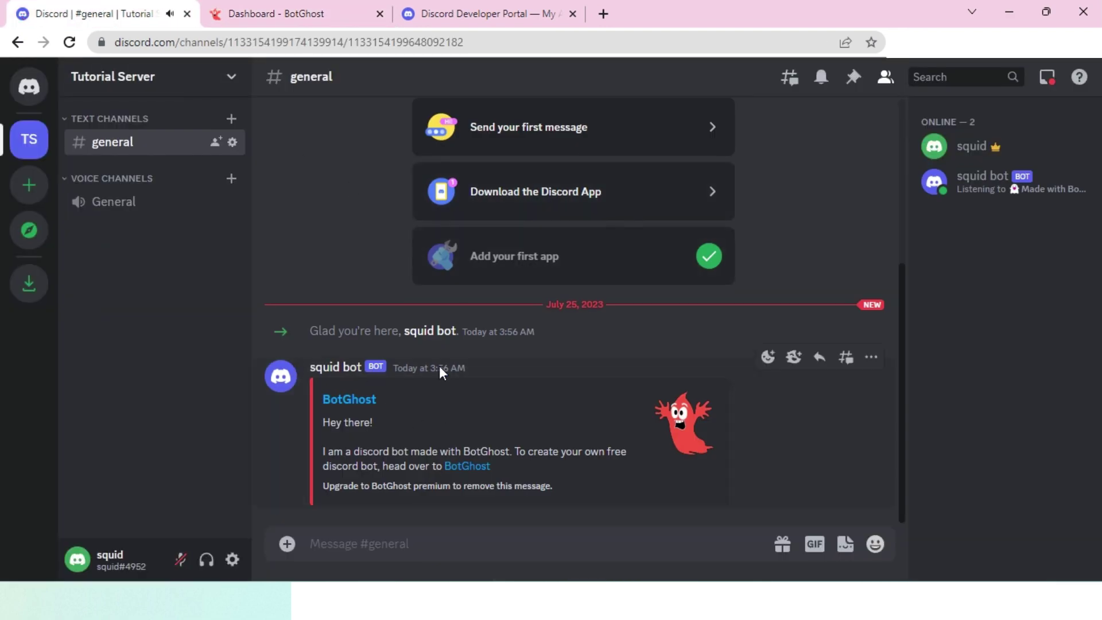
mouse_move(559, 341)
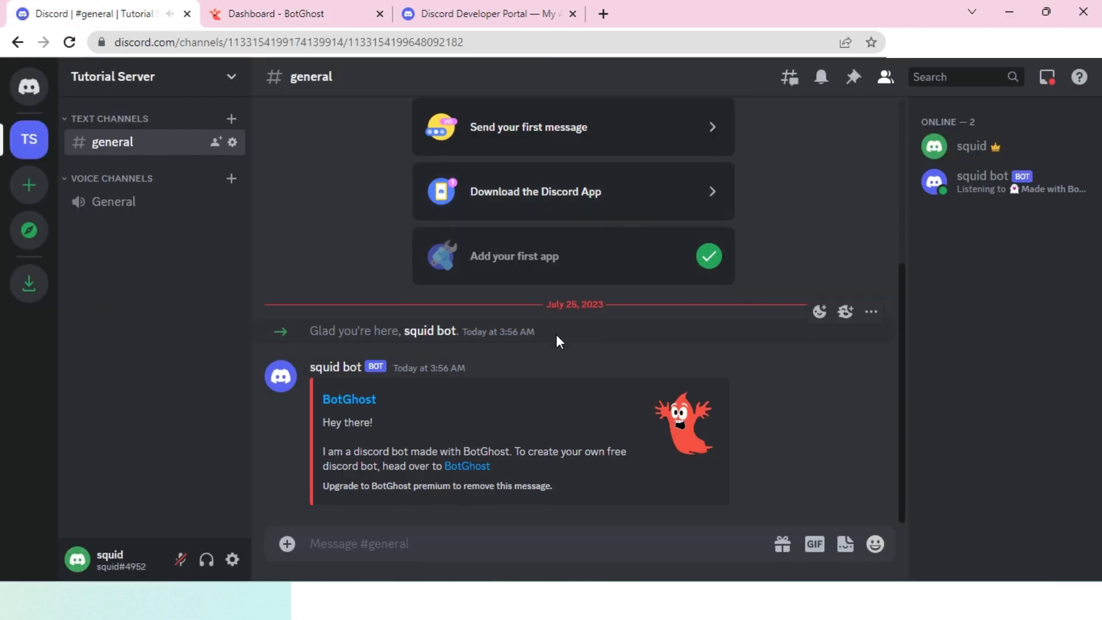
mouse_move(391, 420)
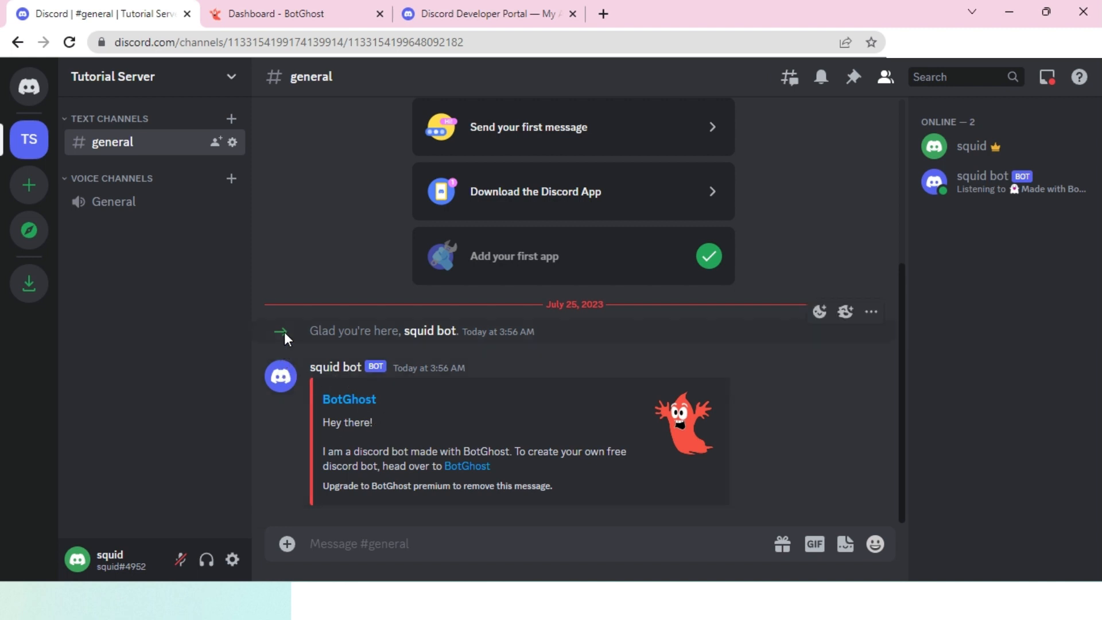
mouse_move(342, 207)
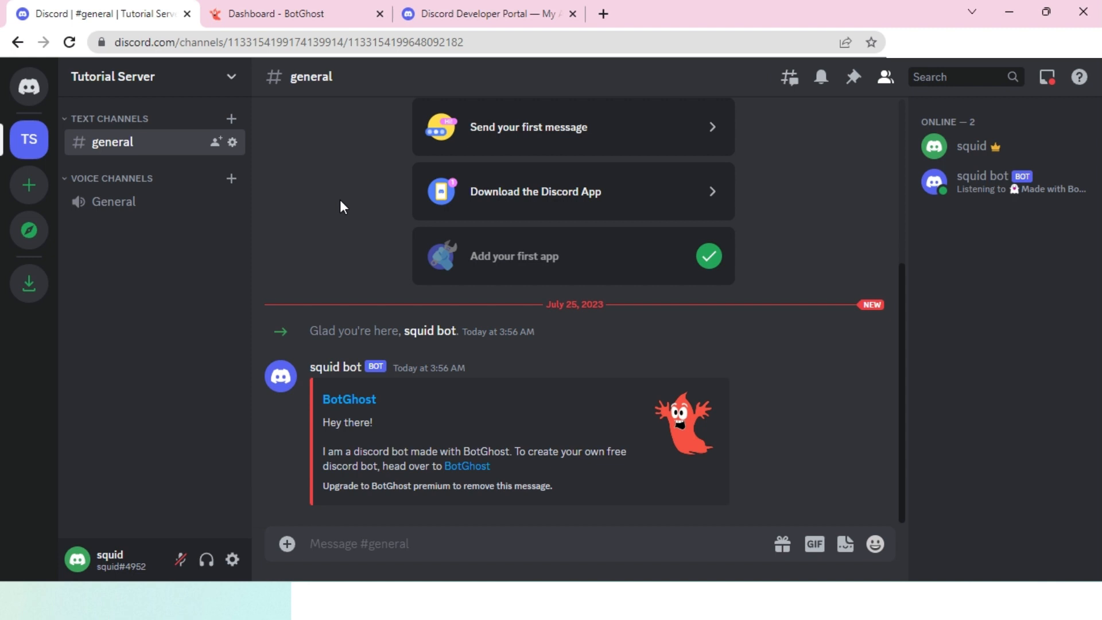
mouse_move(334, 422)
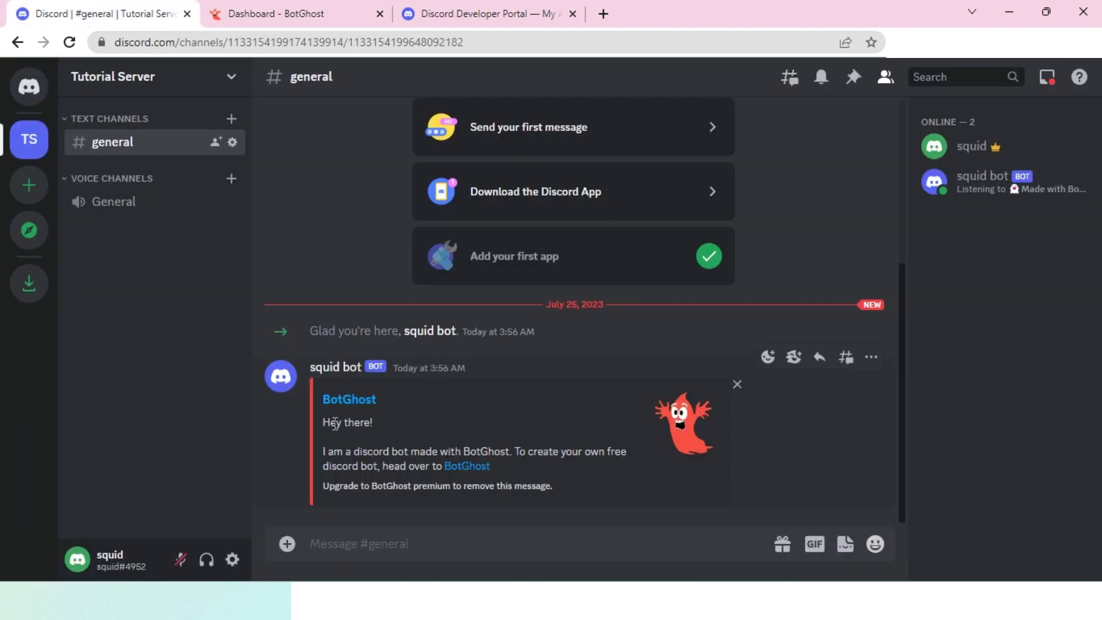
mouse_move(449, 450)
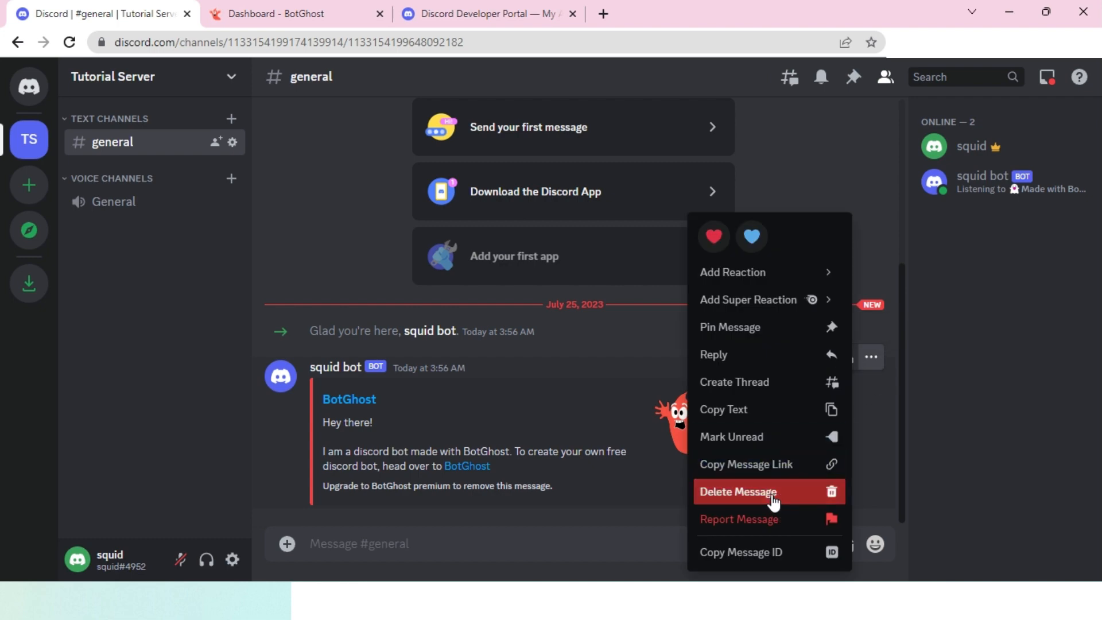
click(738, 492)
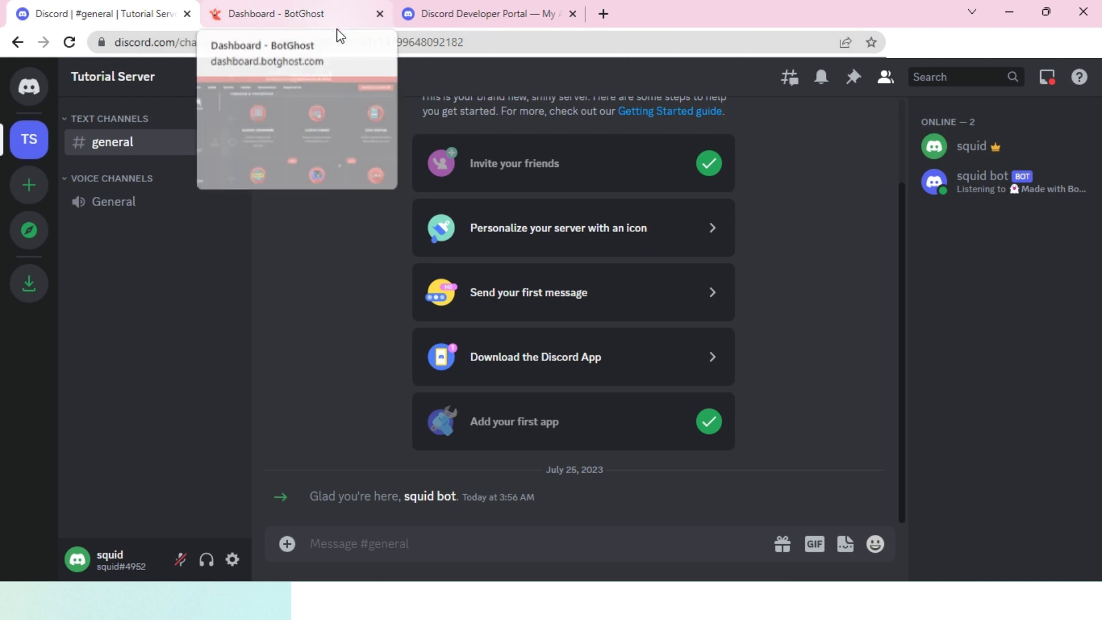
- Scroll through squid bot's Modules dashboard down to the Moderation module
click(295, 14)
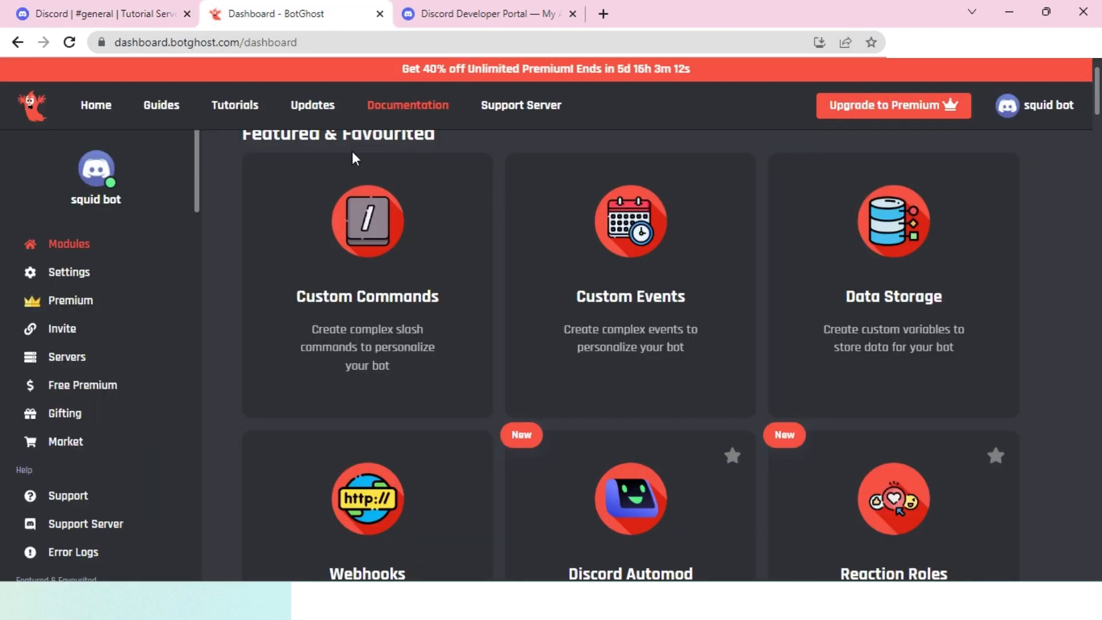
scroll(down, 3)
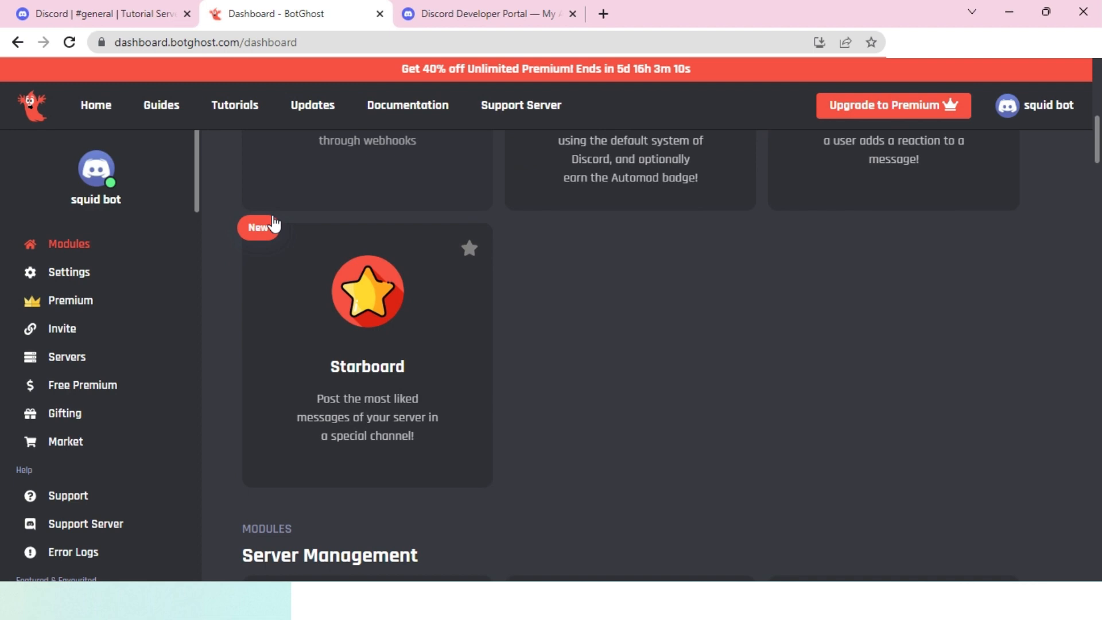
scroll(down, 3)
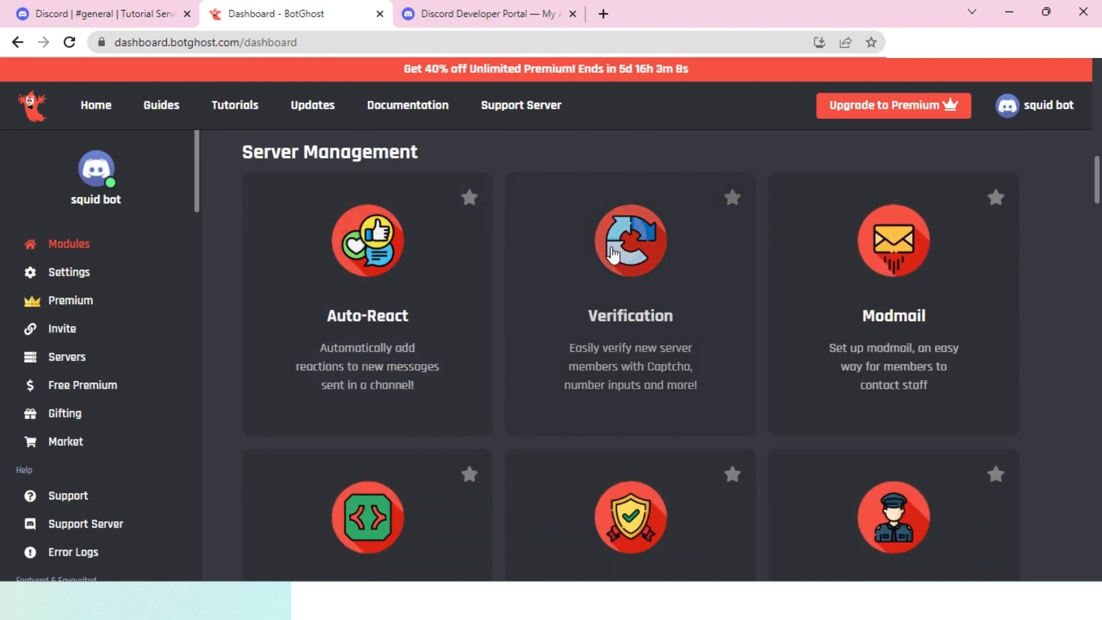
scroll(down, 3)
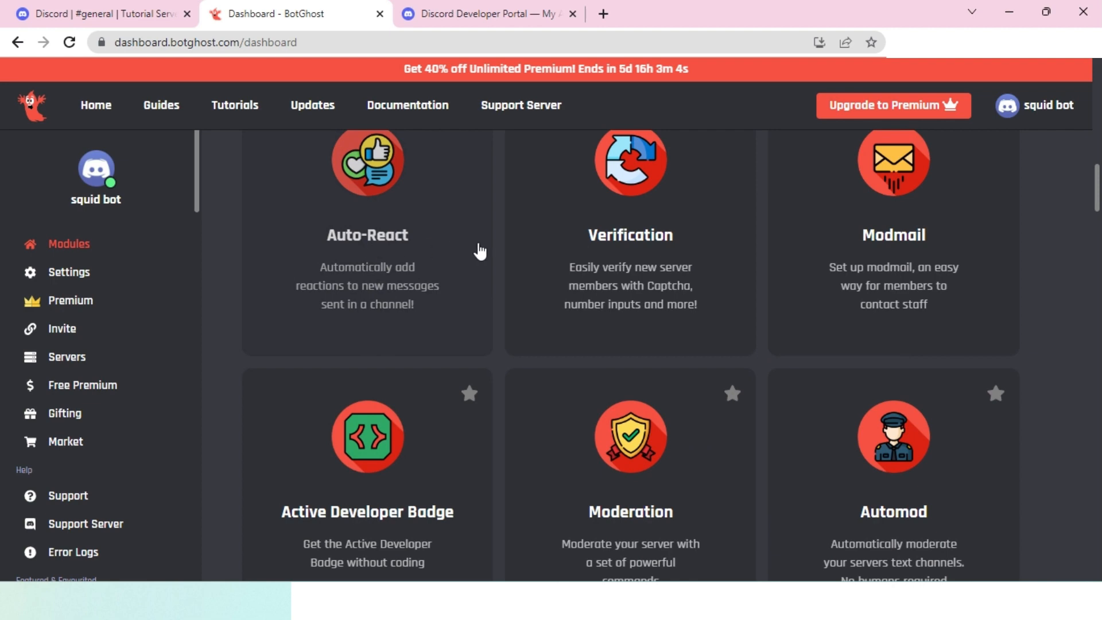
scroll(down, 3)
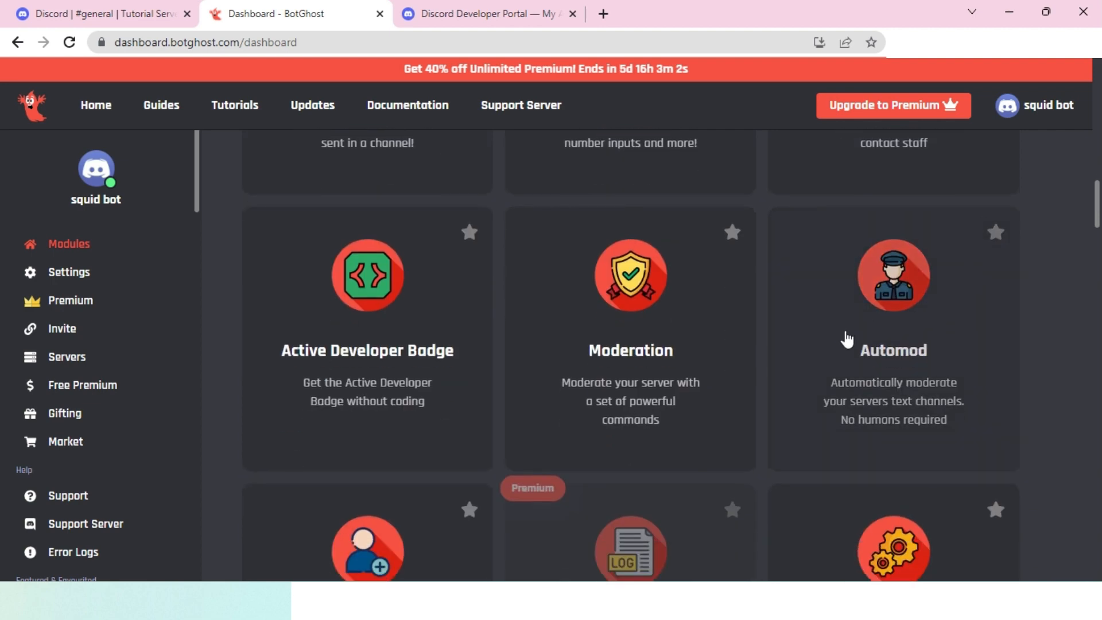
scroll(down, 3)
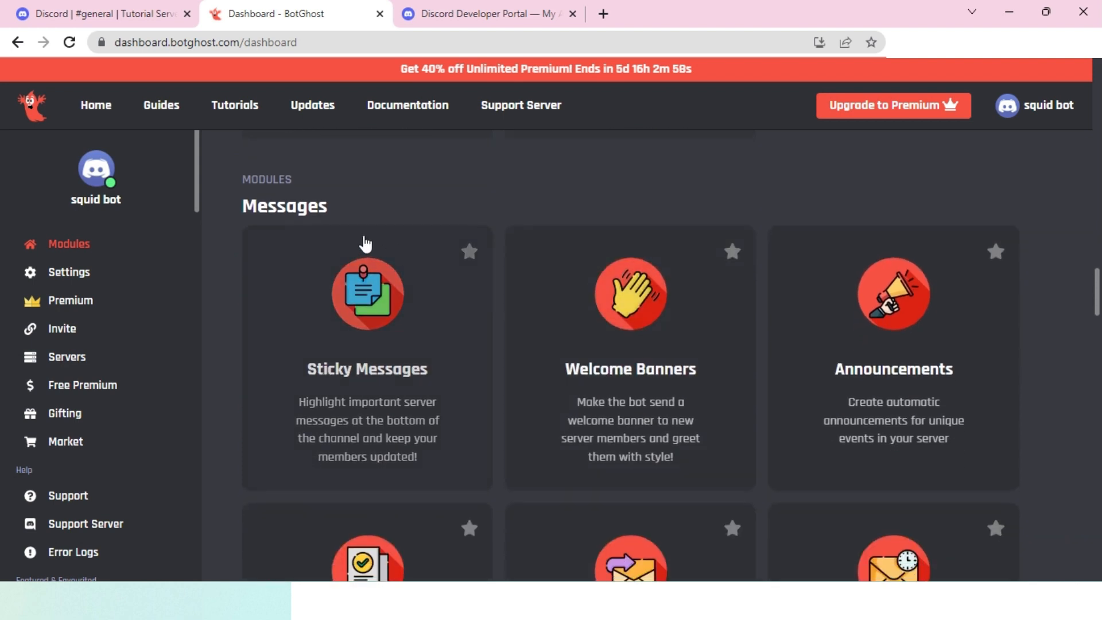
scroll(down, 3)
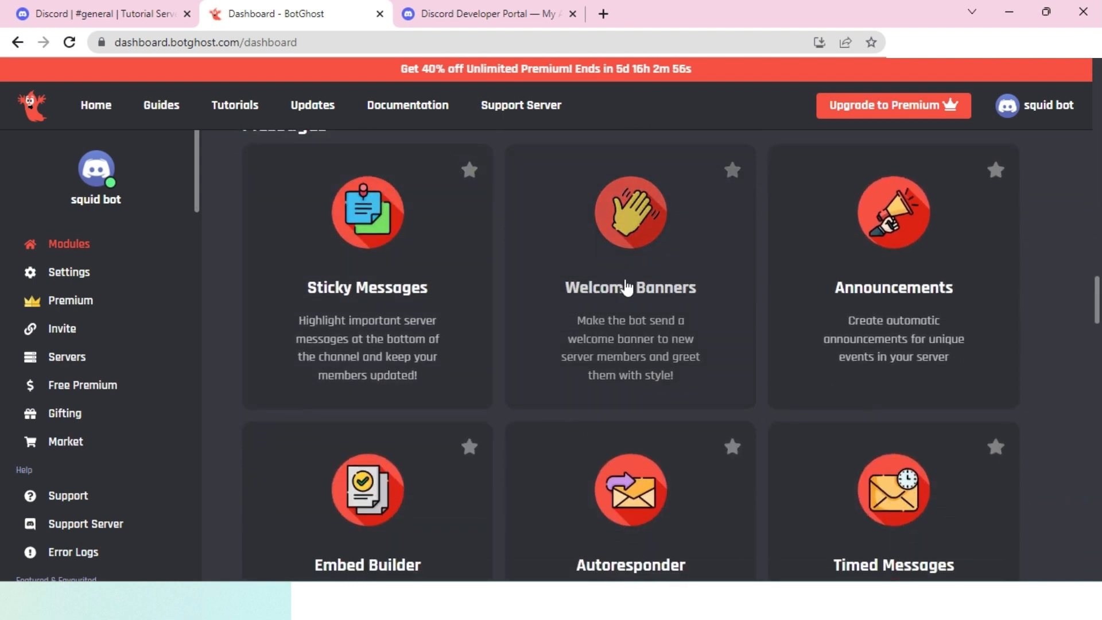
scroll(down, 3)
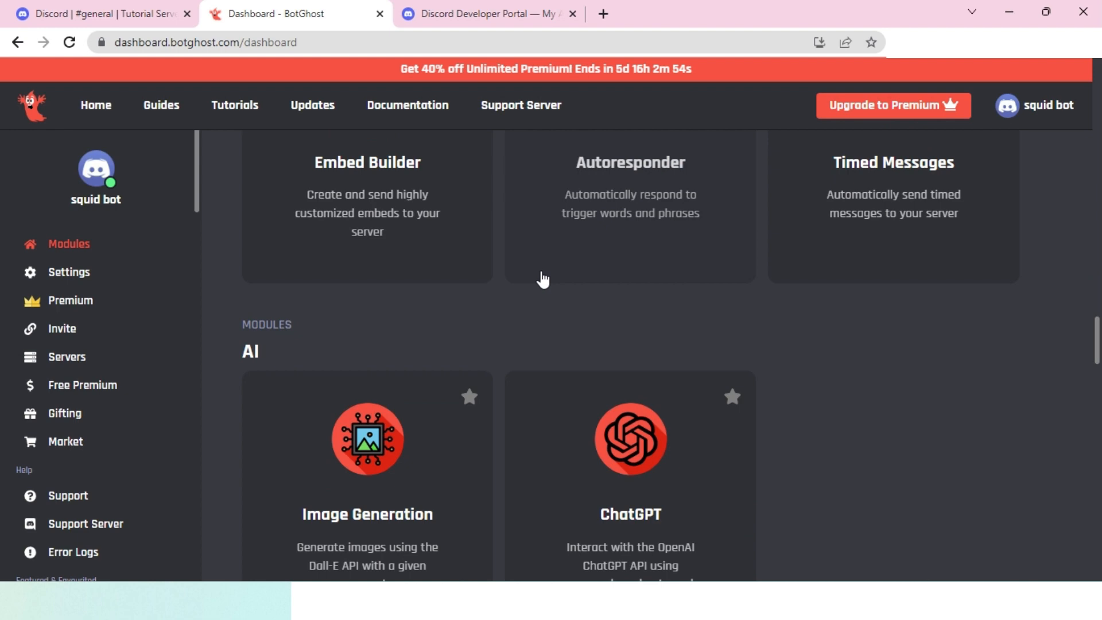
scroll(down, 3)
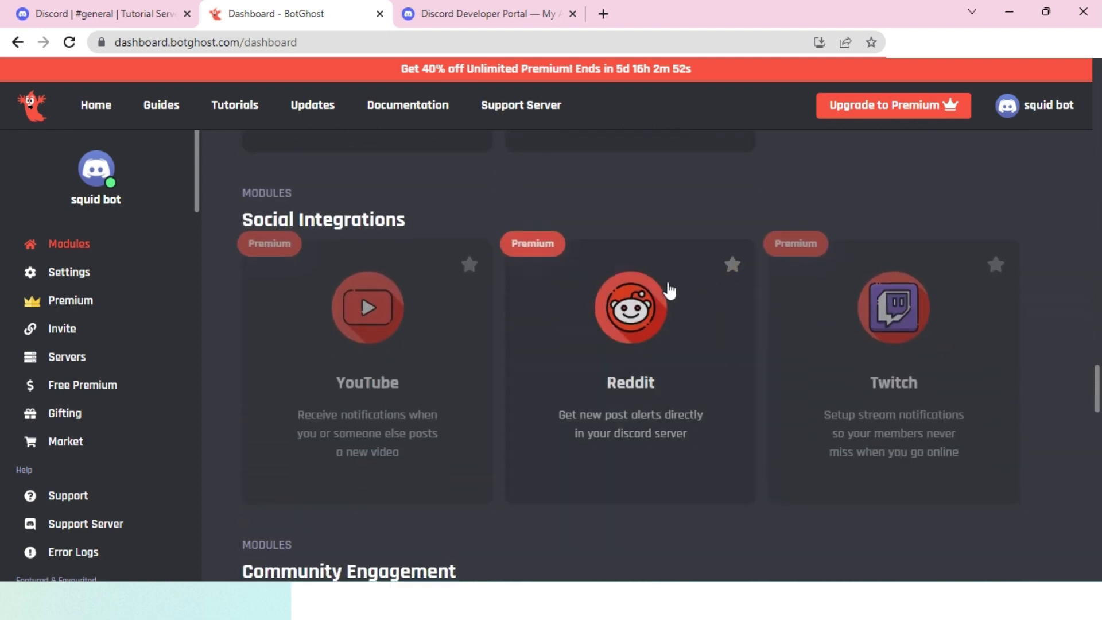
scroll(down, 3)
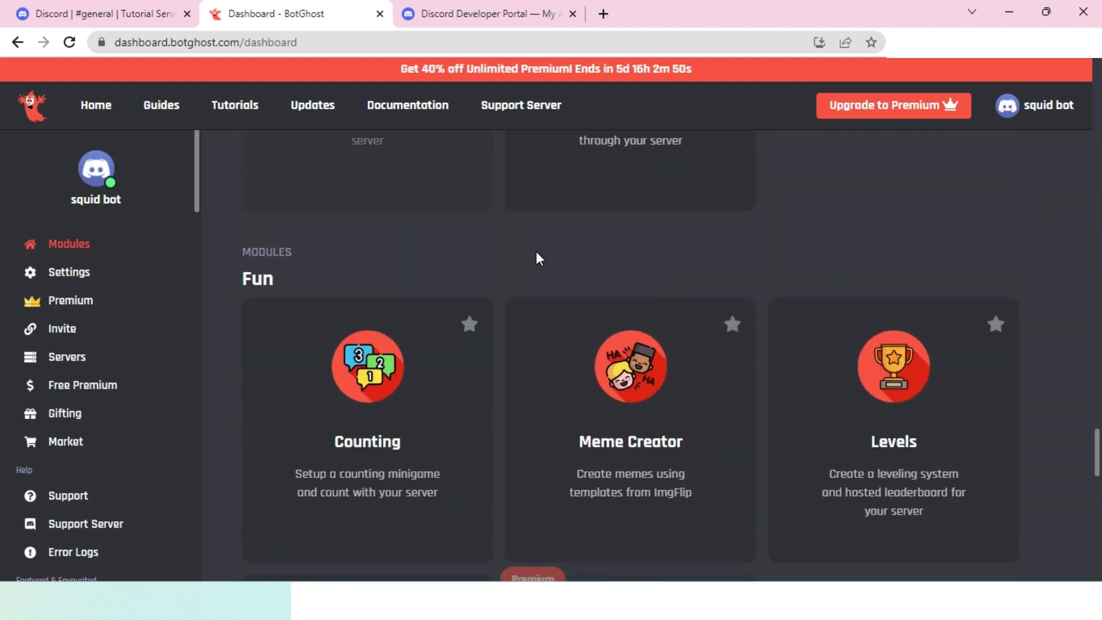
scroll(down, 3)
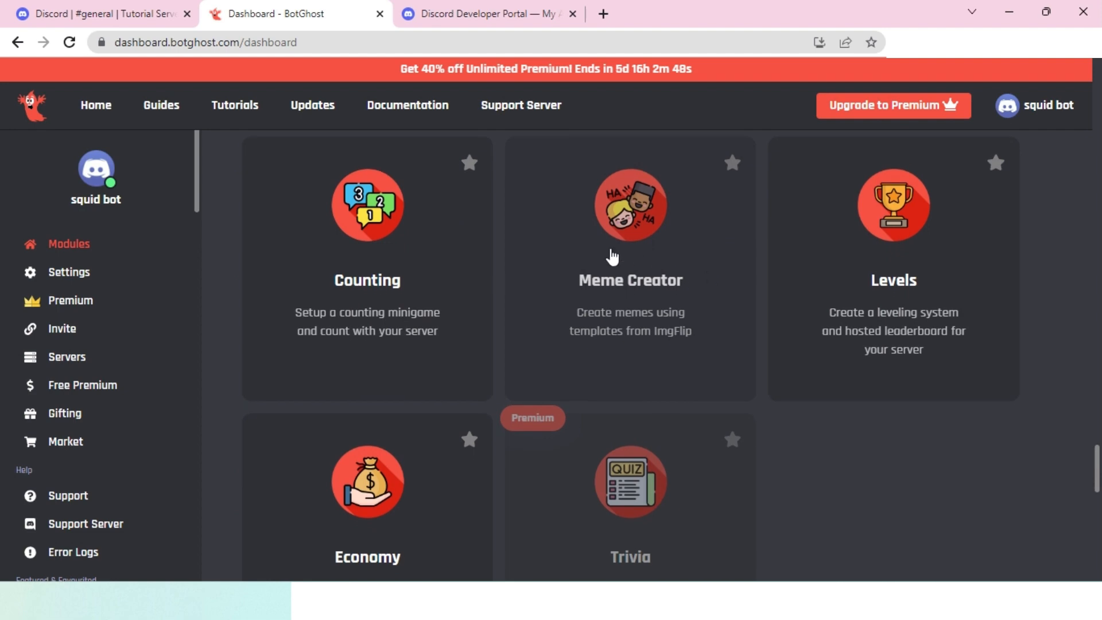
scroll(down, 3)
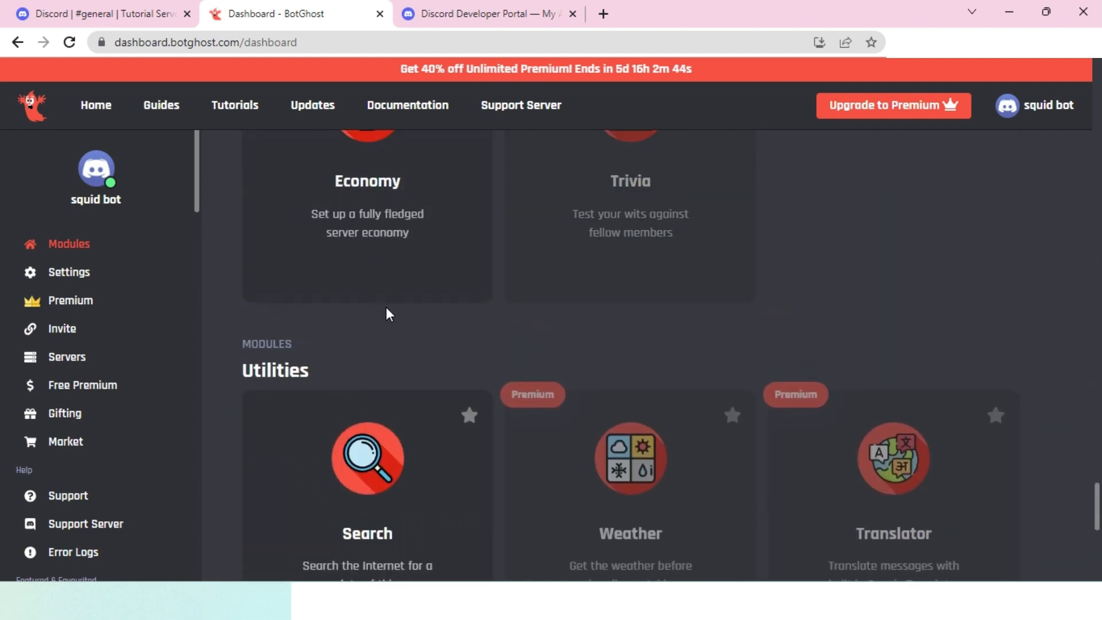
scroll(down, 3)
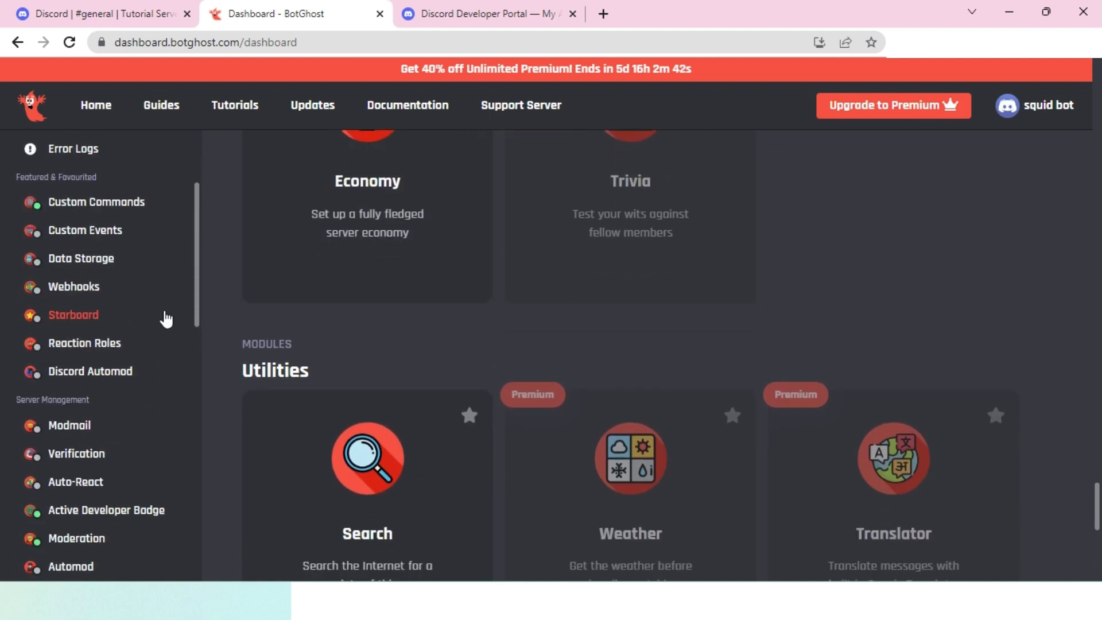
scroll(down, 3)
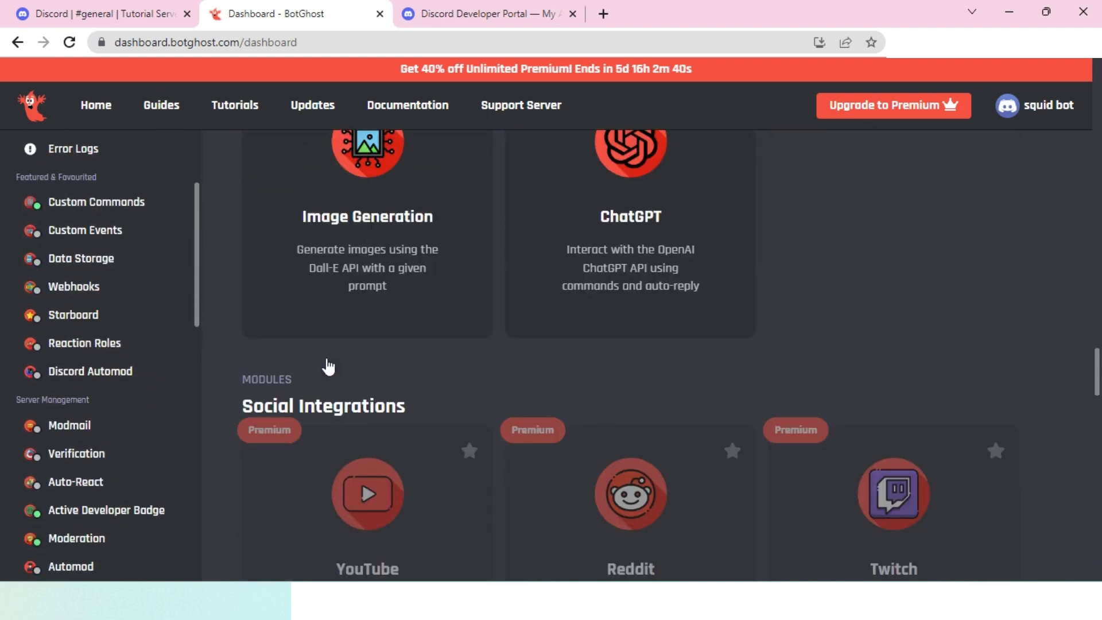
scroll(down, 3)
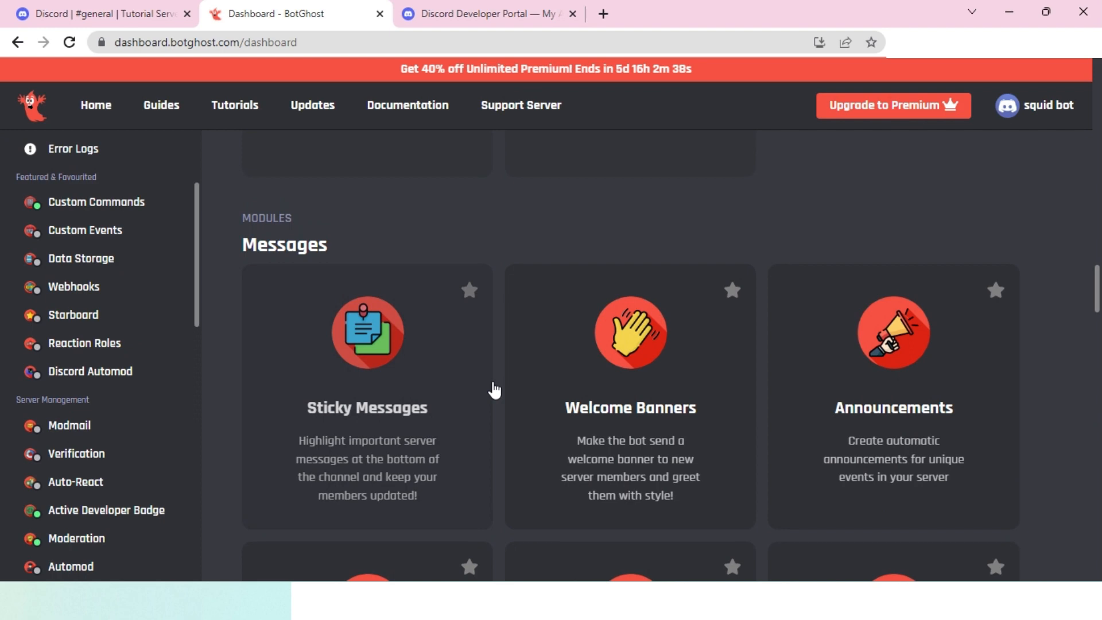
scroll(down, 3)
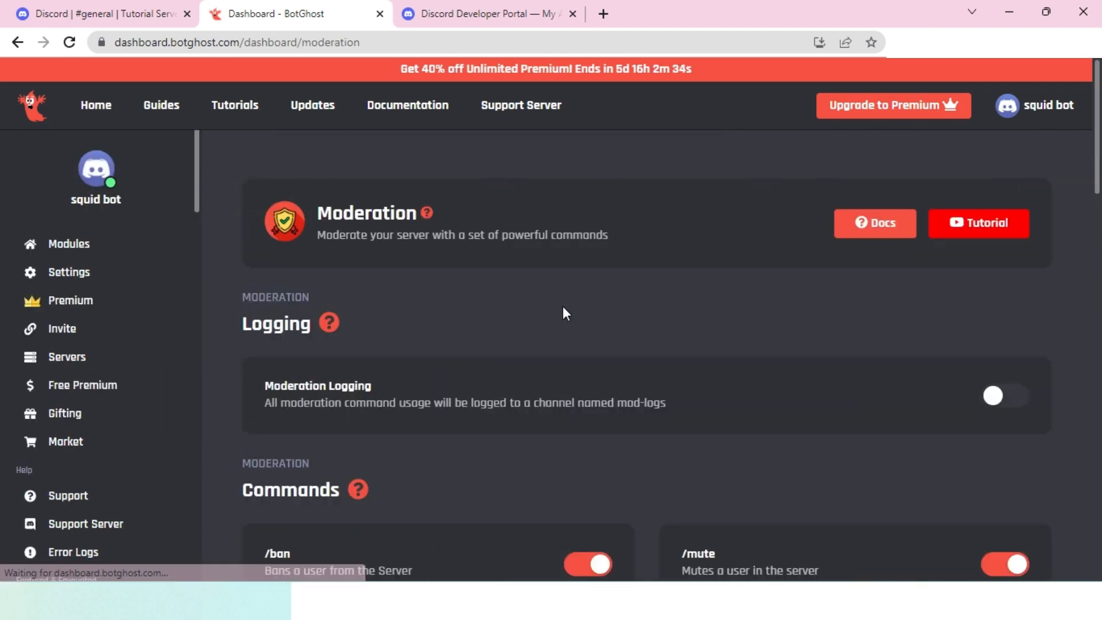
- Switch off unneeded moderation commands such as /warnings, keeping /ban, /unmute and /kick enabled
scroll(down, 3)
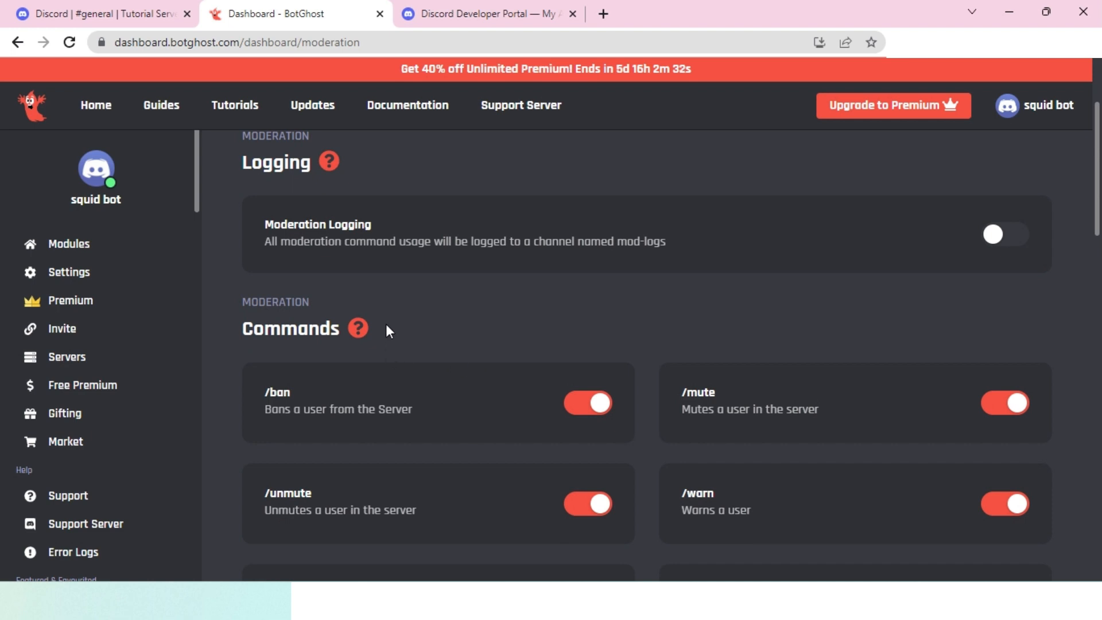
mouse_move(324, 335)
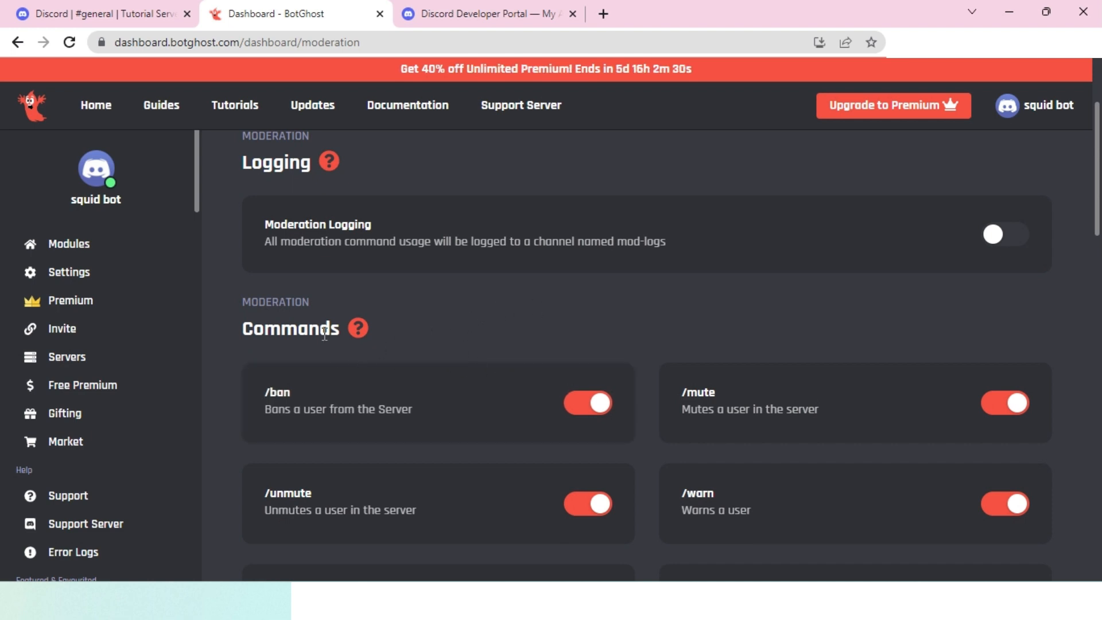
scroll(down, 3)
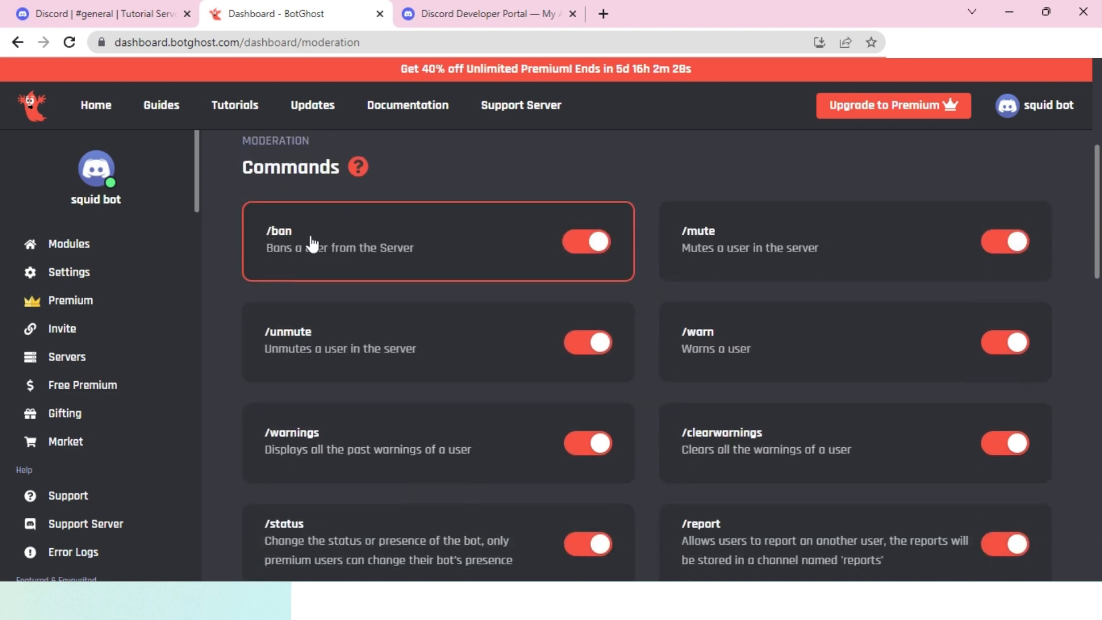
mouse_move(392, 447)
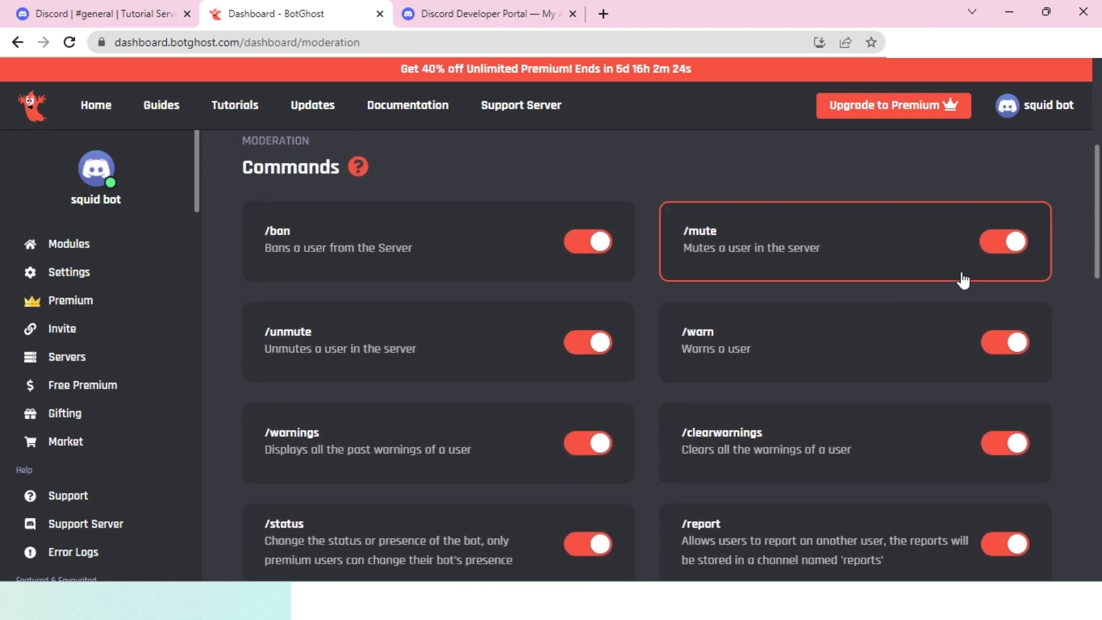
scroll(down, 3)
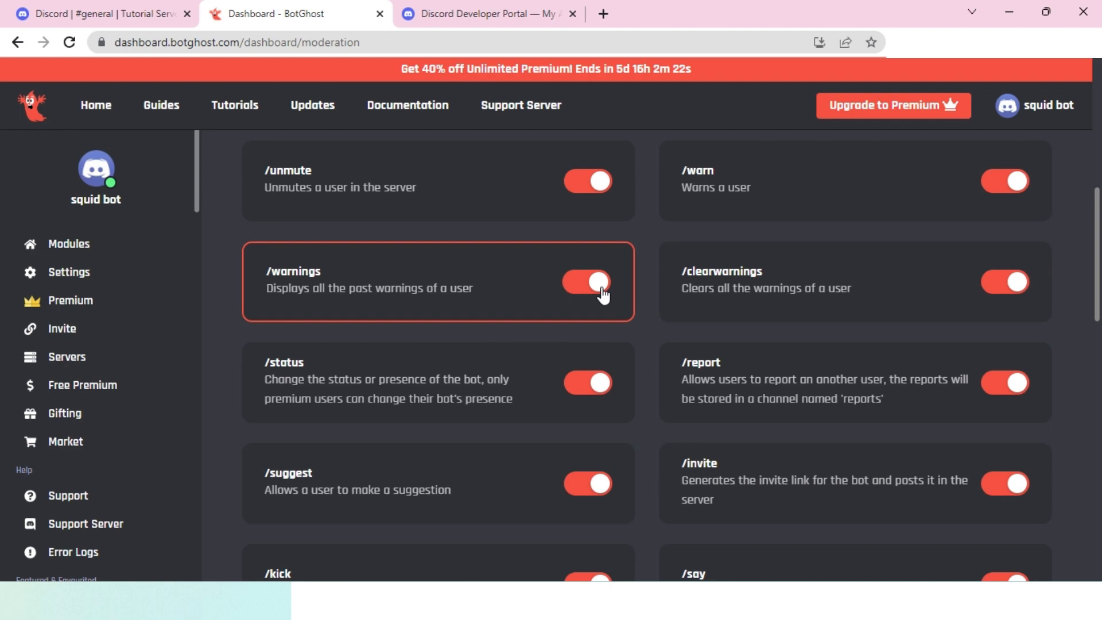
click(587, 282)
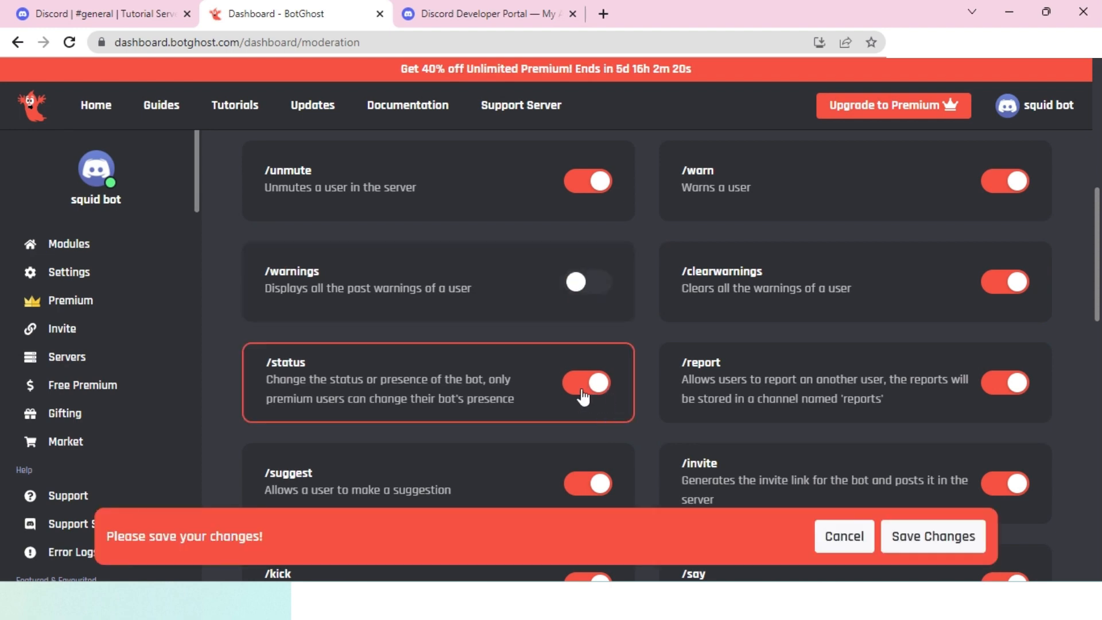
- Save the changed moderation command settings and return to the Tutorial Server chat
scroll(down, 3)
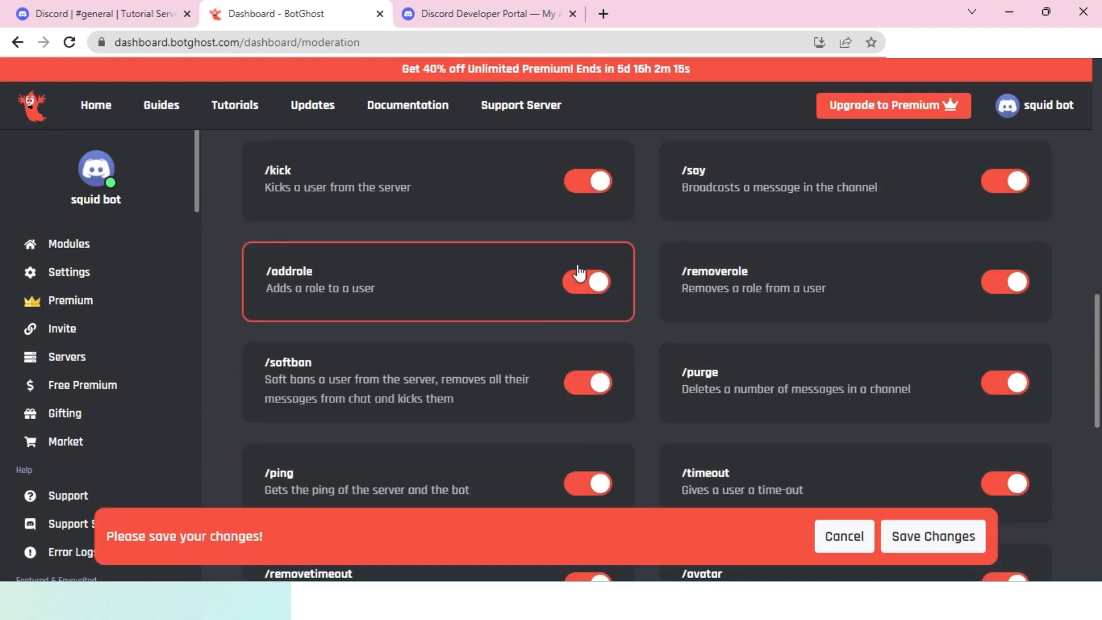
scroll(down, 3)
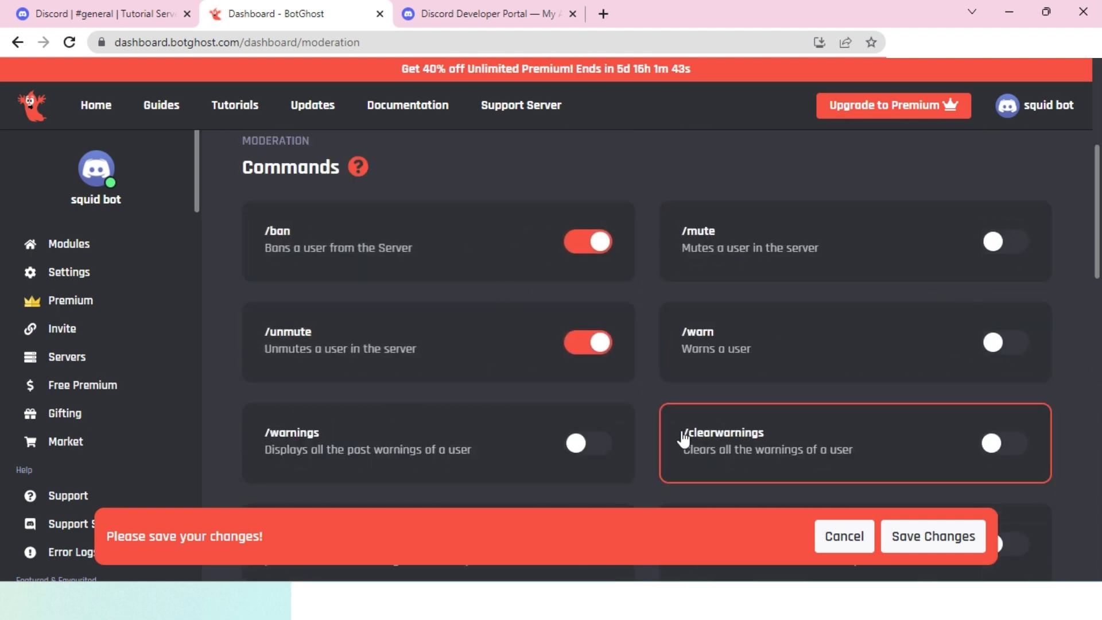
scroll(down, 3)
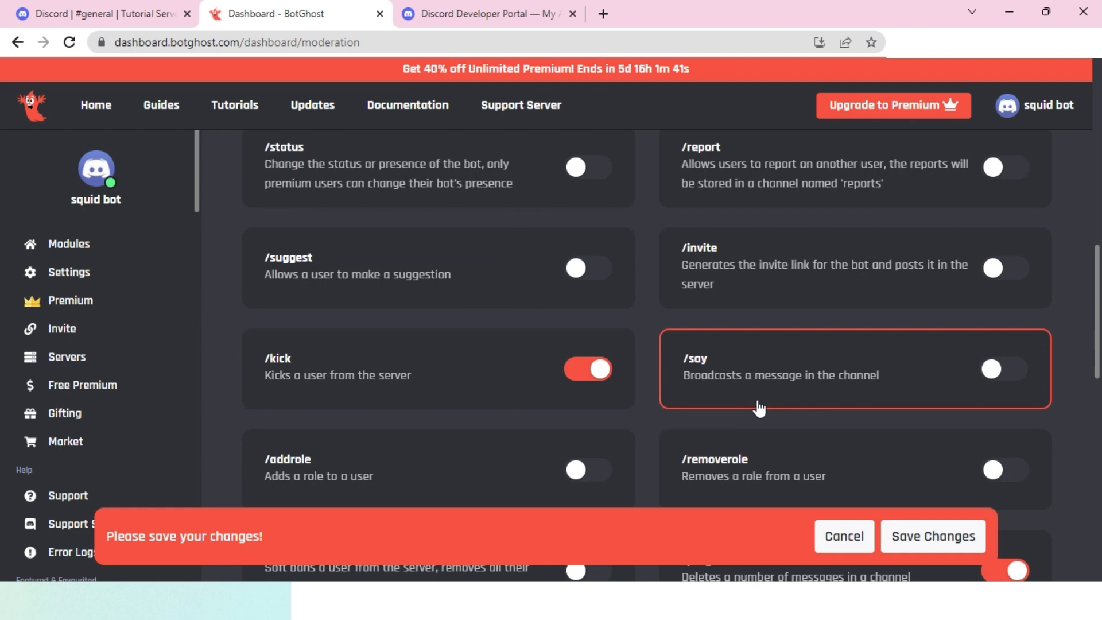
click(932, 536)
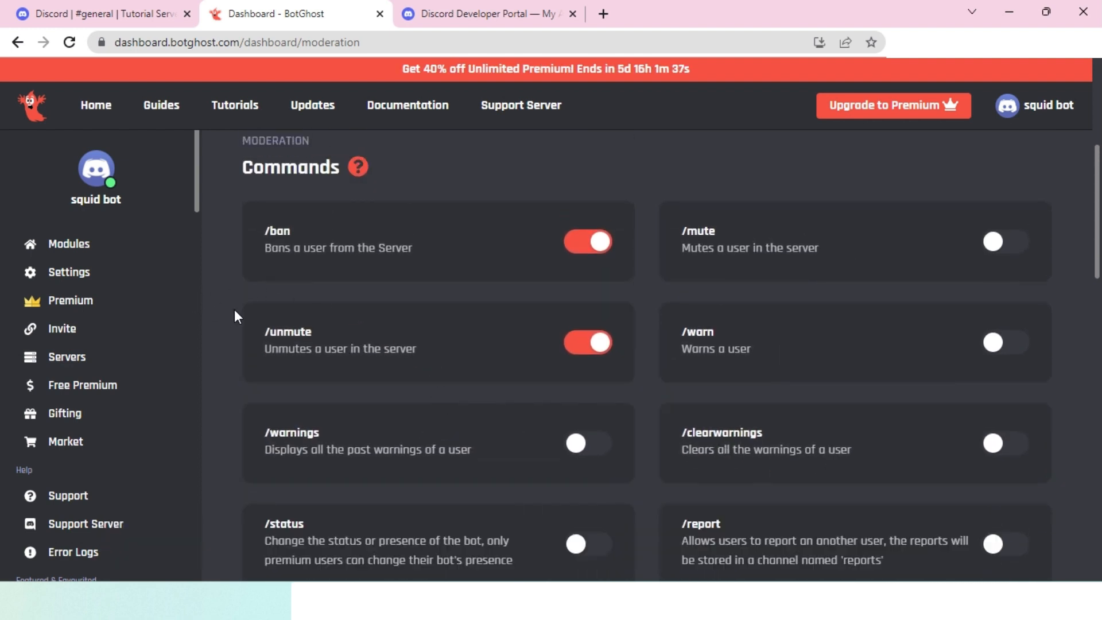
mouse_move(218, 287)
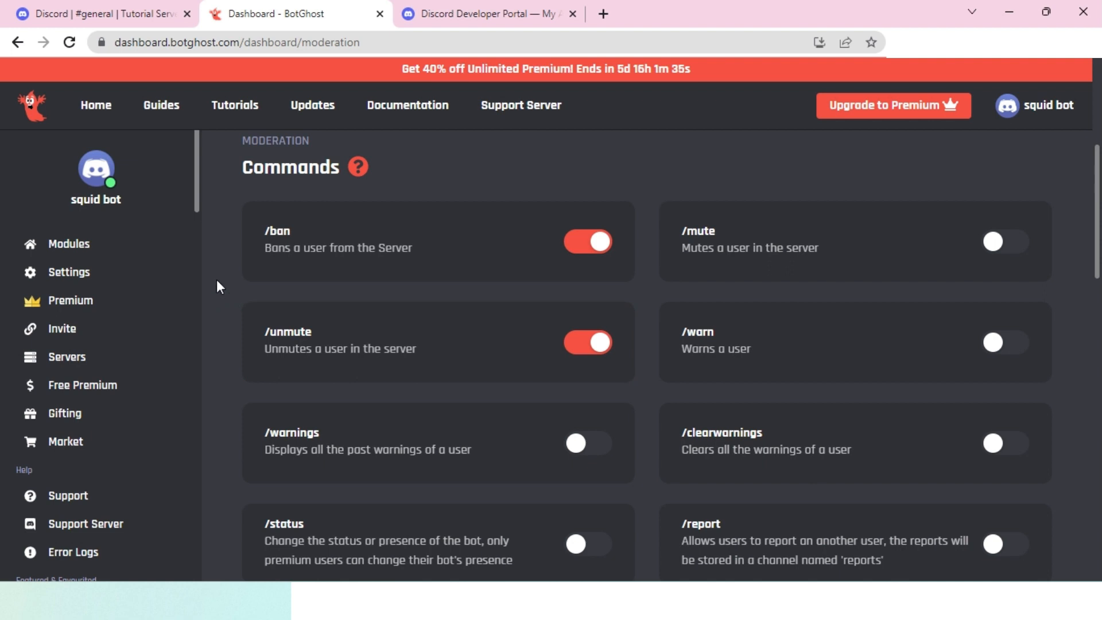
mouse_move(166, 216)
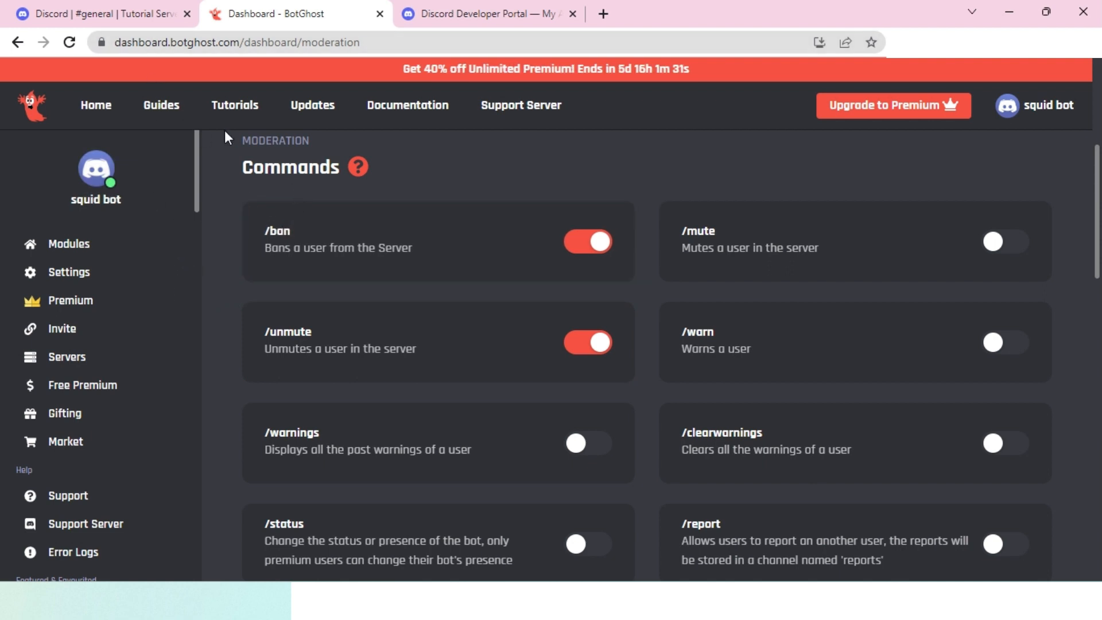
click(92, 14)
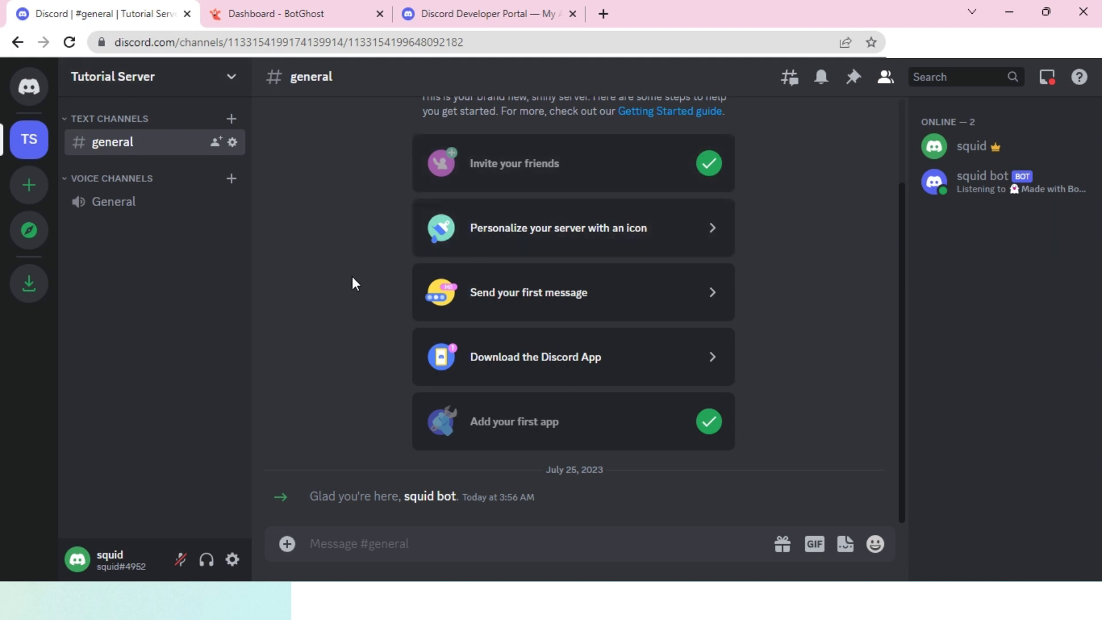
mouse_move(373, 294)
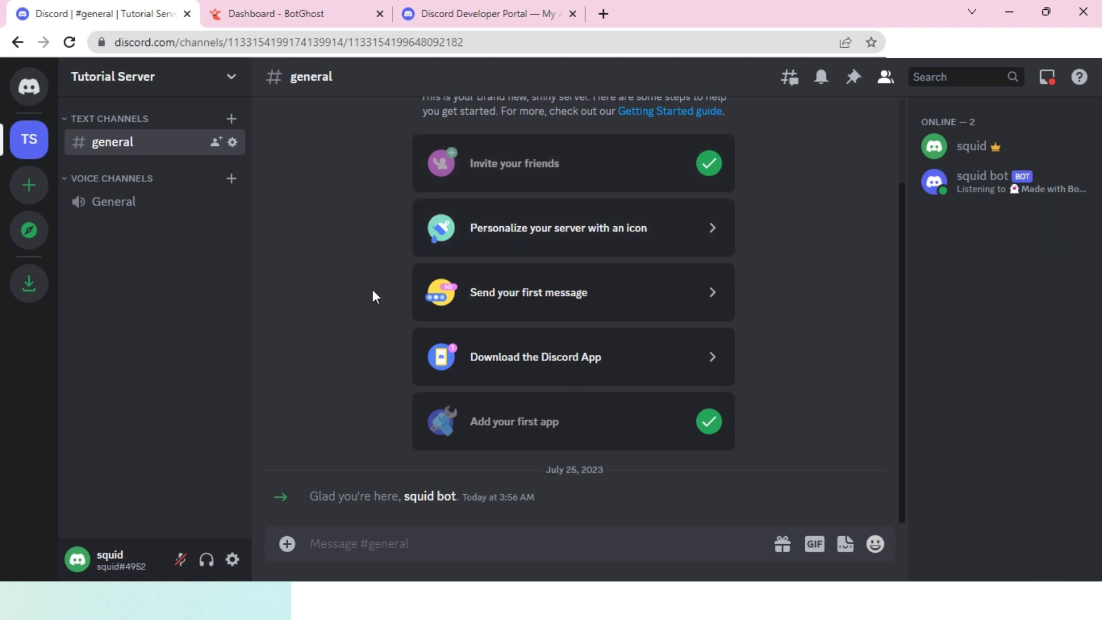
- Review the bot's Developer Portal page and BotGhost command list, then return to Tutorial Server's general channel
click(486, 15)
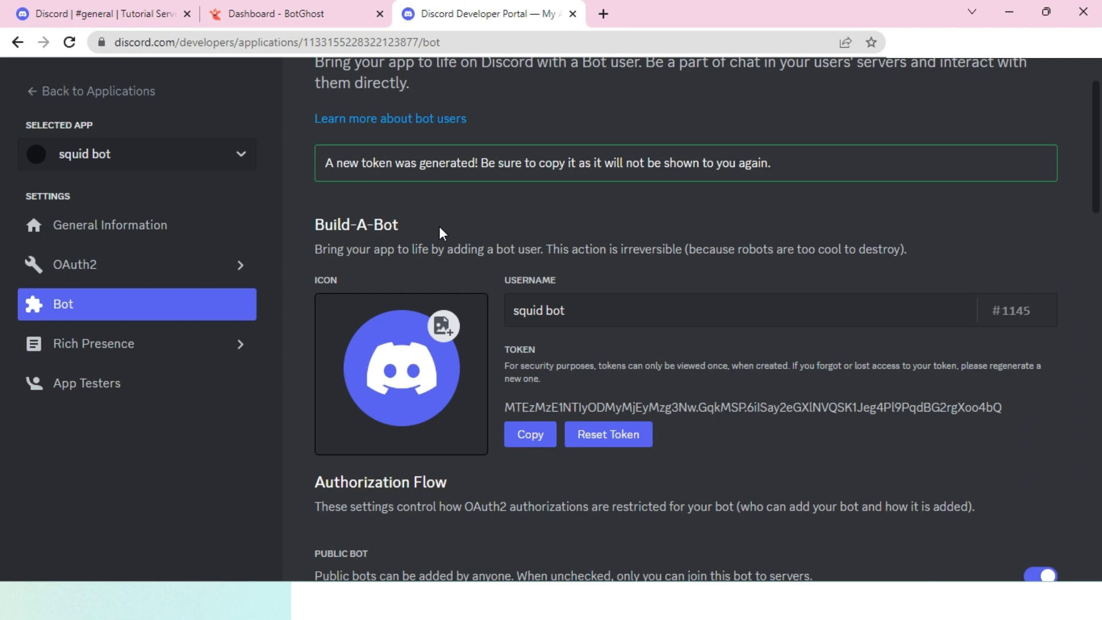
click(283, 14)
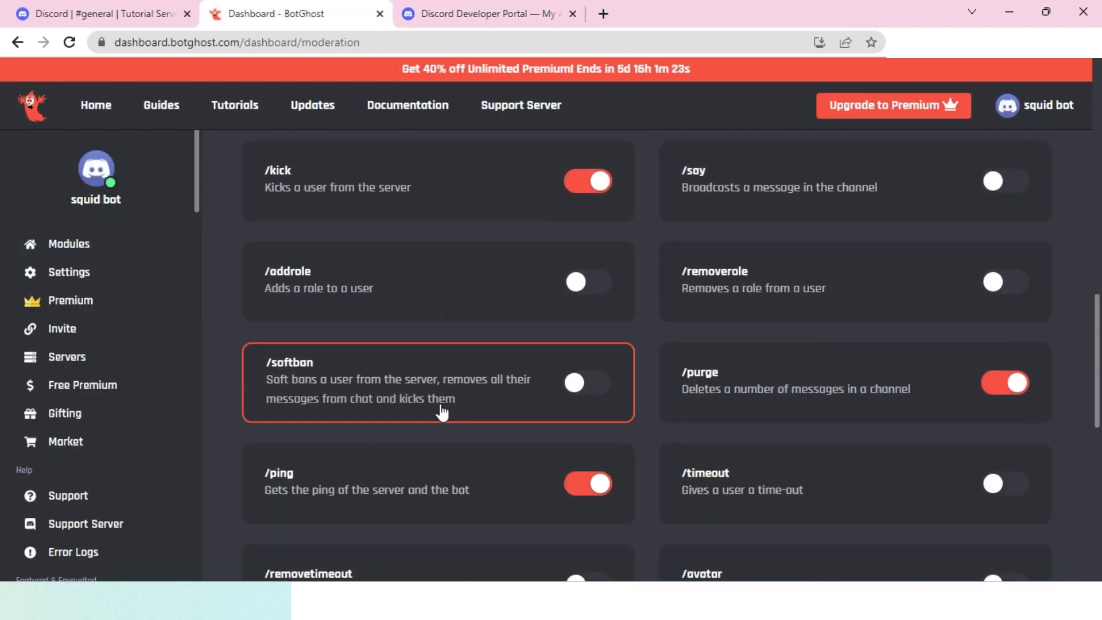
scroll(down, 3)
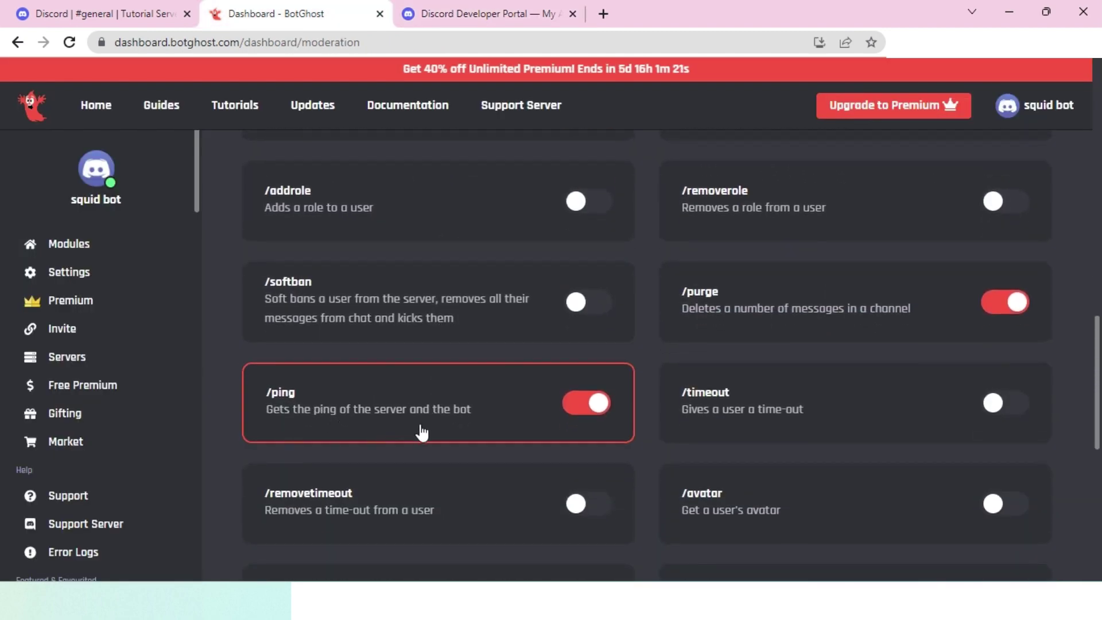
mouse_move(326, 422)
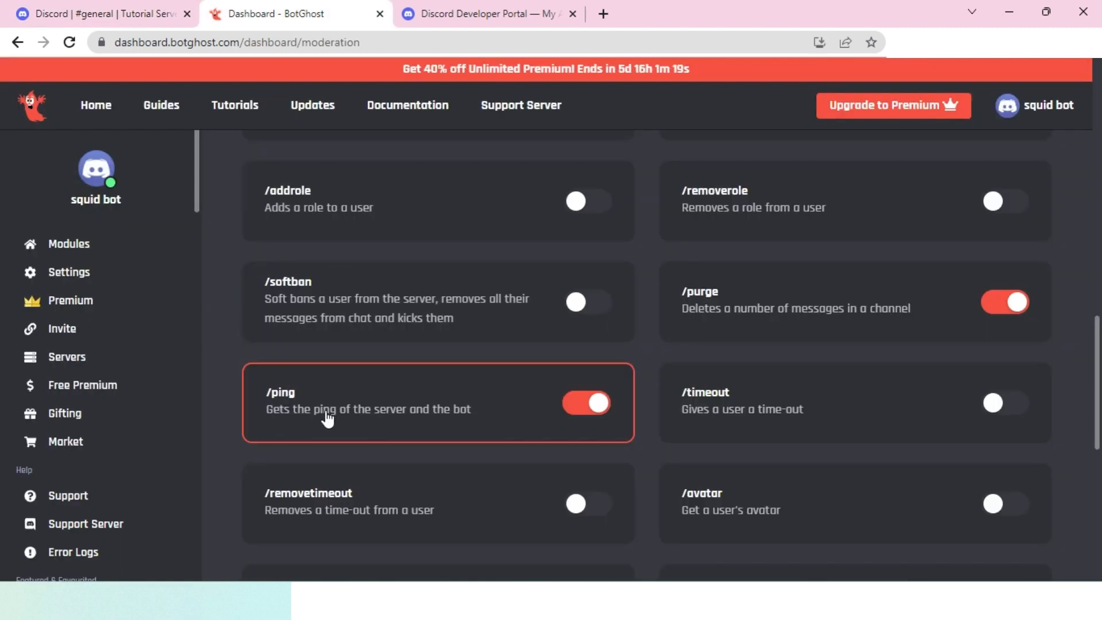
click(92, 14)
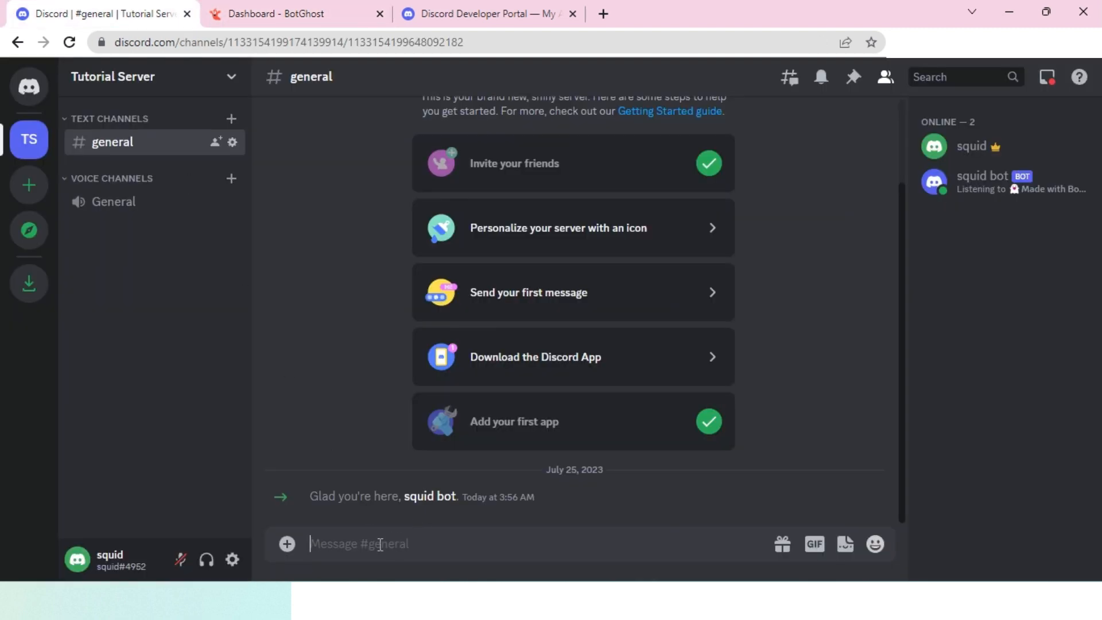
- Run /ping in general; squid bot replies Pong! with 277ms latency and 39ms bot latency
text(/ping)
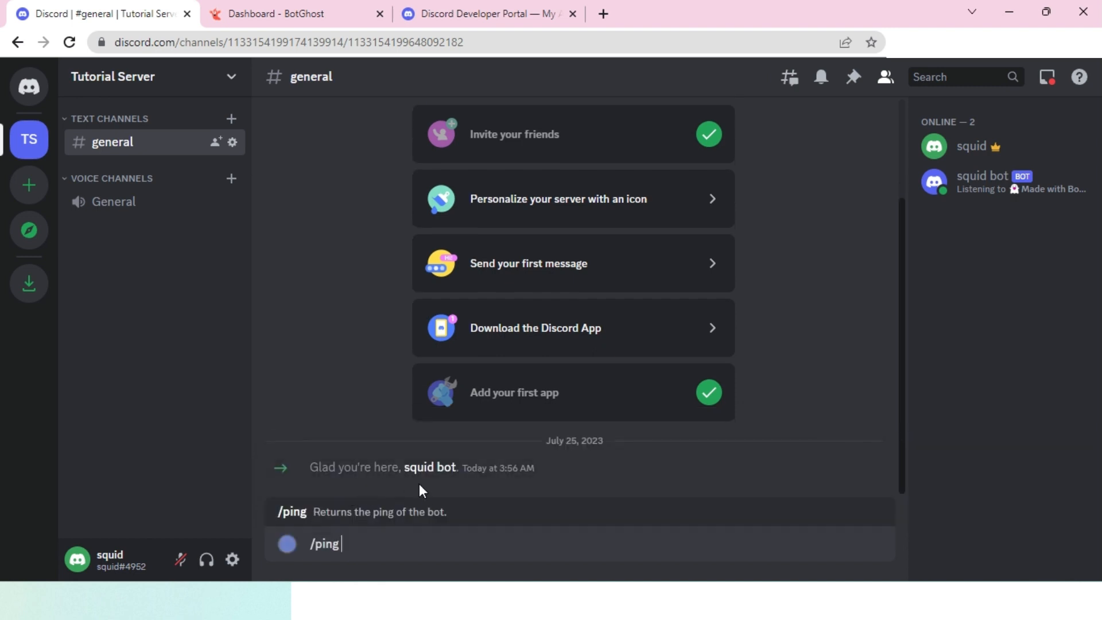
key(Enter)
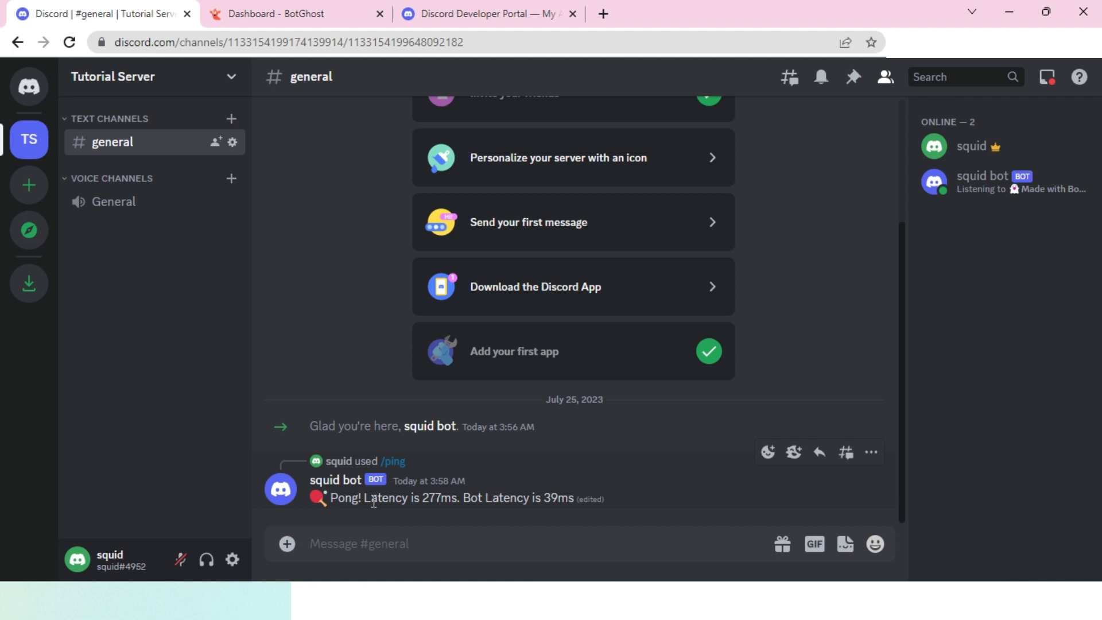
drag(369, 497, 455, 497)
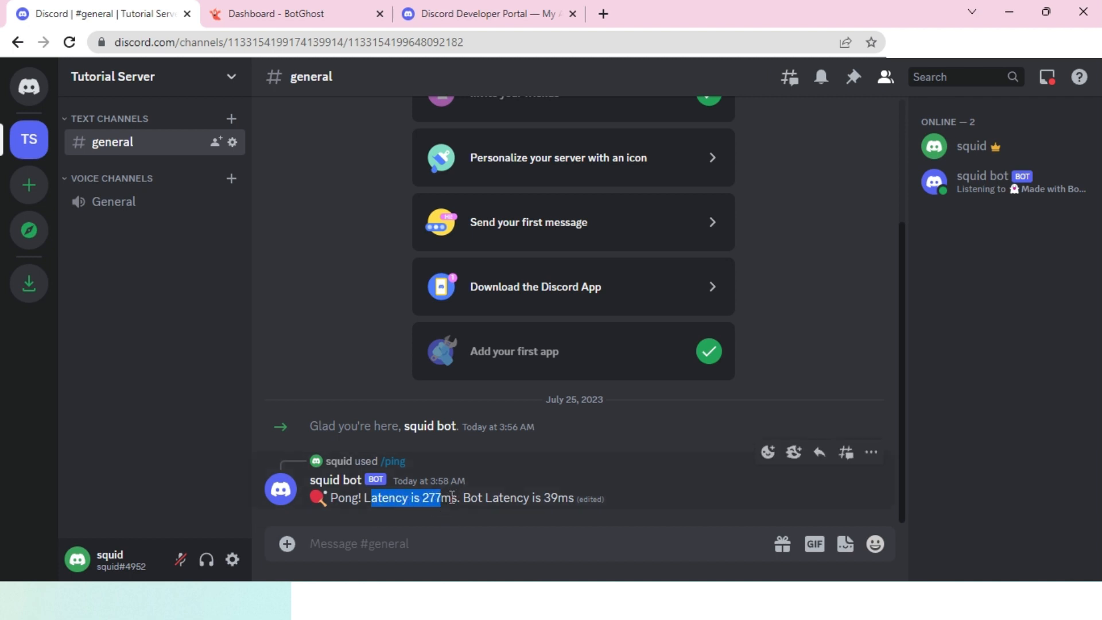
mouse_move(486, 534)
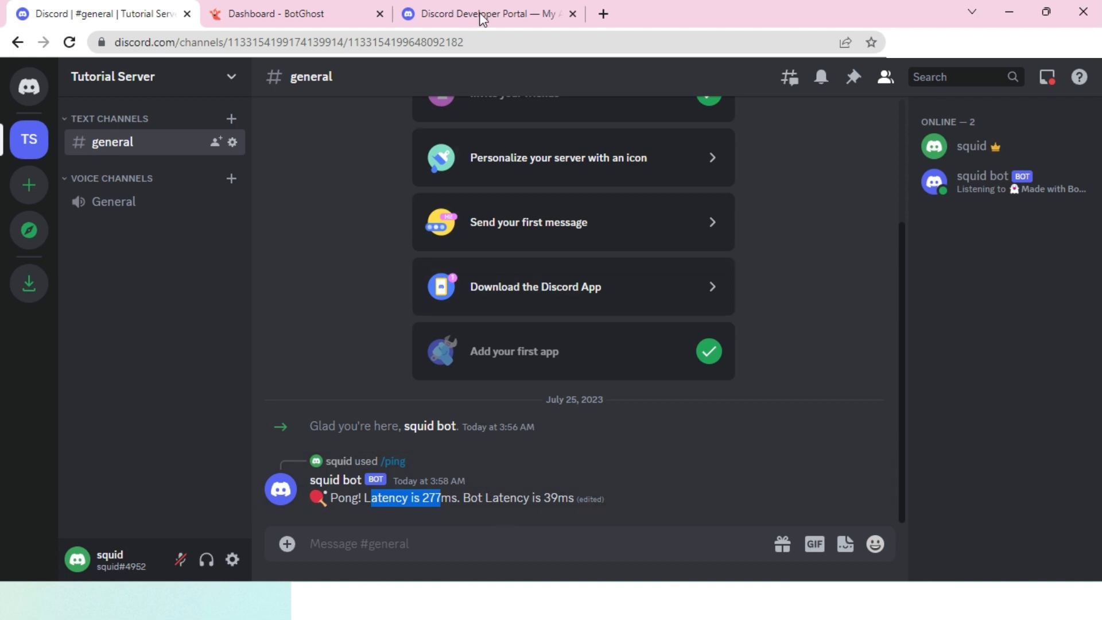
click(289, 14)
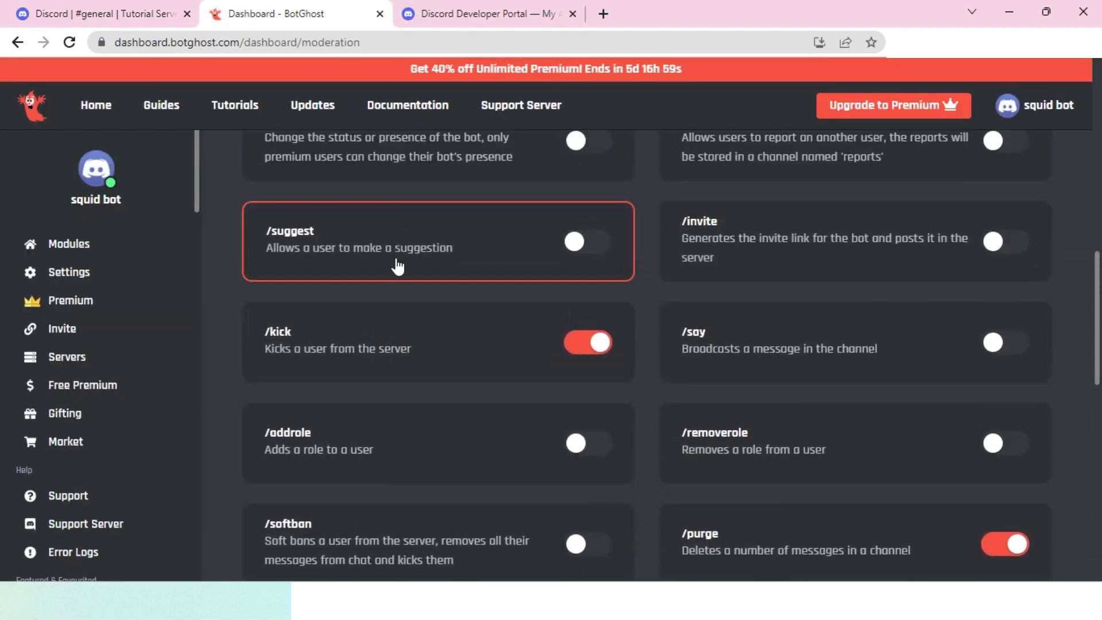
- Return to the Tutorial Server chat, where Carl-bot has just been welcomed in general
scroll(up, 3)
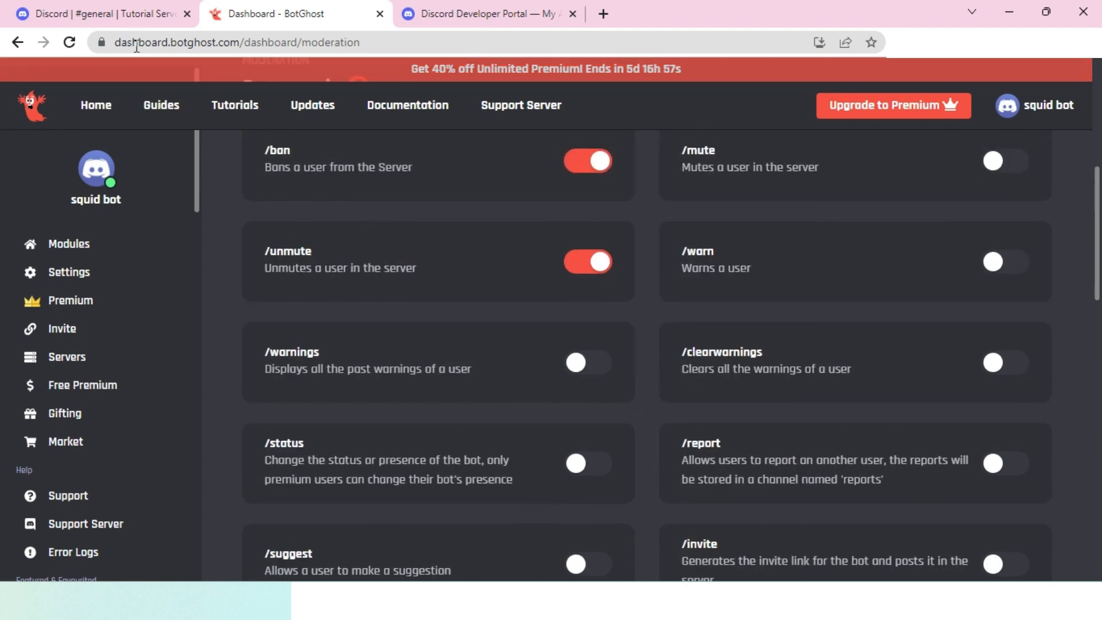
mouse_move(83, 13)
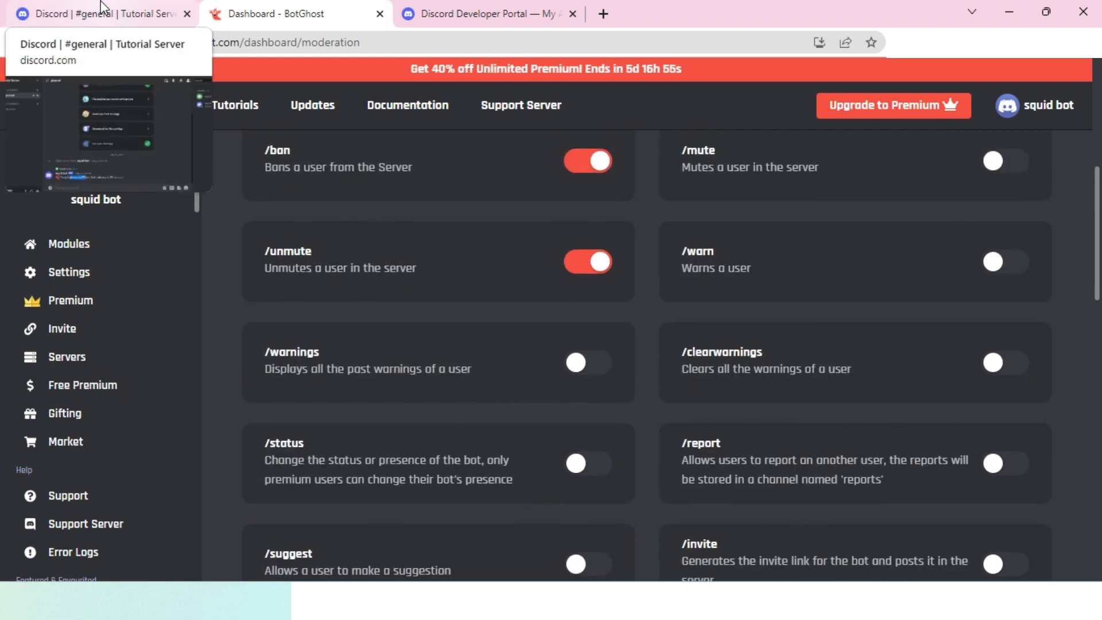
click(91, 14)
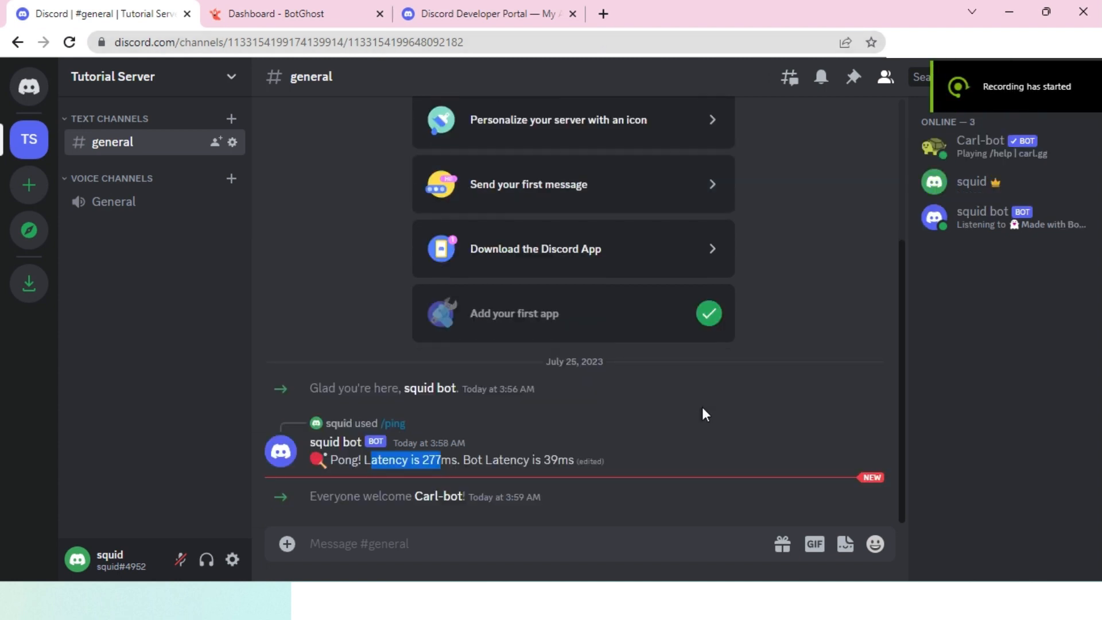
mouse_move(783, 387)
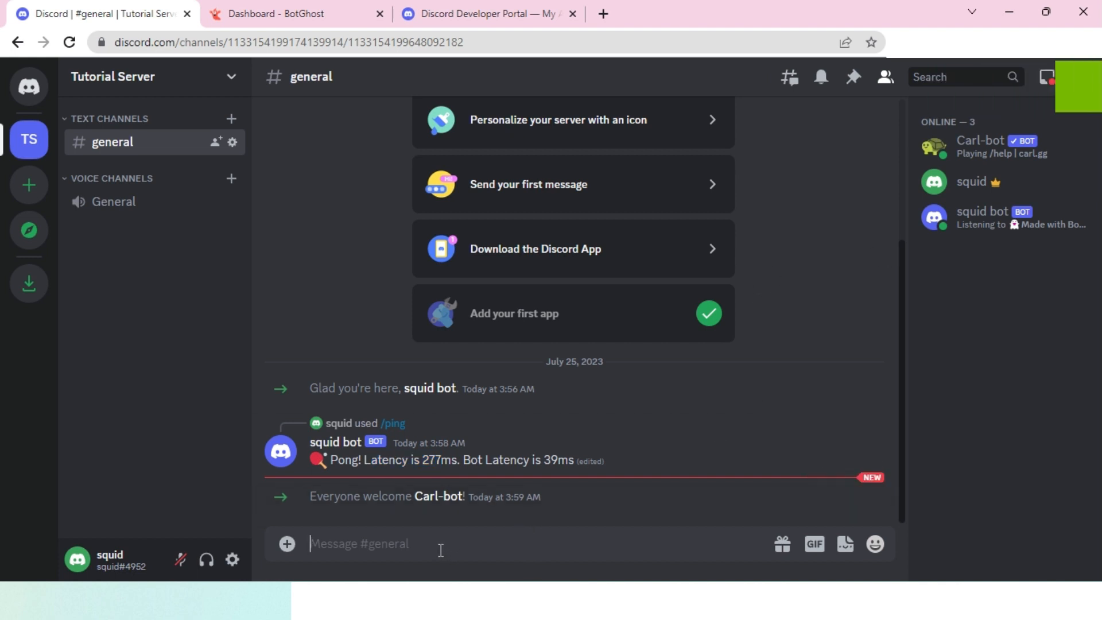
- Run squid bot's /kick on Carl-bot, removing it from Tutorial Server
text(/kic)
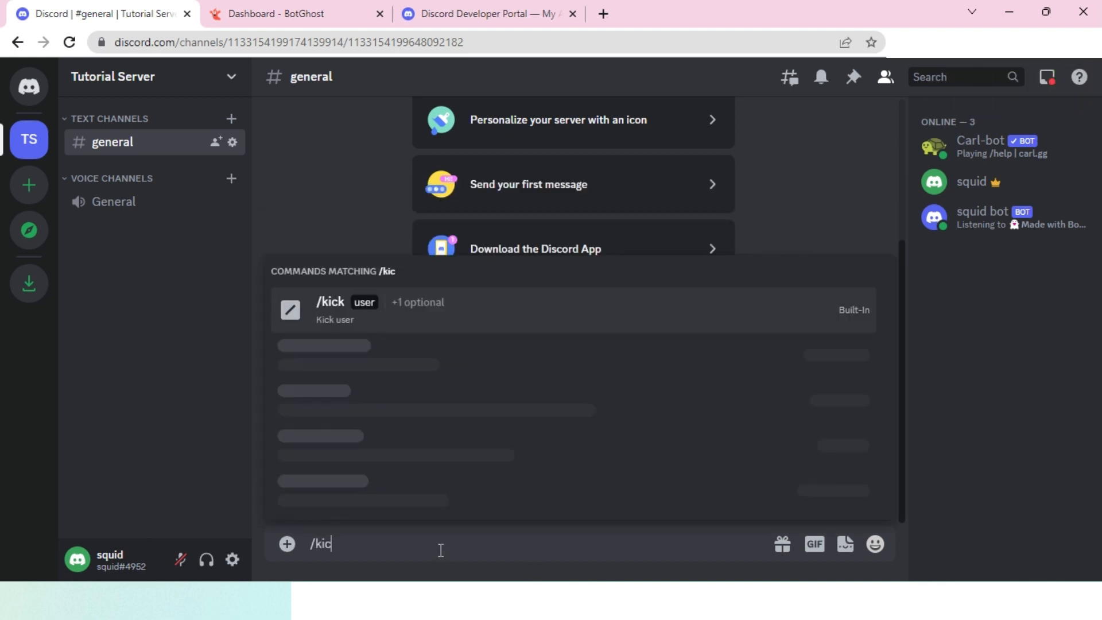
text(k)
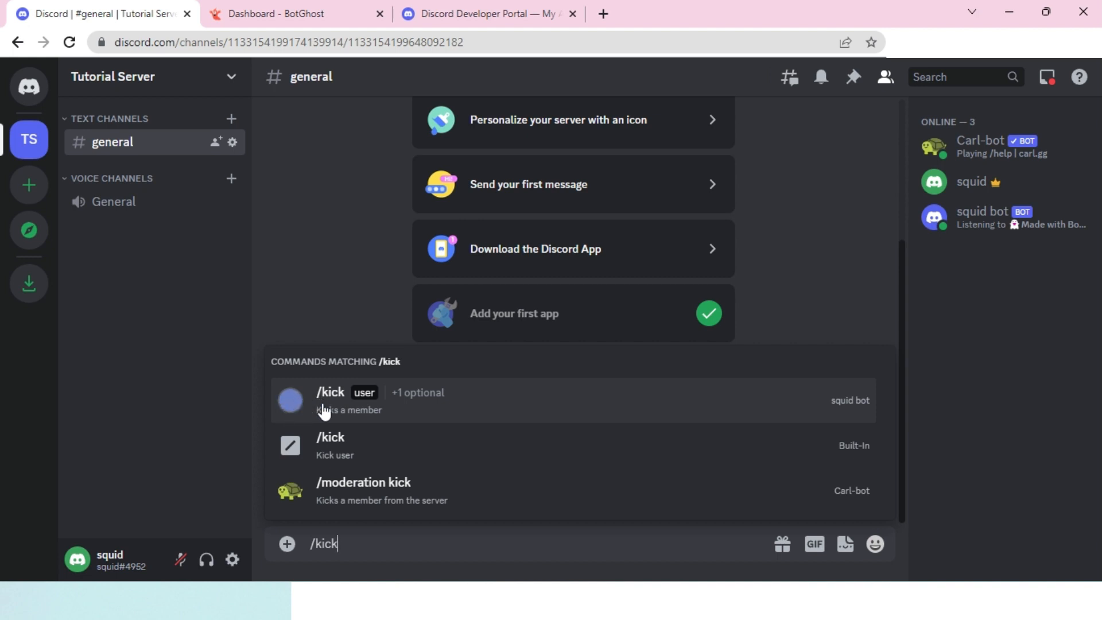
click(328, 399)
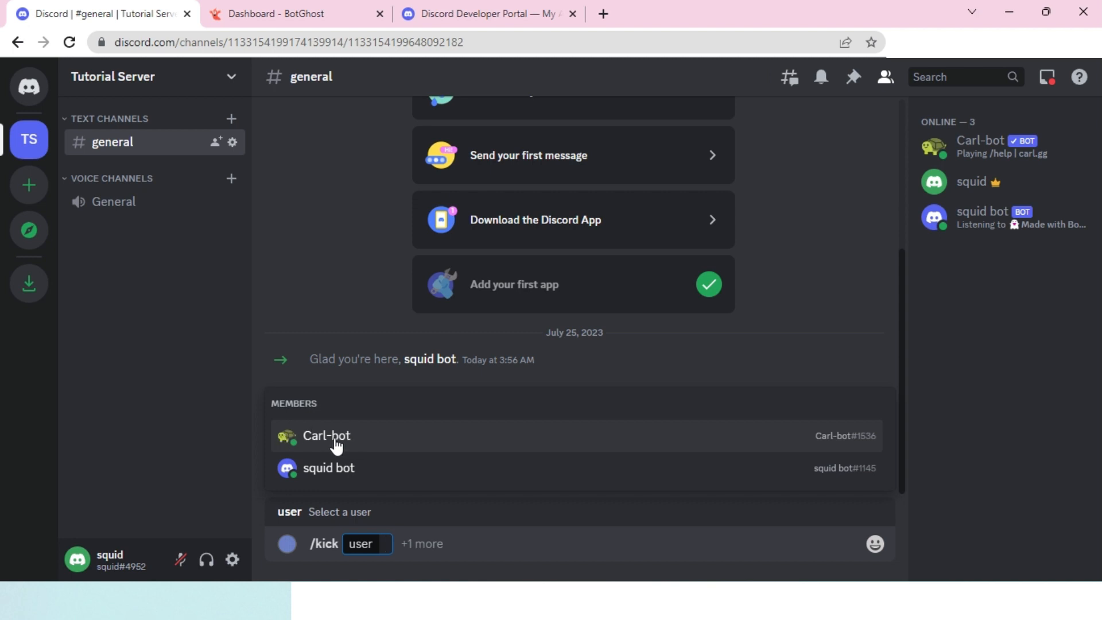
click(326, 436)
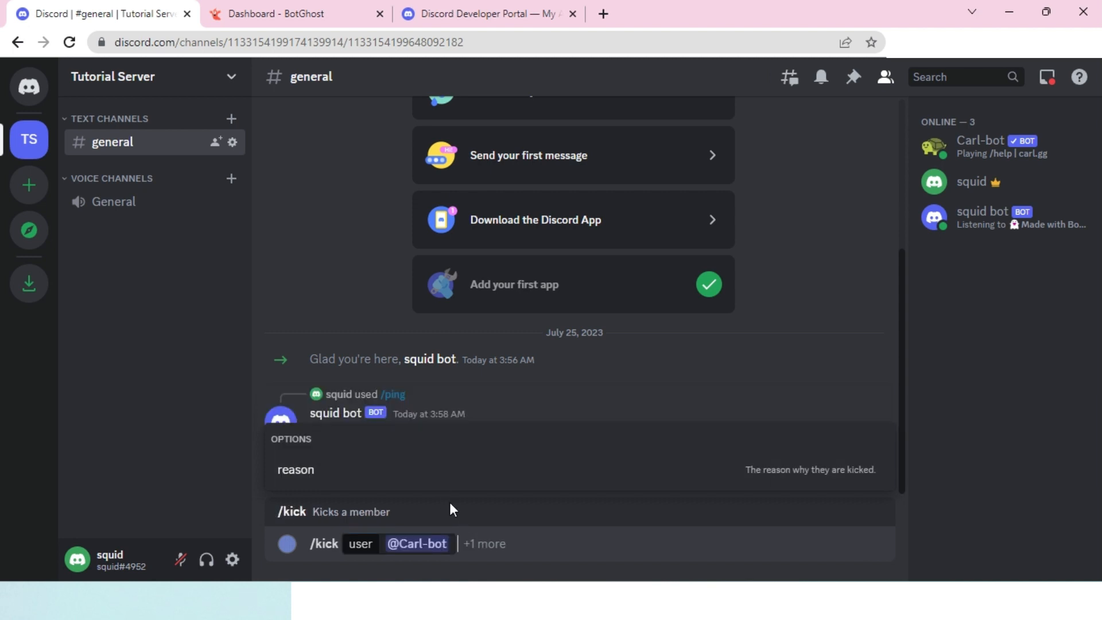
mouse_move(325, 475)
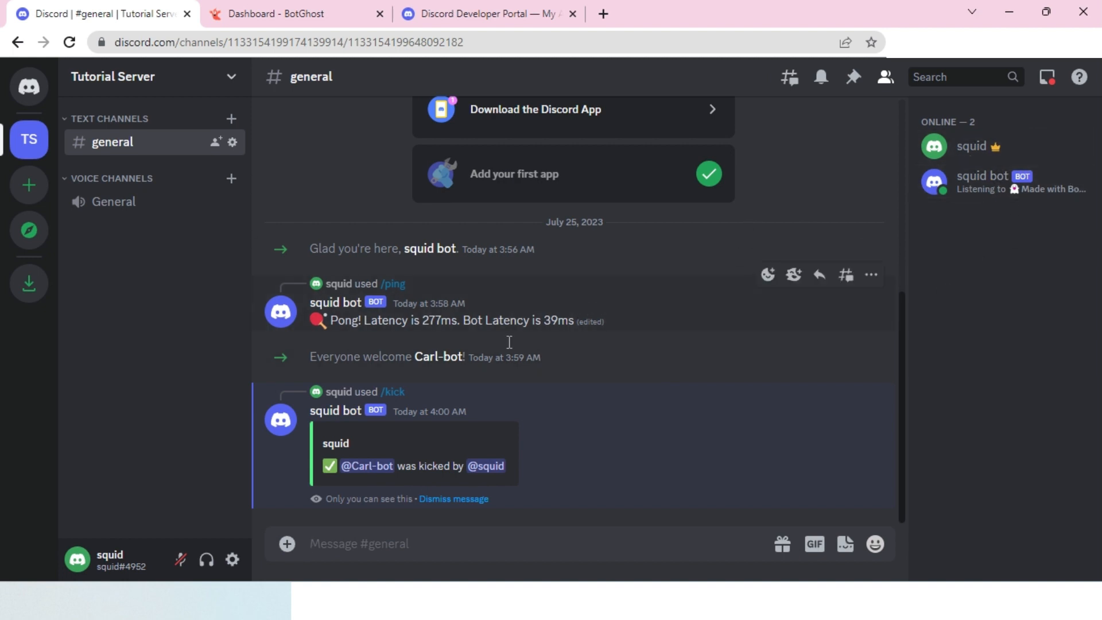
mouse_move(342, 419)
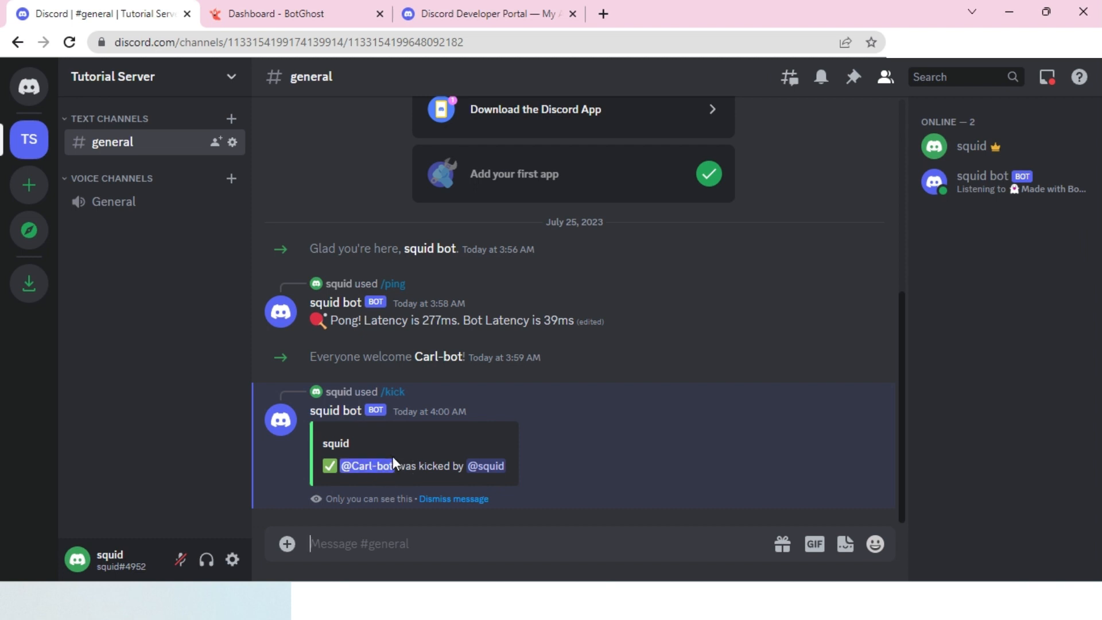
mouse_move(459, 422)
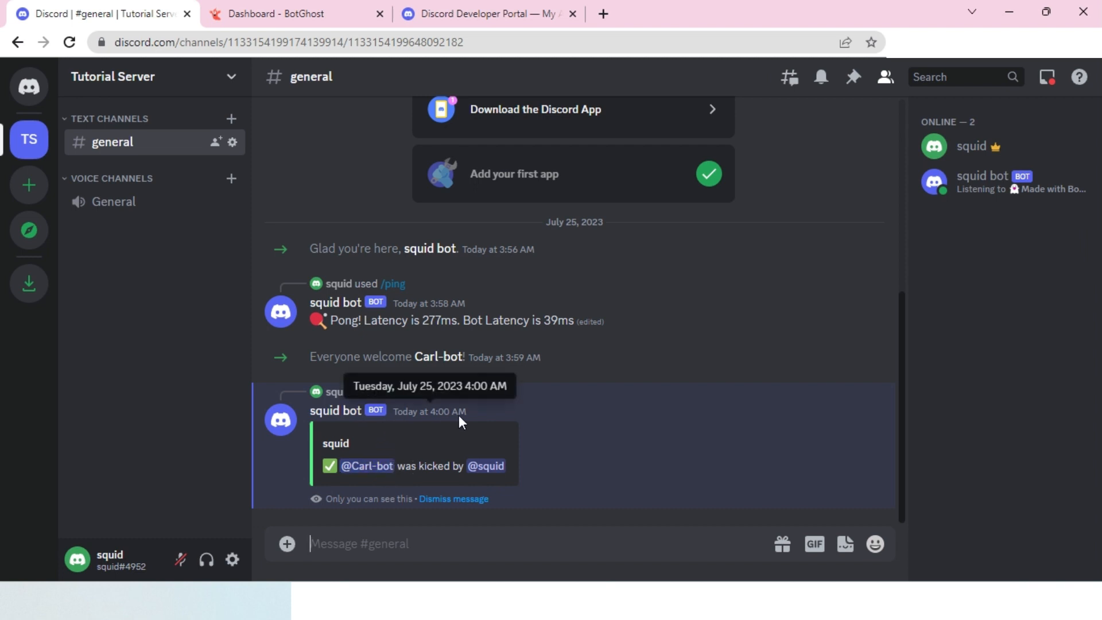
mouse_move(619, 402)
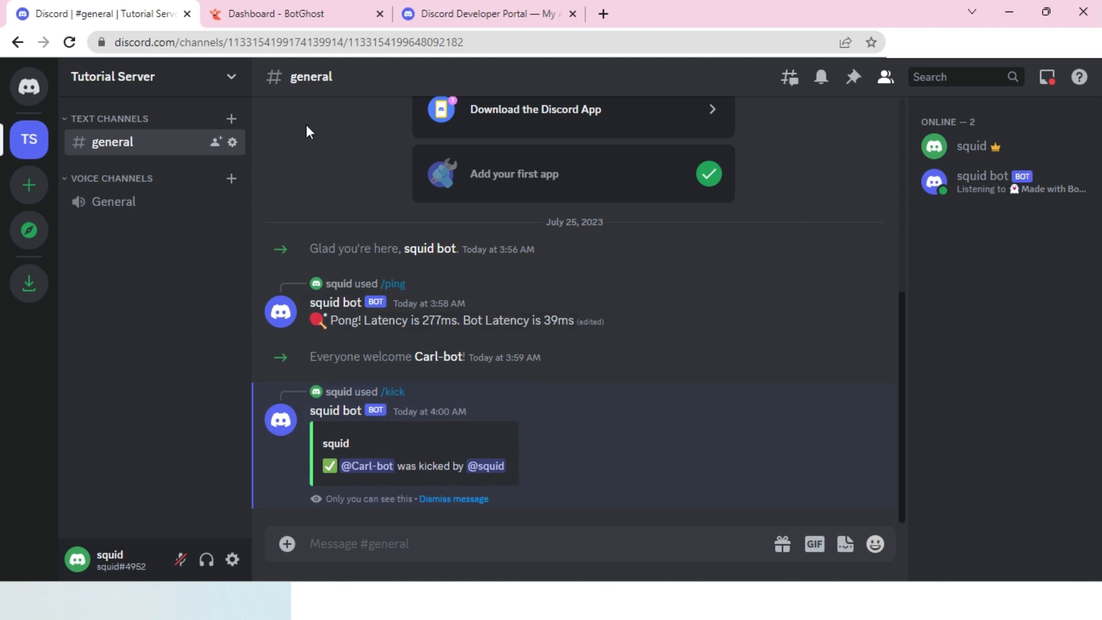
click(289, 12)
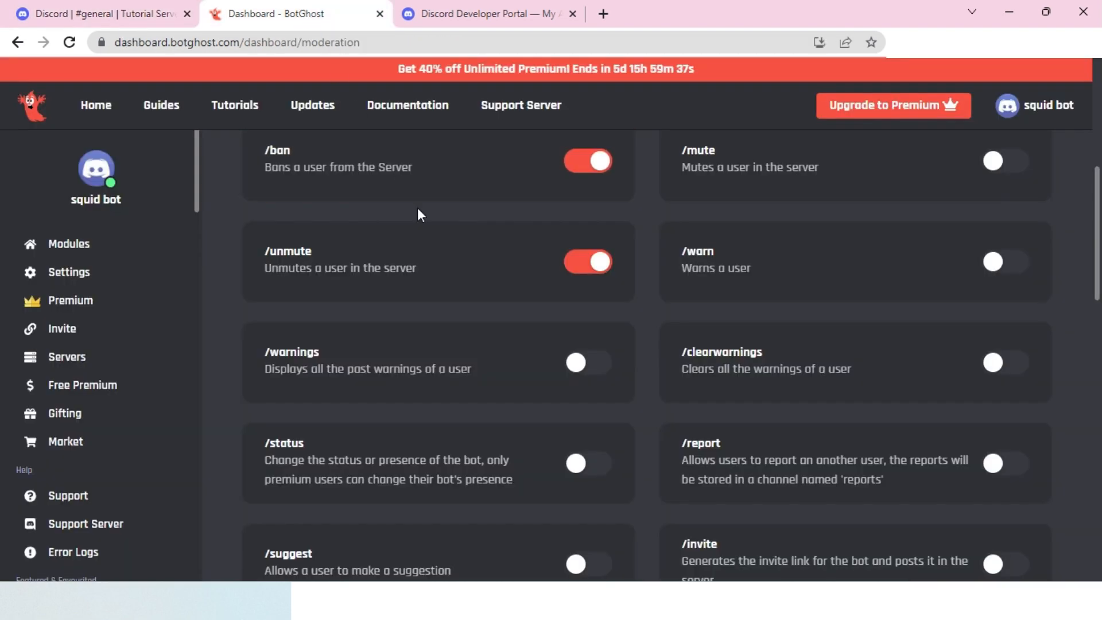
- Scroll the Moderation page to review the Logging and Commands sections with unsaved changes pending
scroll(down, 3)
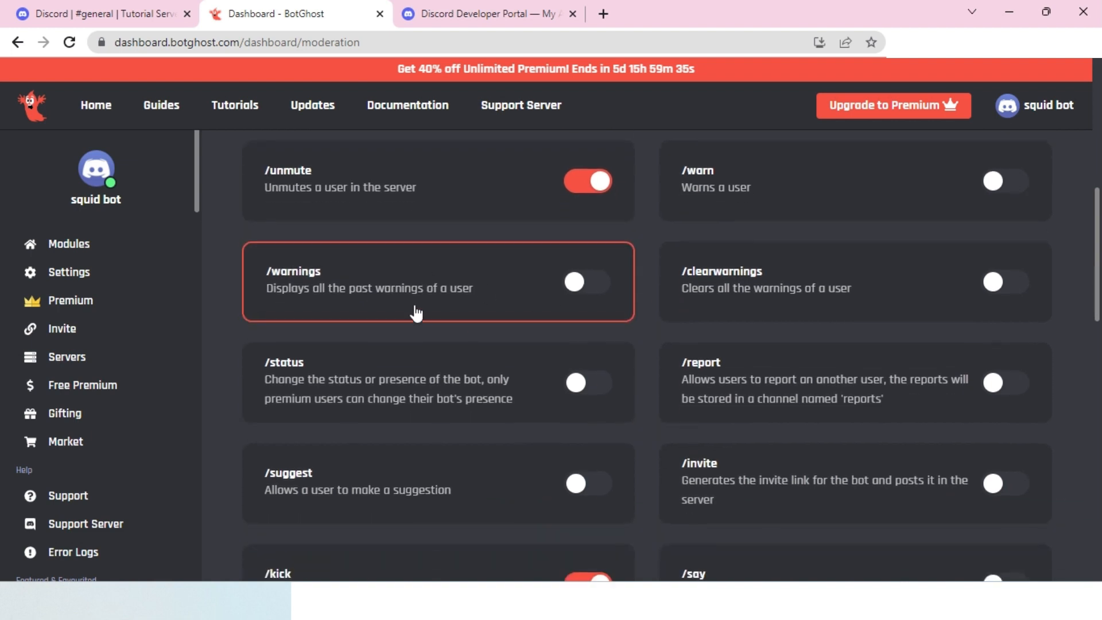
scroll(up, 3)
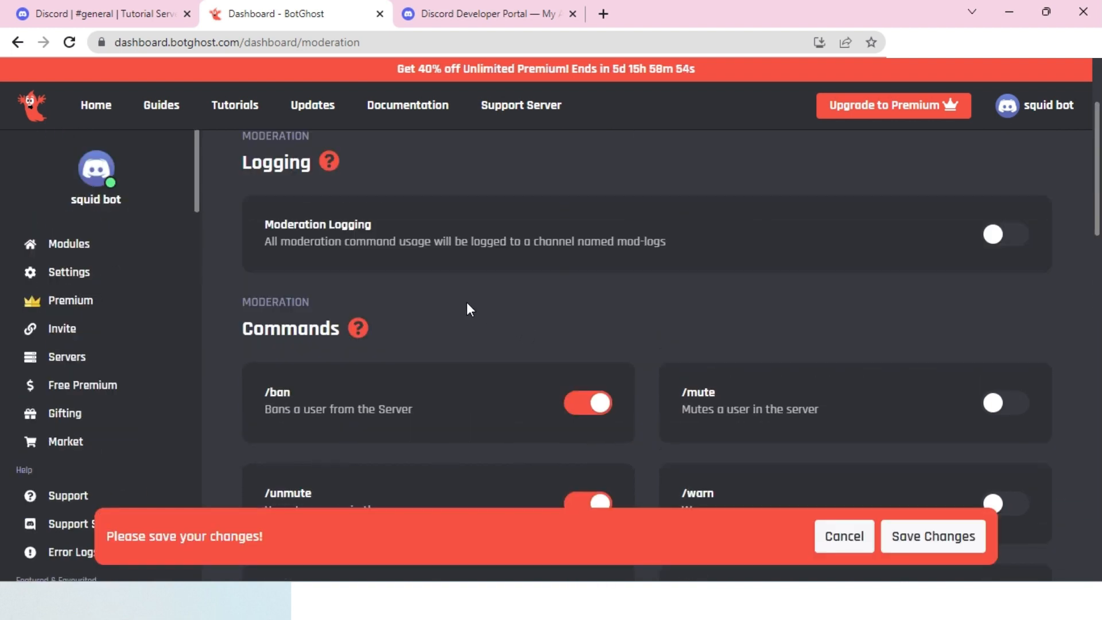
mouse_move(420, 299)
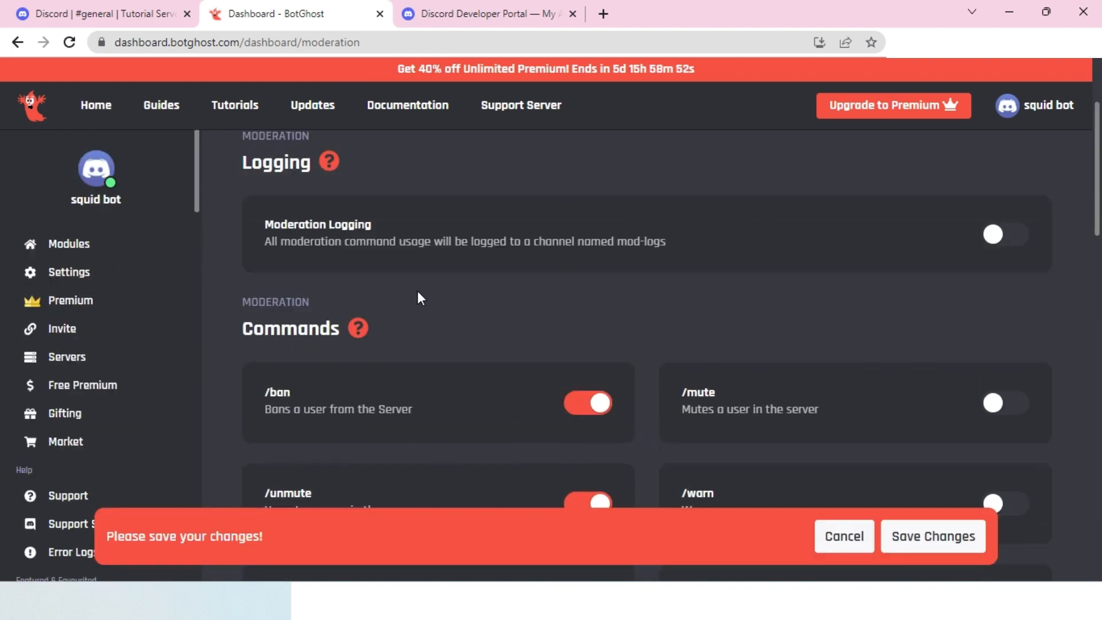
mouse_move(422, 302)
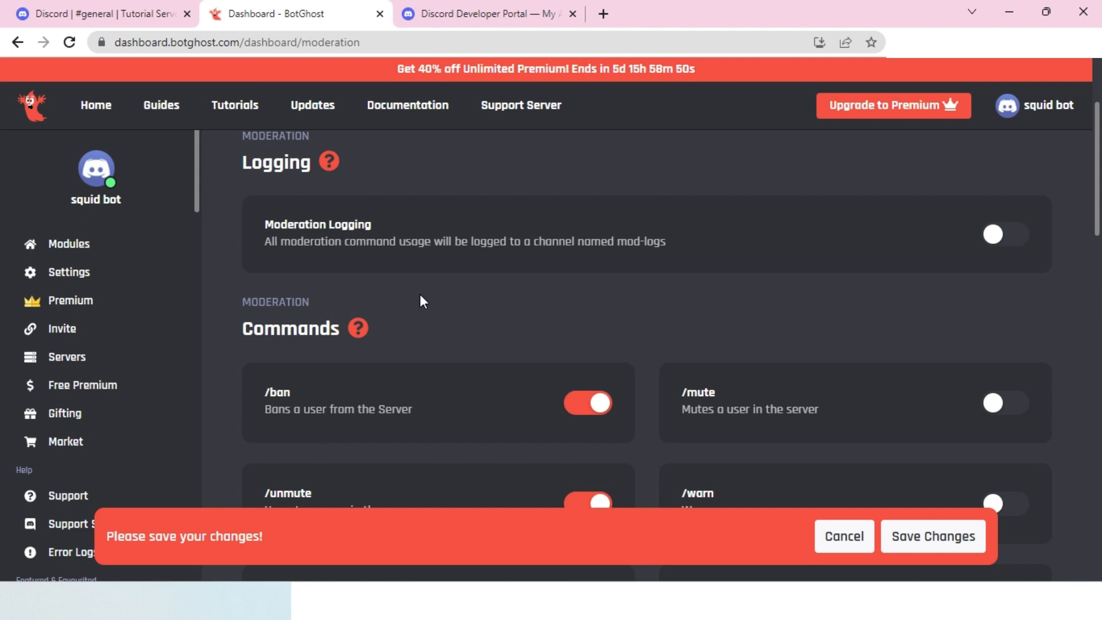